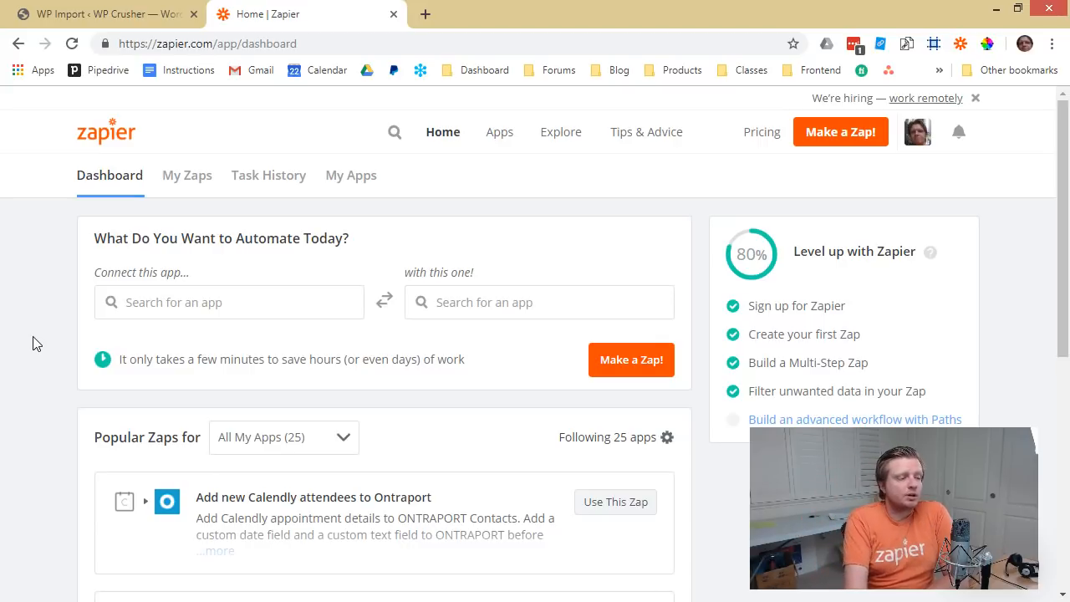
mouse_move(73, 194)
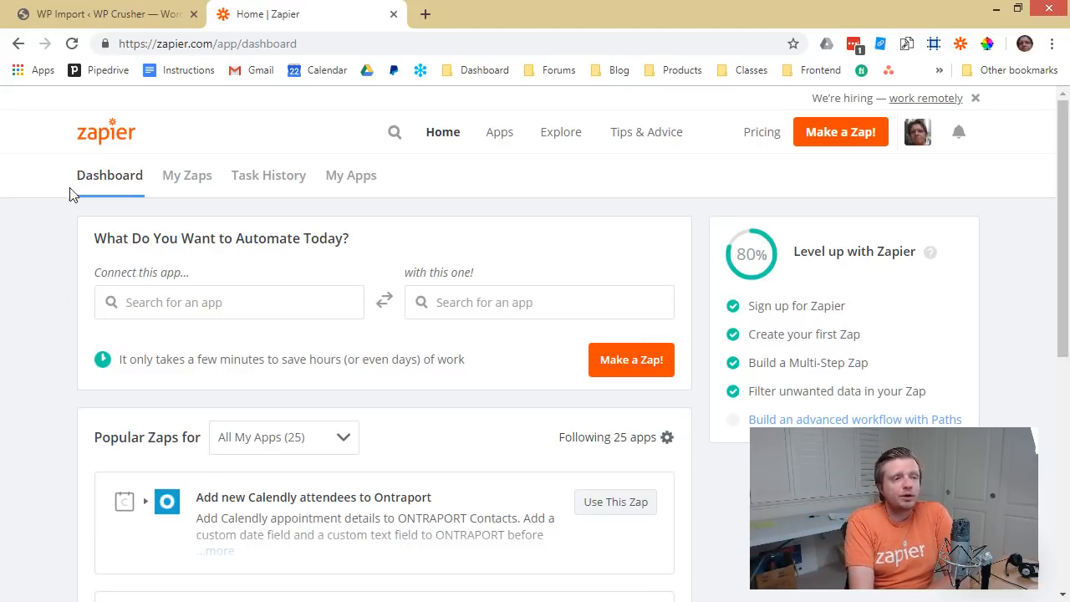
Step: Switch from the Zapier dashboard to the WP Import page in WordPress admin
click(101, 13)
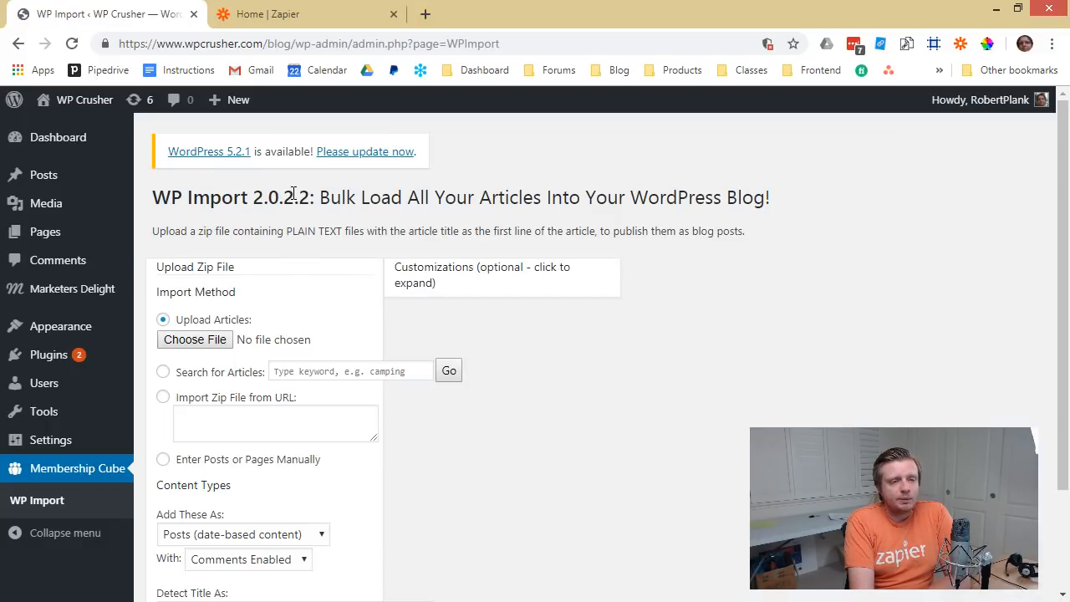
mouse_move(298, 406)
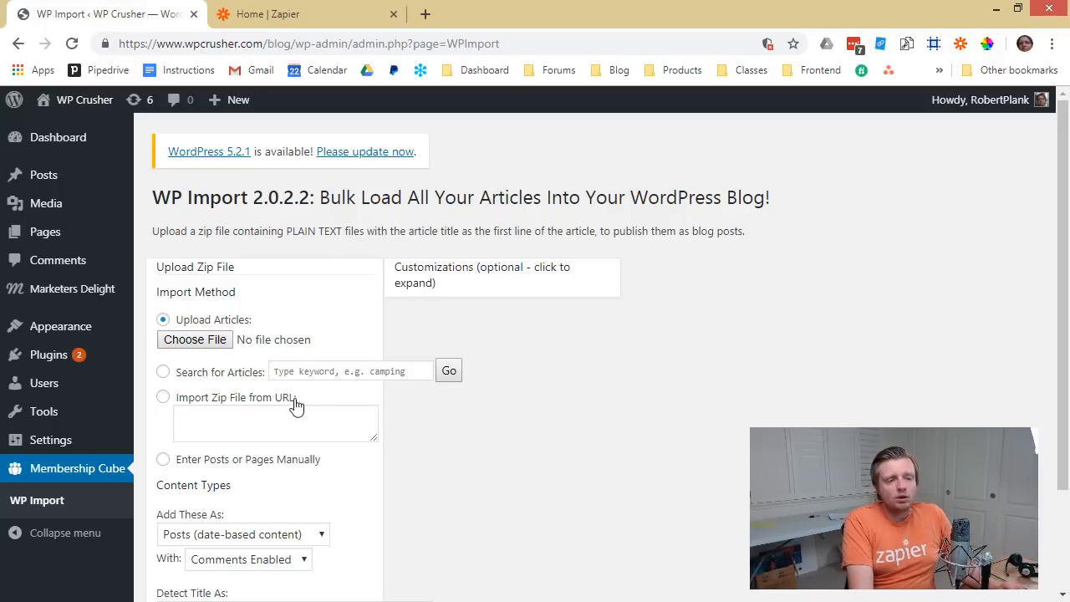
mouse_move(247, 204)
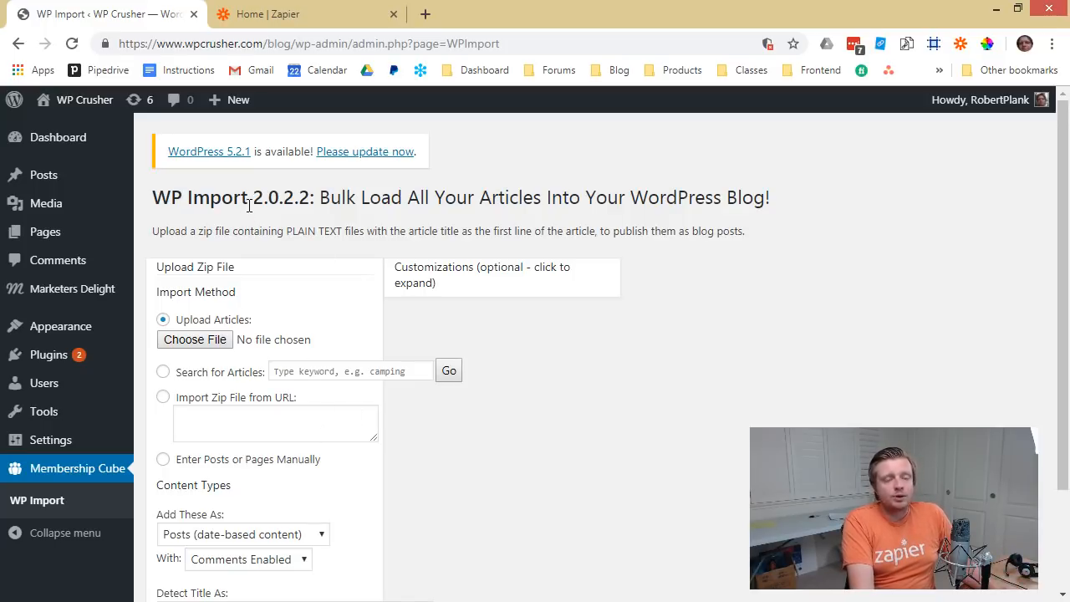
mouse_move(207, 333)
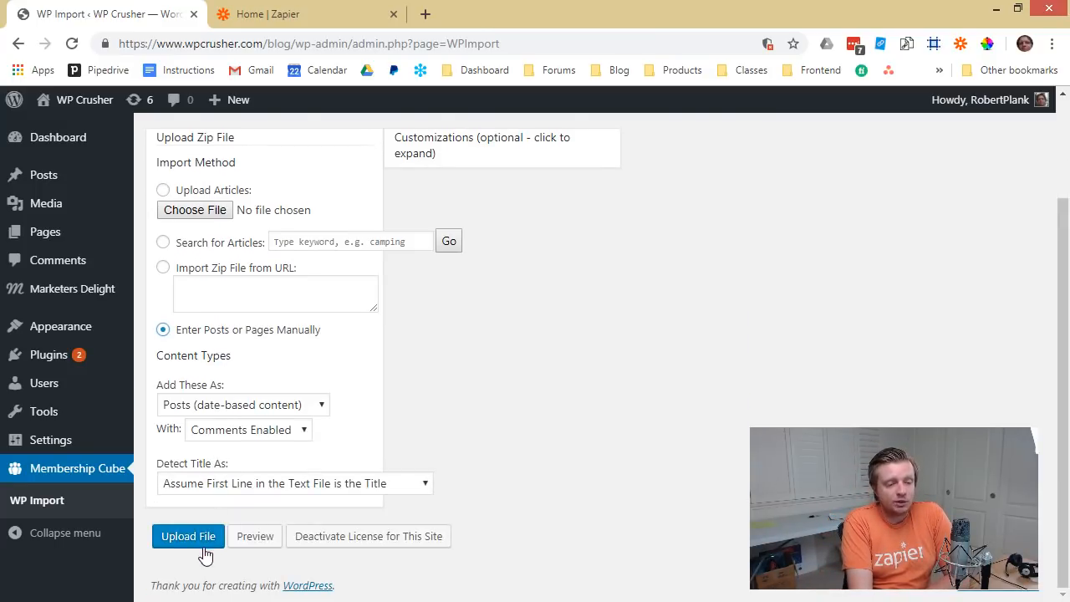
Step: In WP Import Customizations, schedule a new article to post every 1 week
click(482, 145)
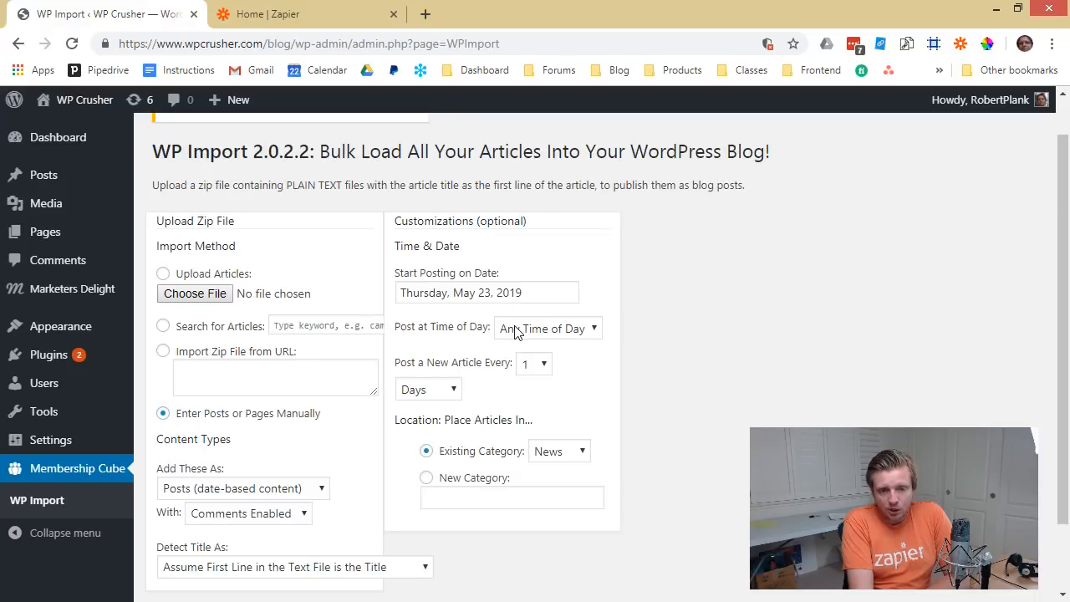
click(428, 388)
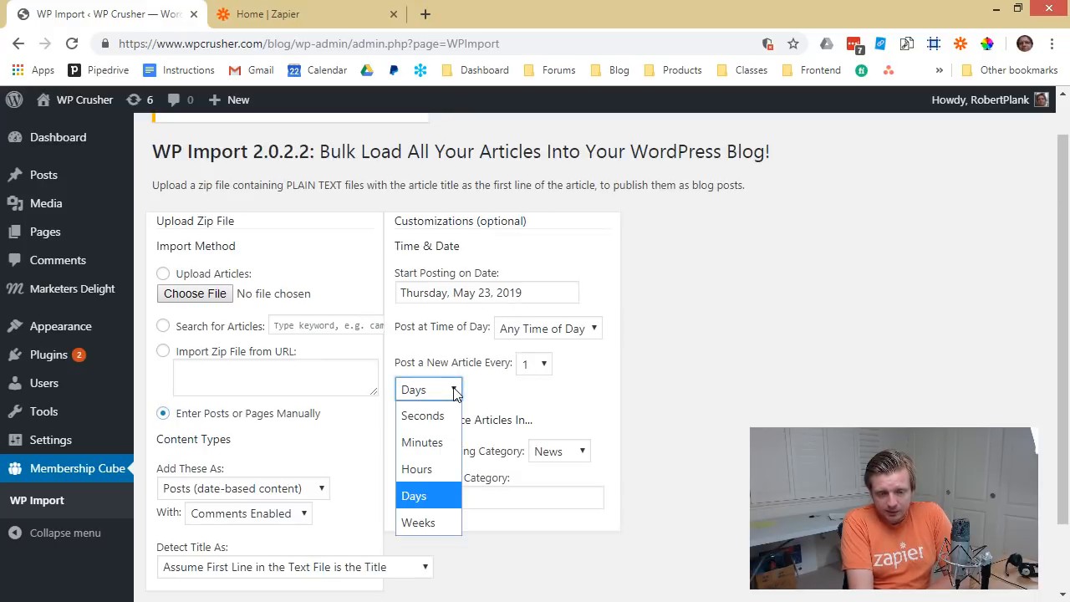
click(418, 522)
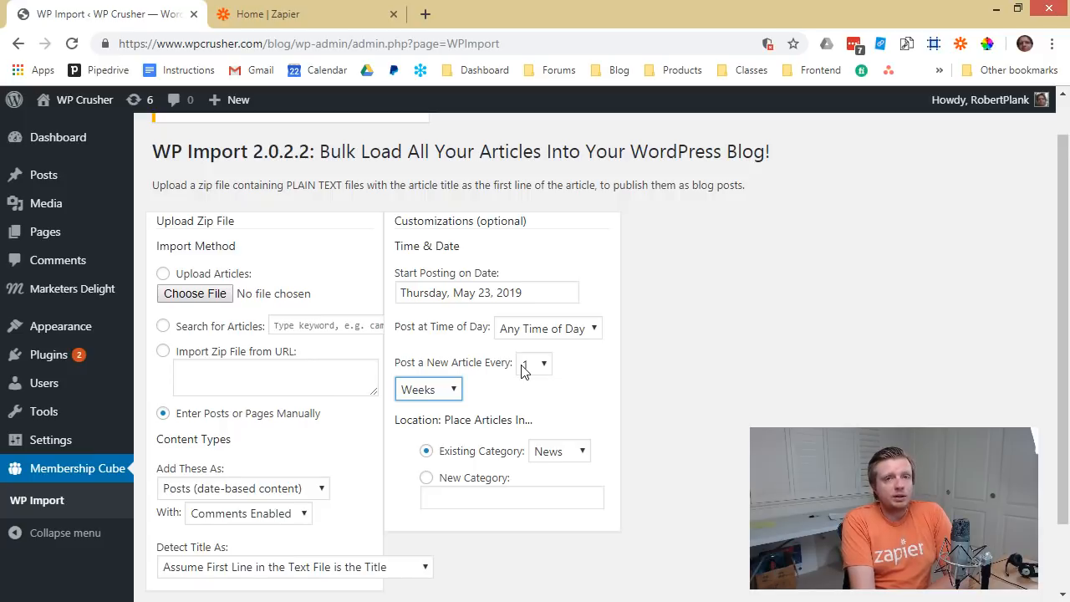
scroll(down, 3)
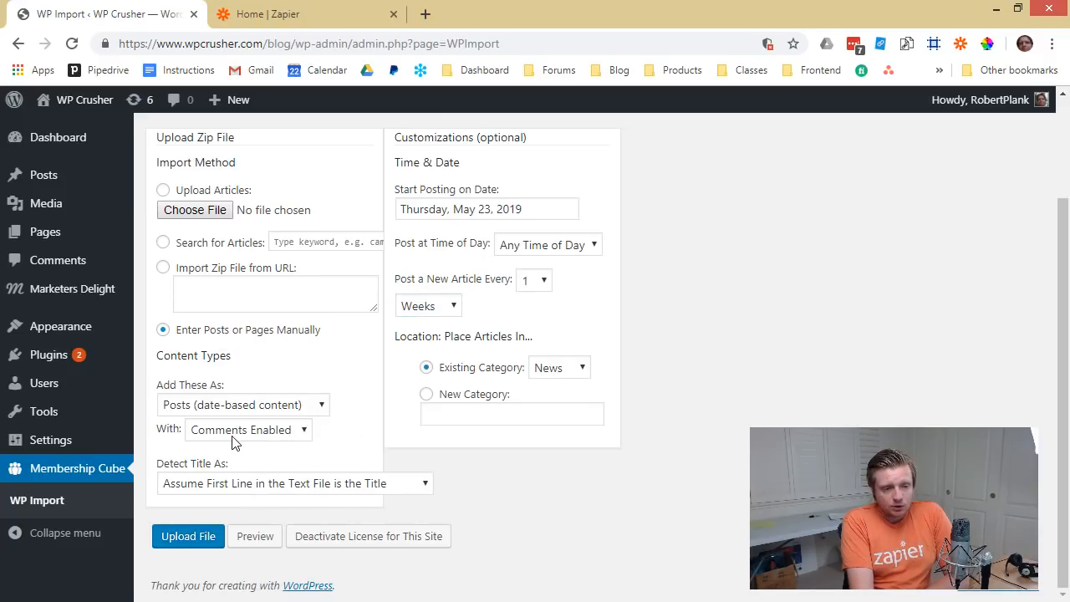
Step: Choose manual post entry and scroll through the 25 empty article slots
click(248, 429)
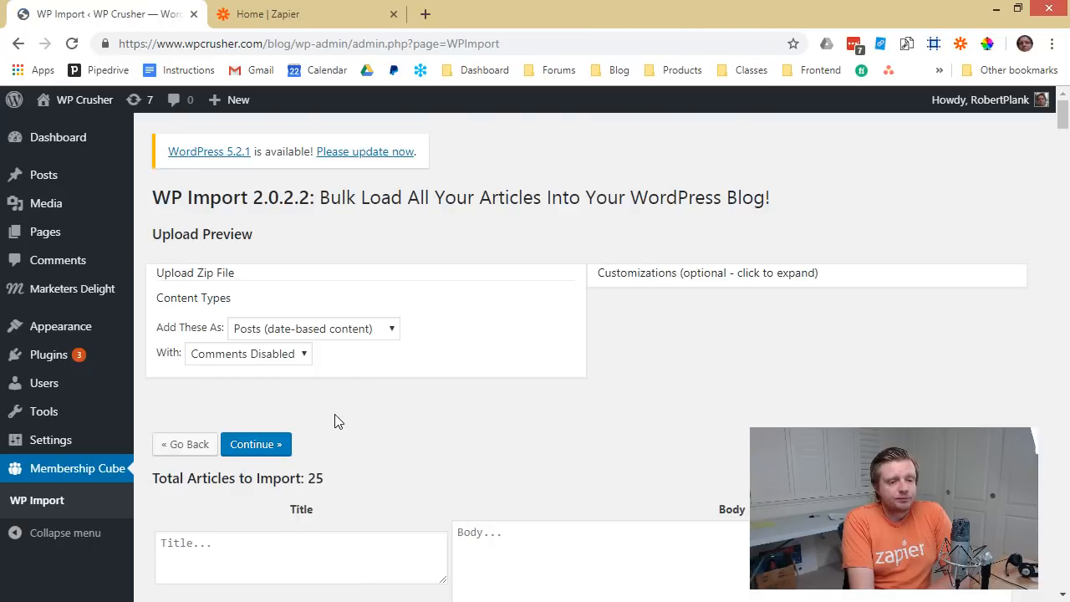
scroll(down, 3)
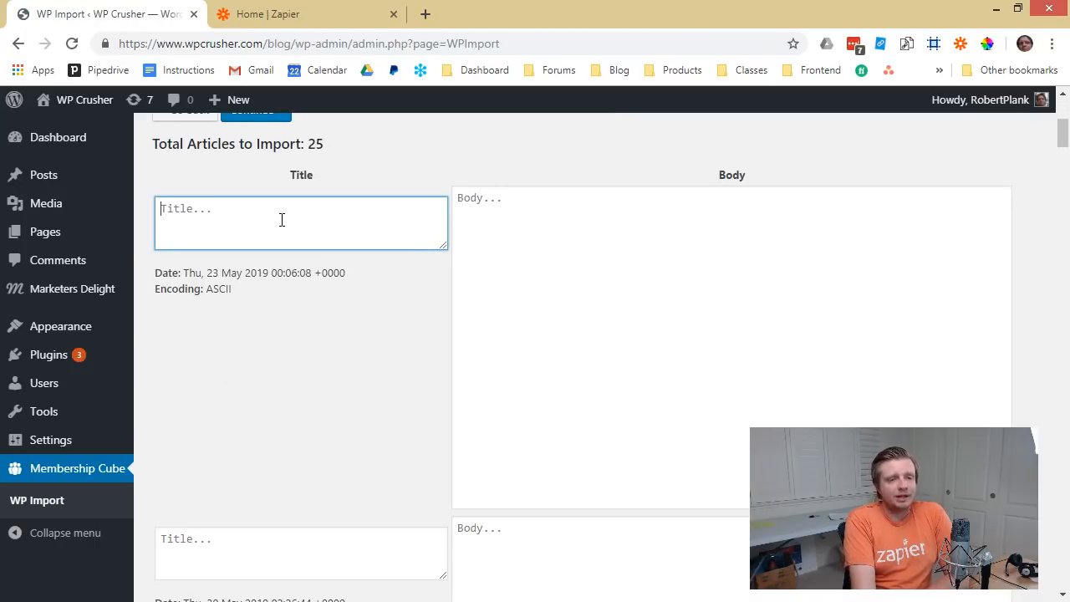
scroll(down, 3)
text(you)
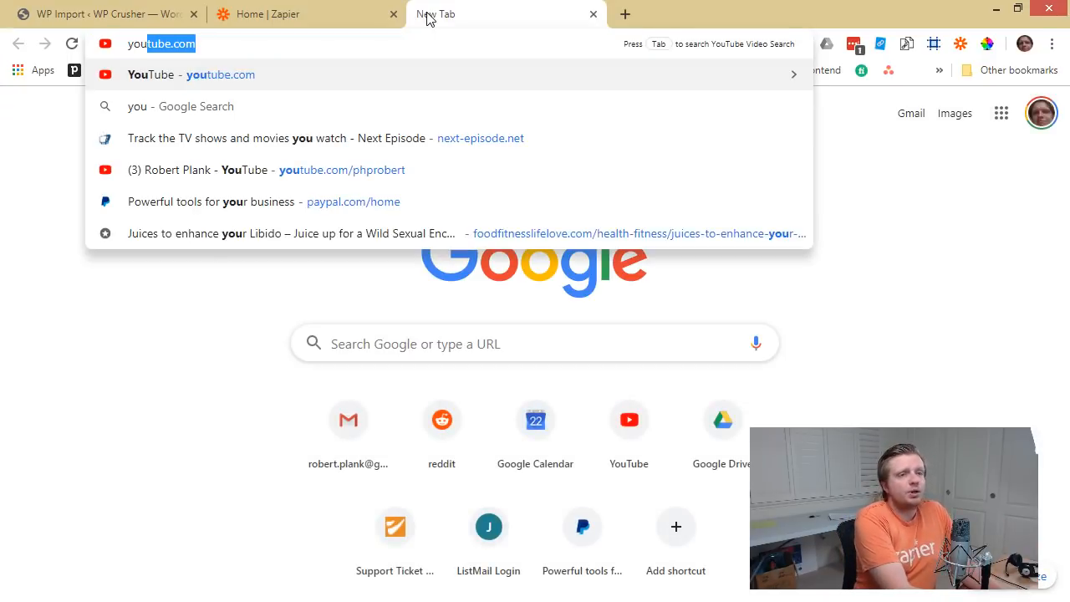
Step: Search YouTube for 'wordpress' and copy the first tutorial video's link
click(221, 74)
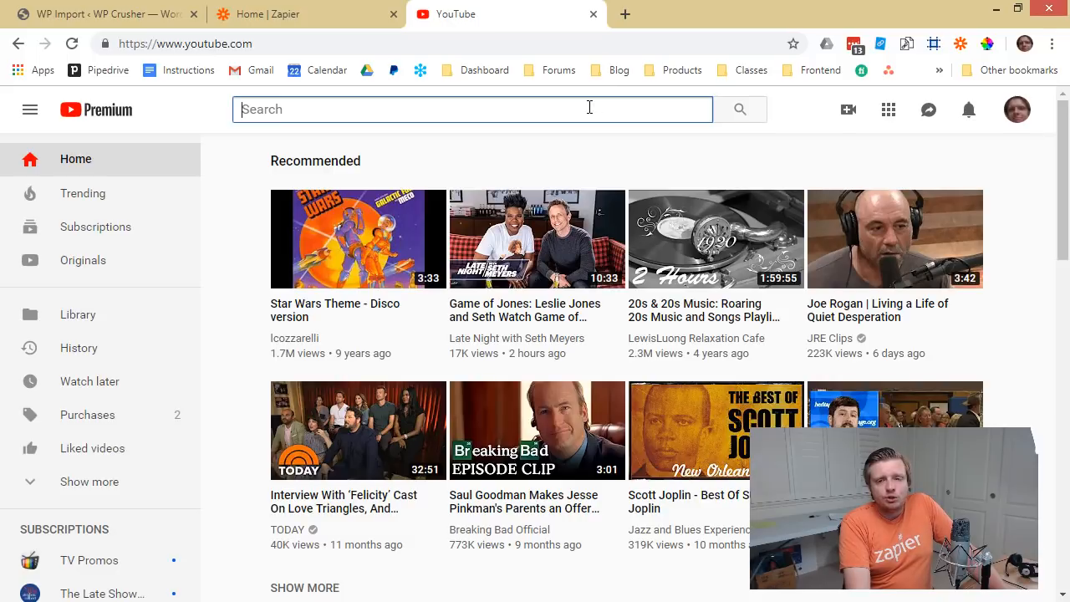
text(wordpress)
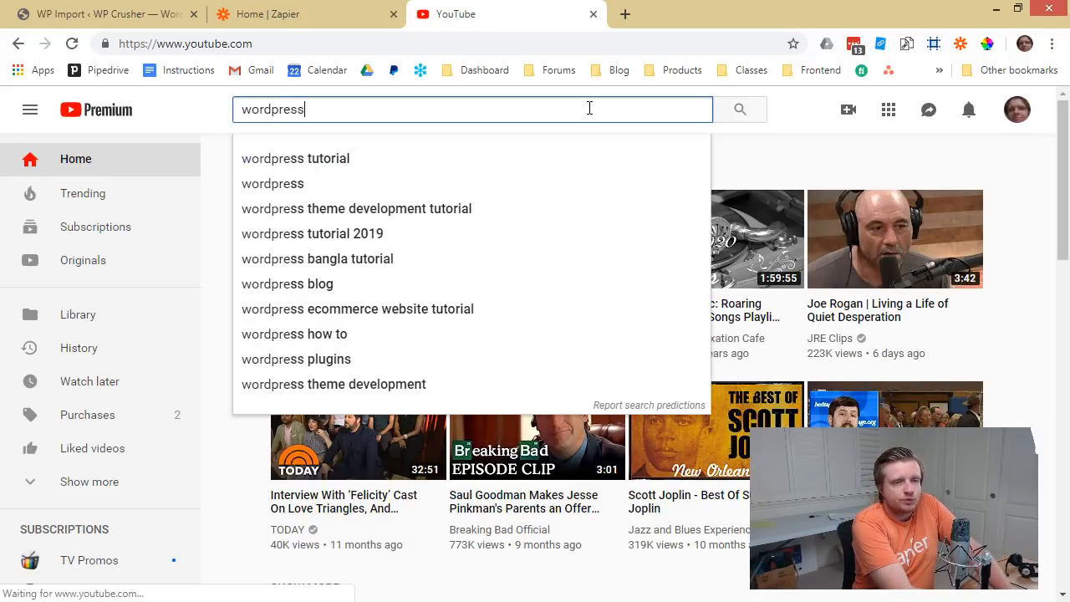
key(Return)
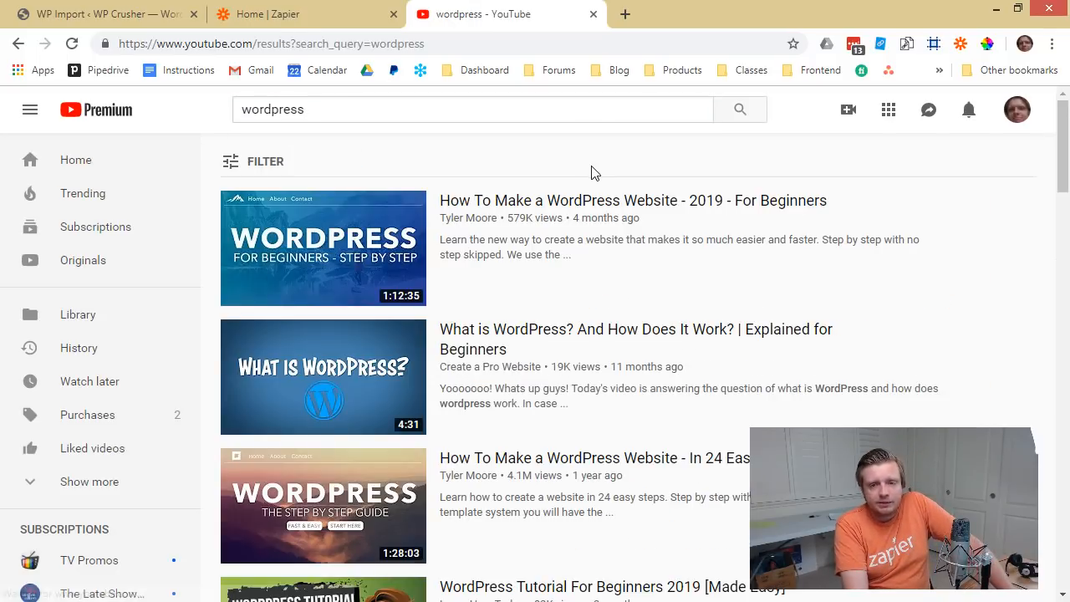
mouse_move(515, 207)
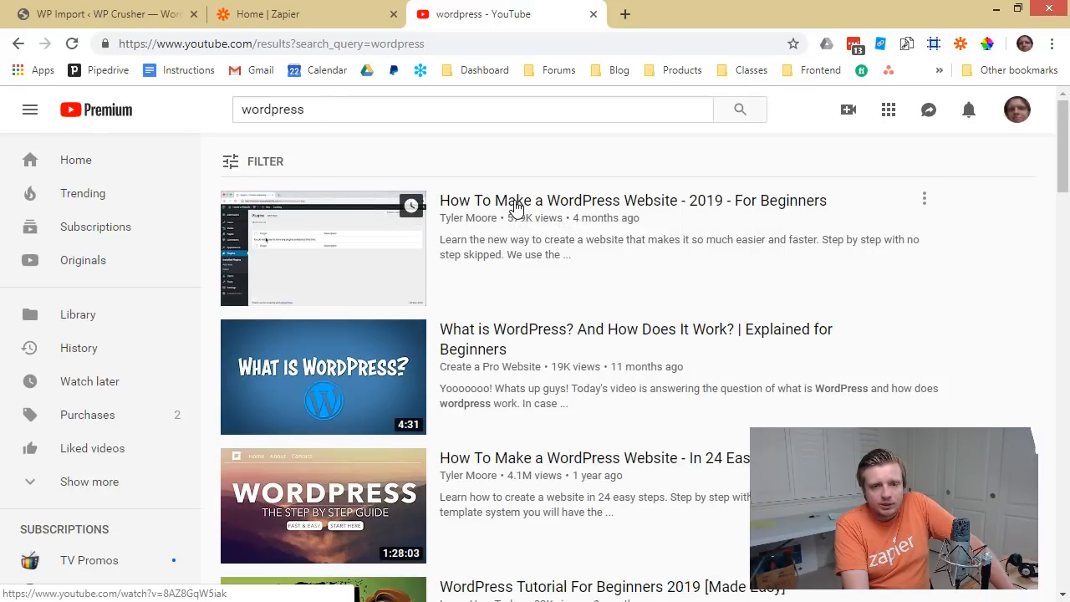
click(100, 13)
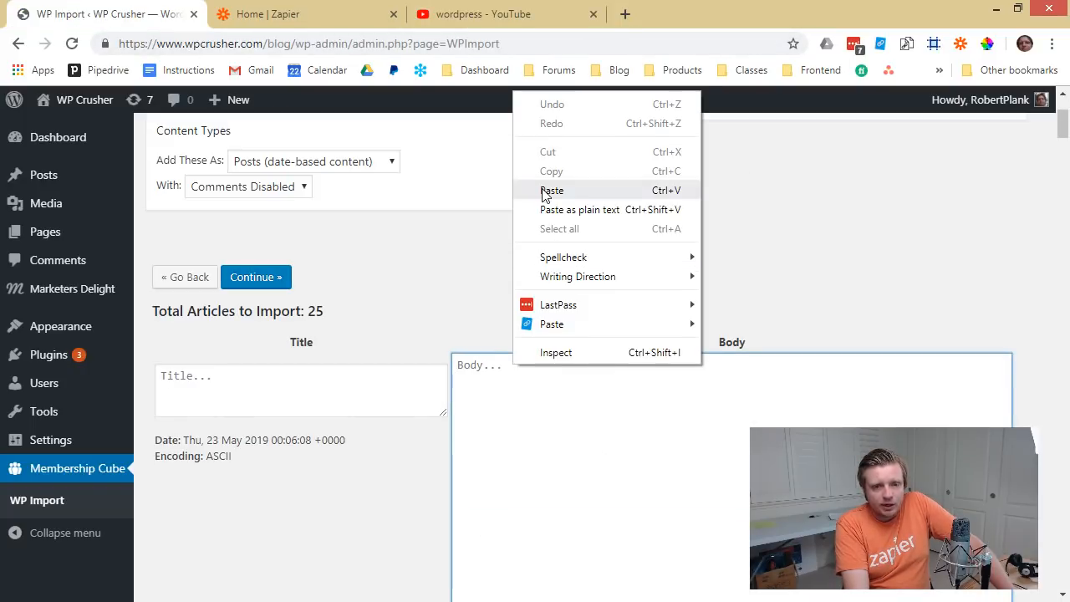
Step: Fill the first article with the video URL as body and title 'How to Make a WordPress Site'
click(552, 191)
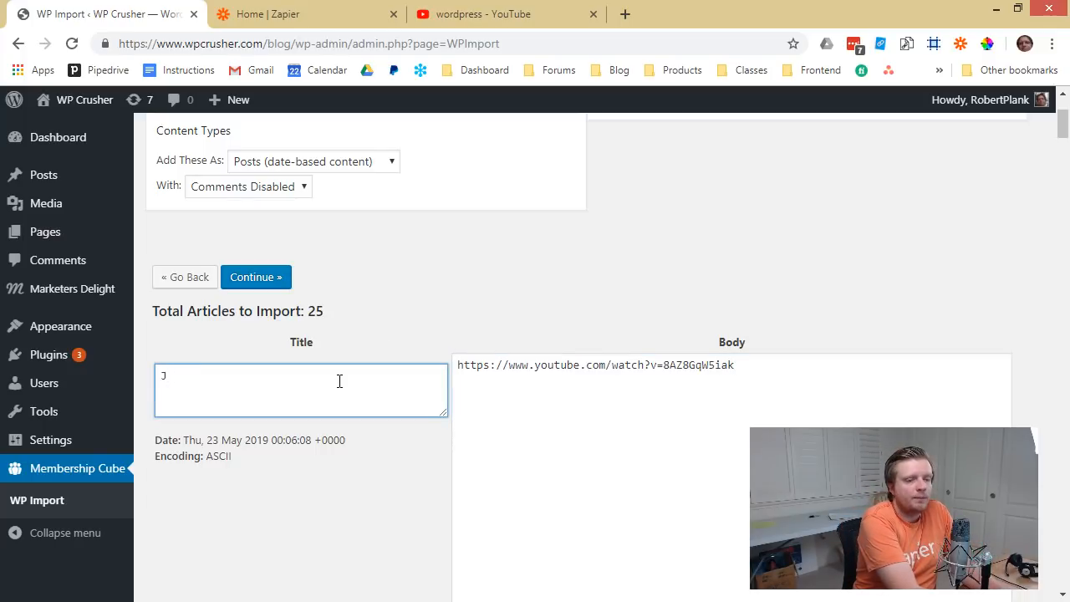
text(How to Make a)
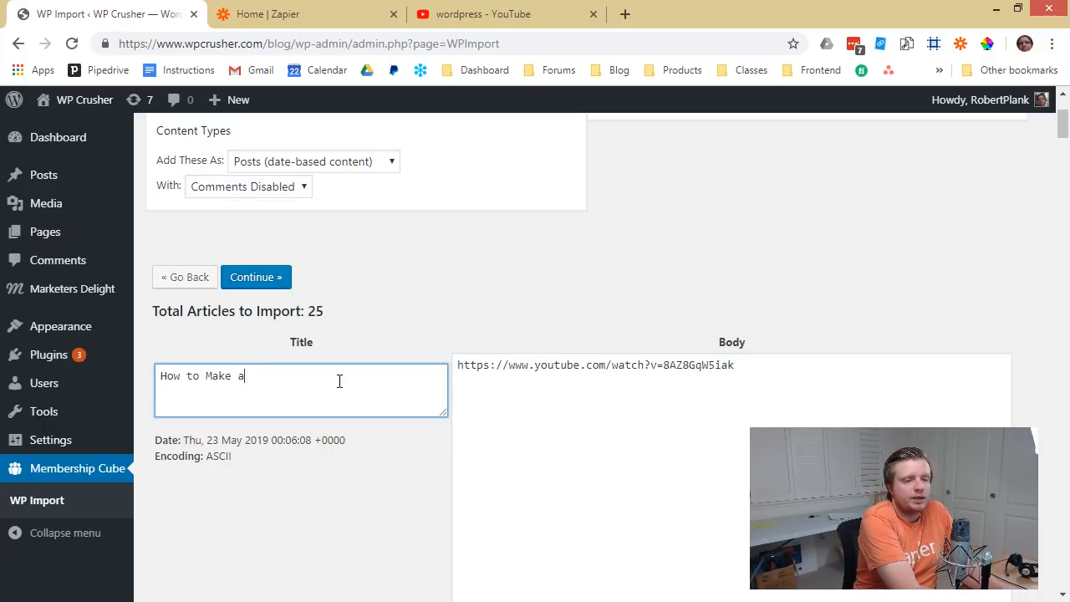
text(WordPress Site)
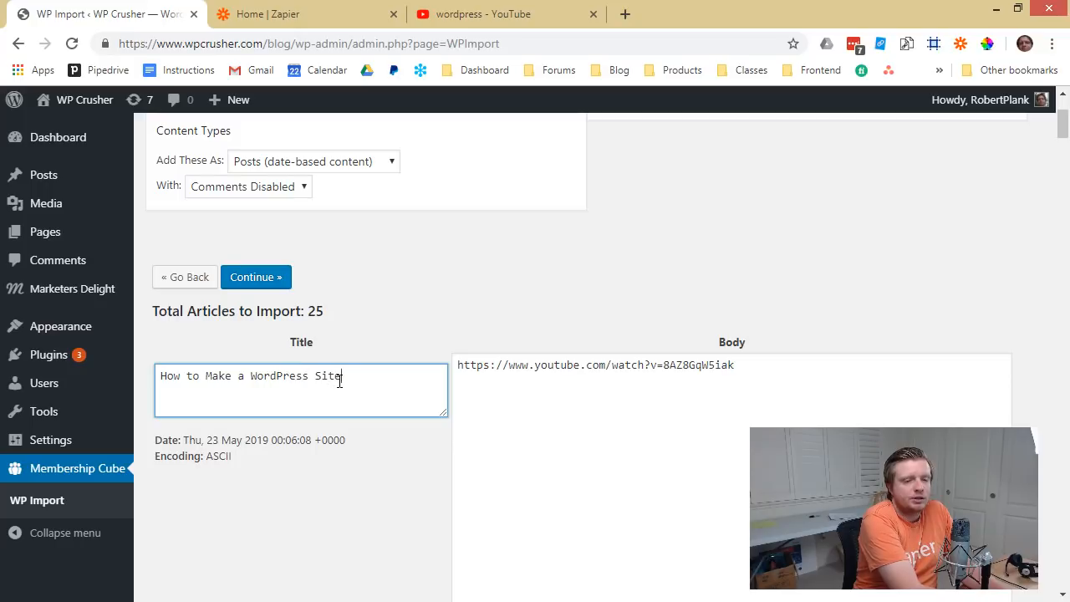
click(505, 13)
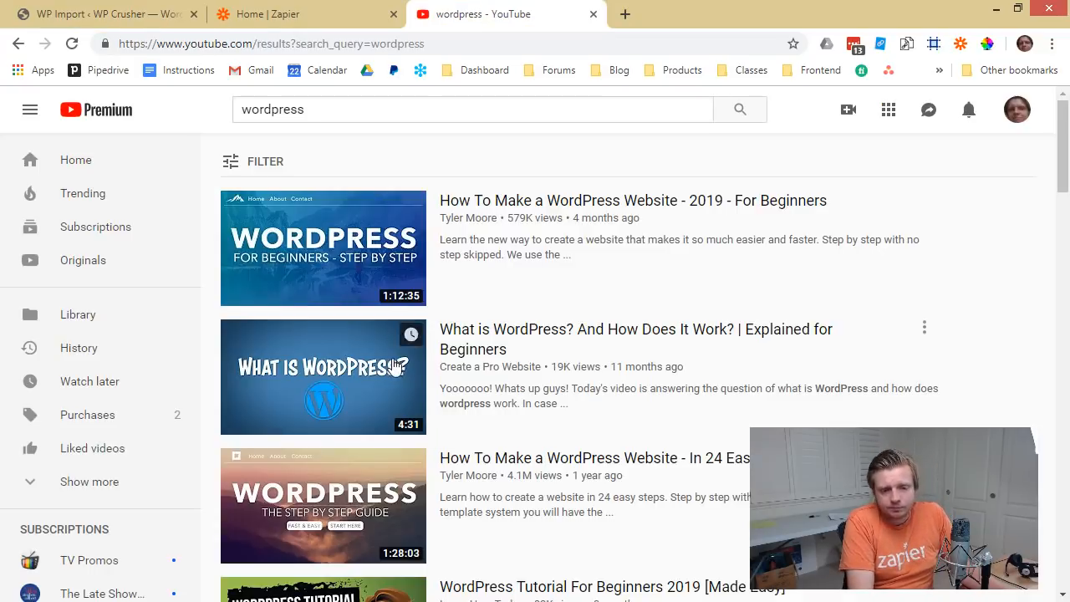
Step: Copy the Make Money Blogging video's link from the YouTube results
scroll(down, 3)
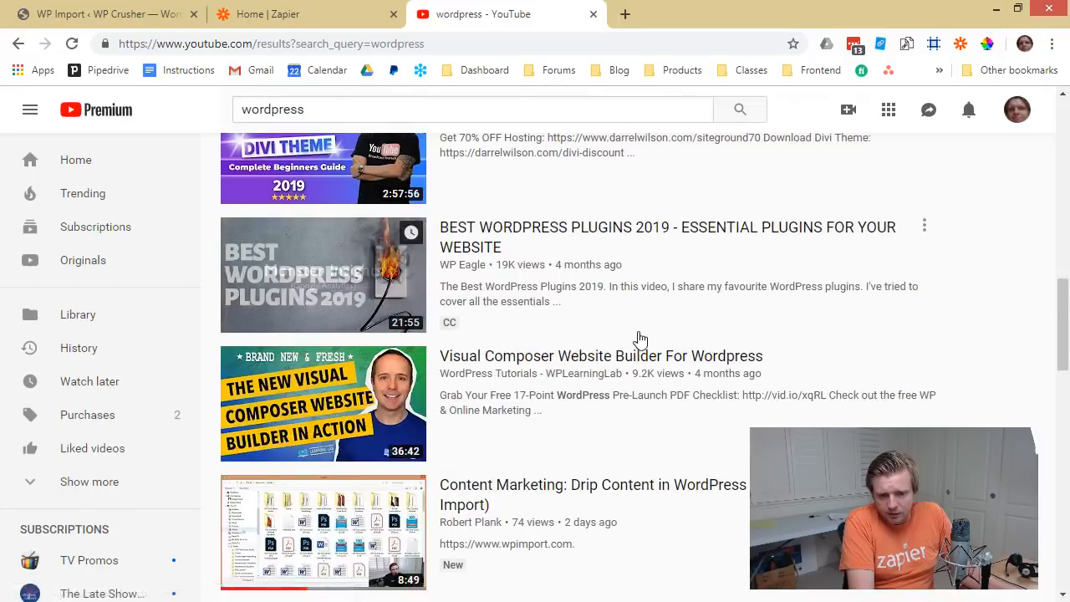
scroll(down, 3)
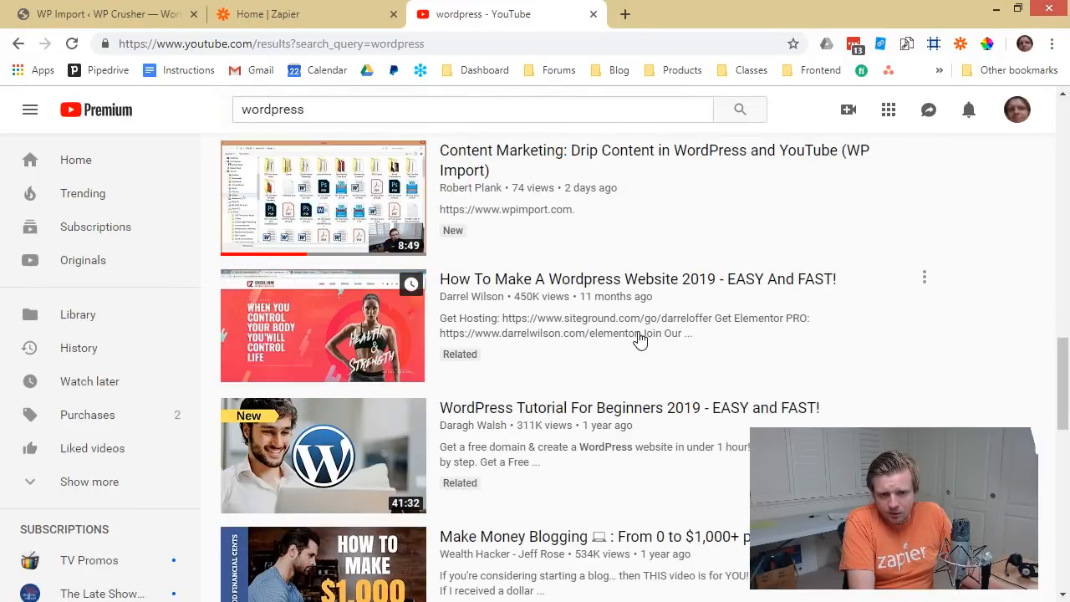
scroll(down, 3)
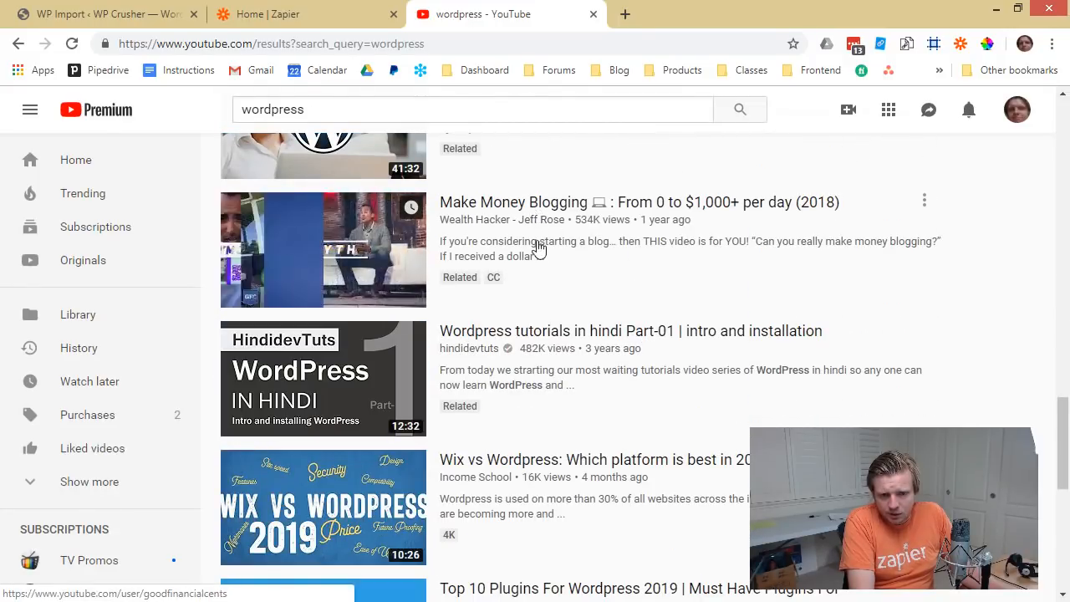
right_click(536, 248)
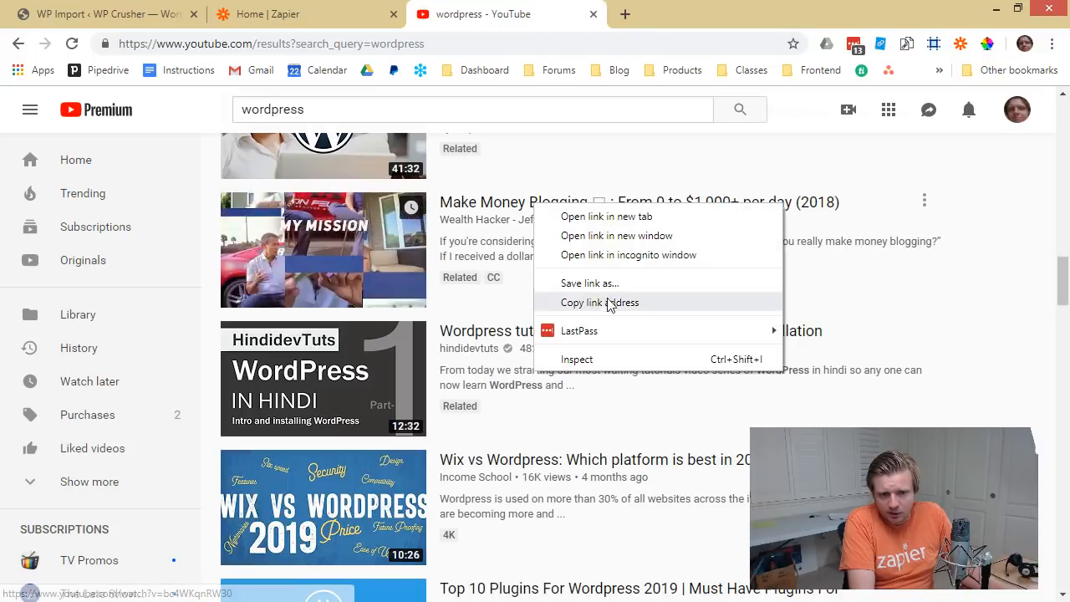
click(101, 14)
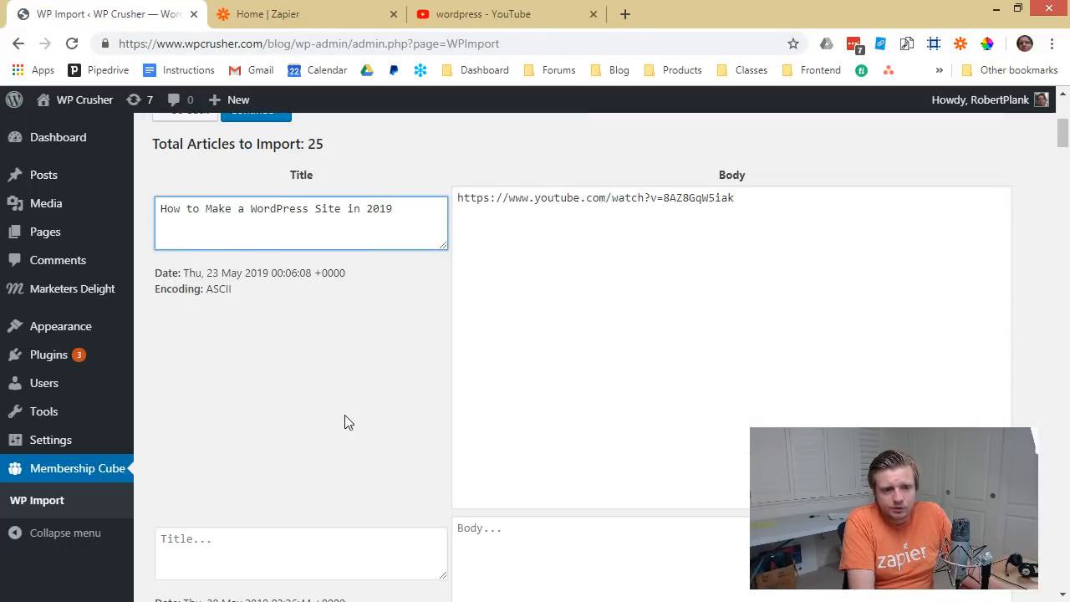
Step: Enter the second article 'Make Money Blogging with WordPress' with its YouTube link as body
text(Mak)
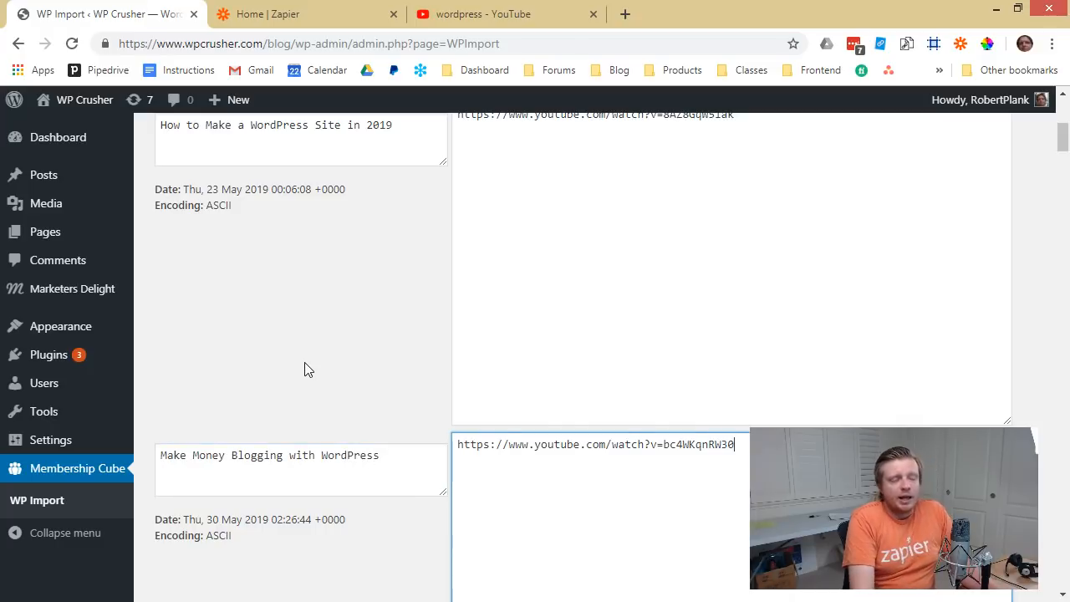
scroll(down, 3)
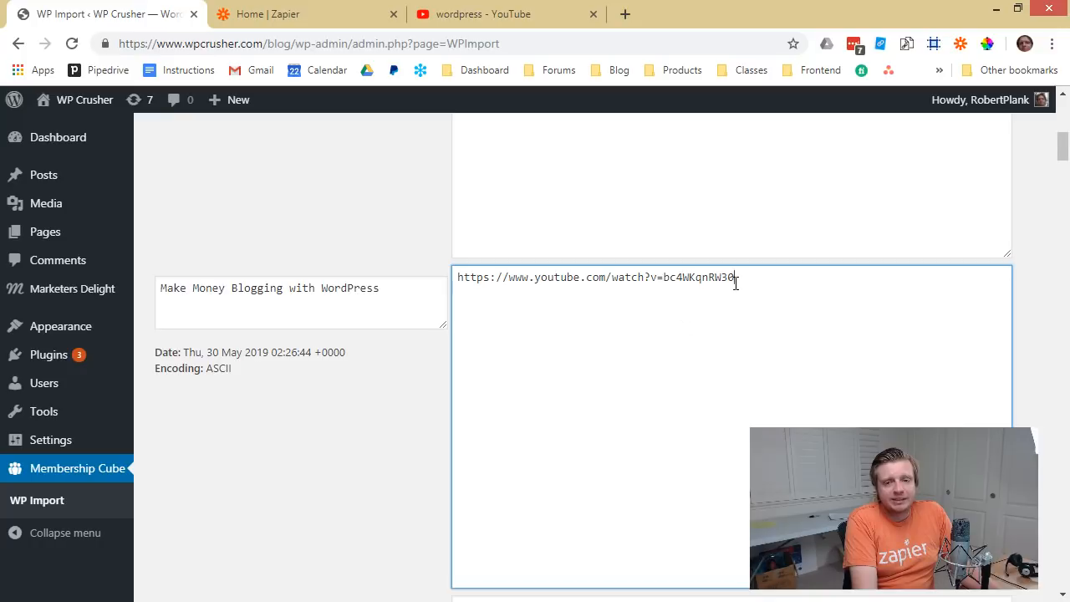
triple_click(596, 278)
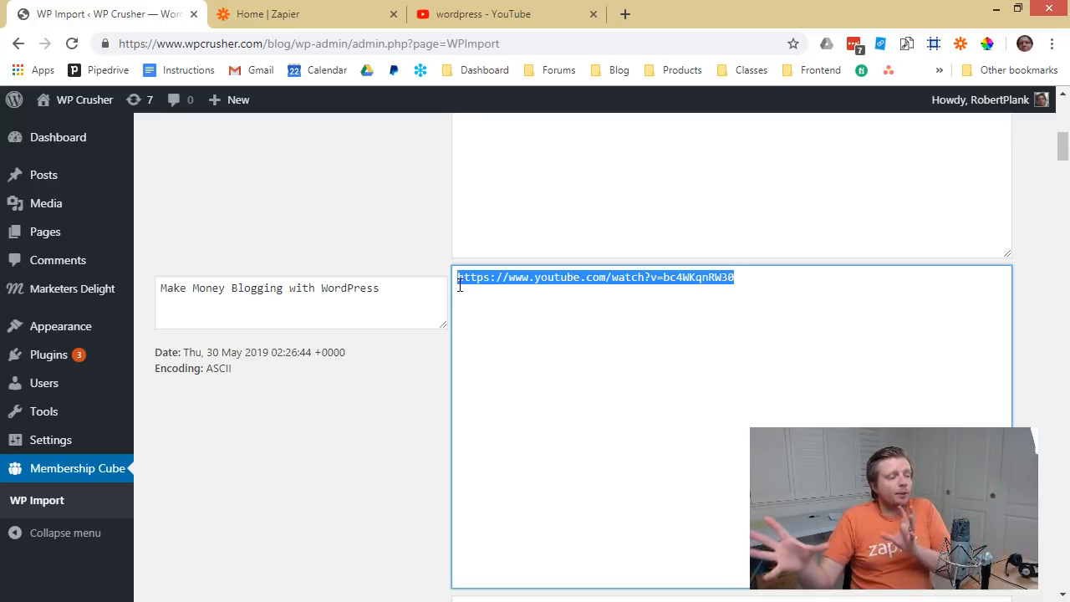
mouse_move(455, 8)
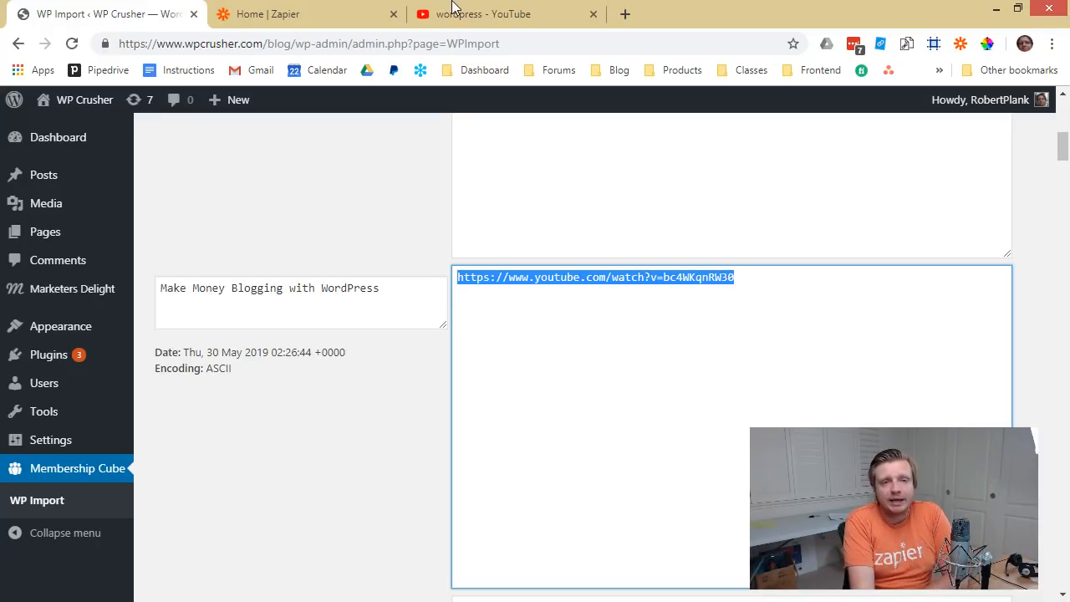
Step: Copy another video link from the YouTube results and return to the import form
click(505, 13)
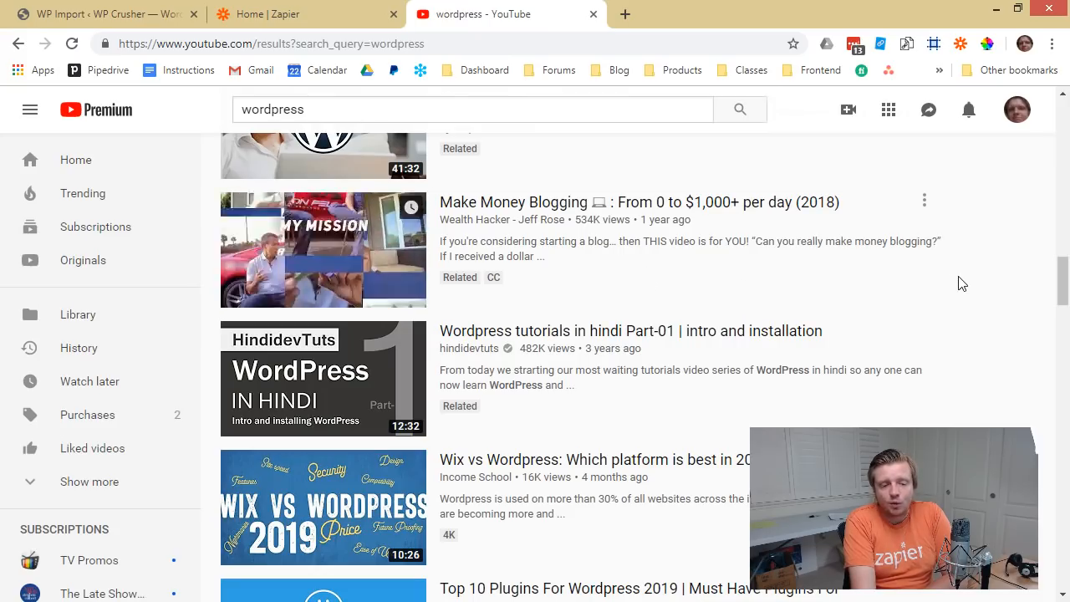
scroll(down, 3)
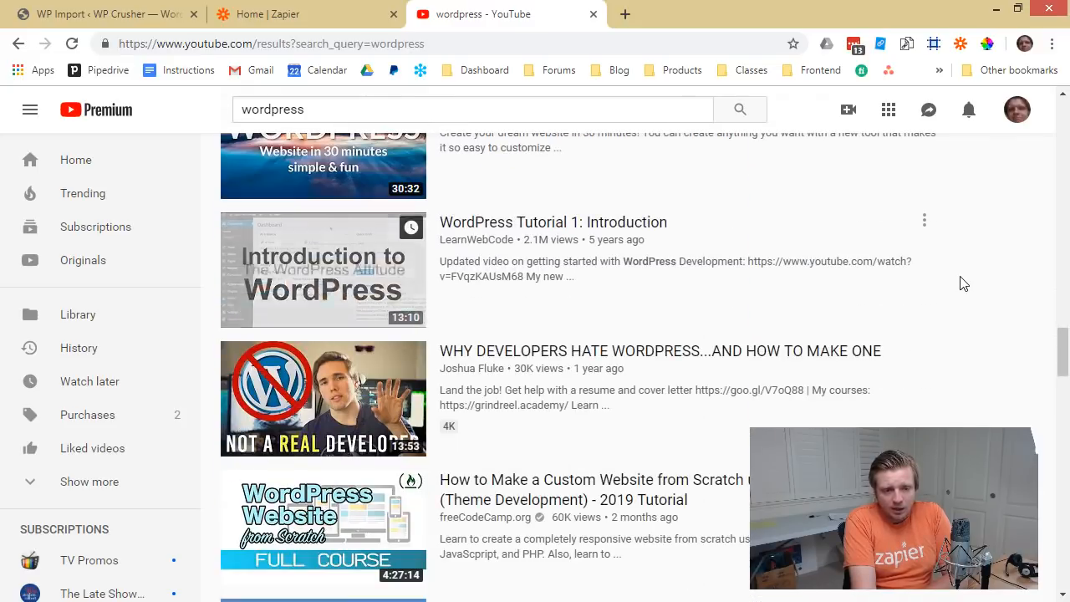
scroll(down, 3)
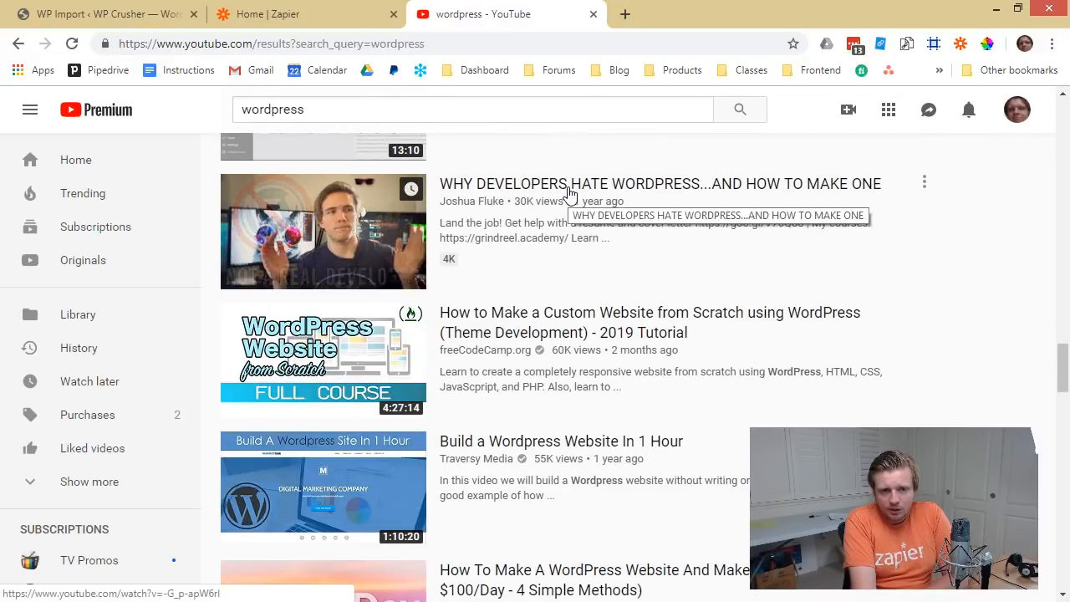
click(100, 14)
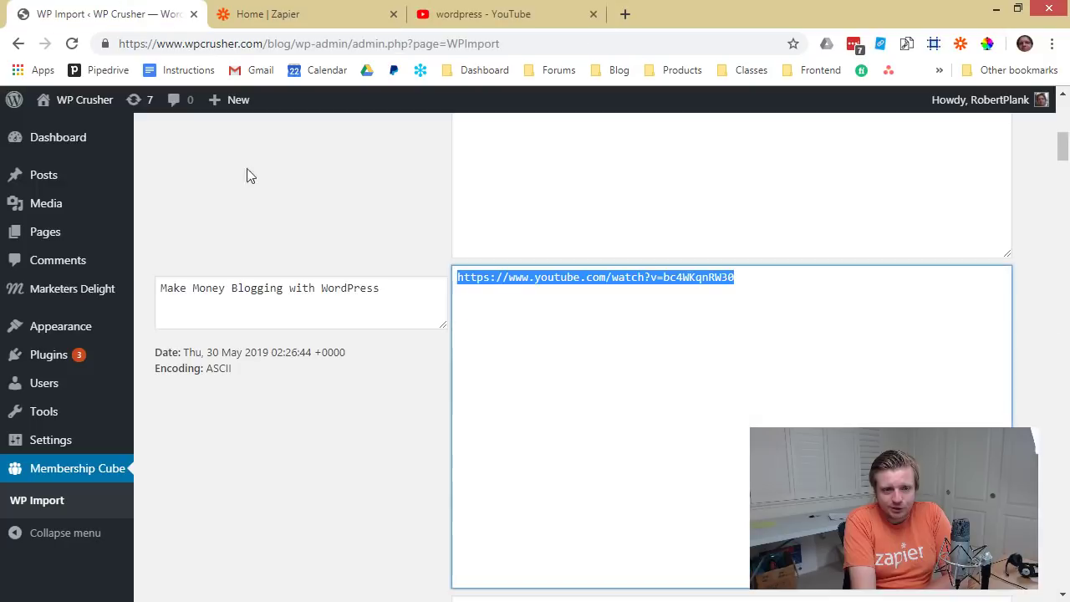
Step: Enter a third article titled 'Why Developers Hate W…' with its YouTube link as body
scroll(down, 3)
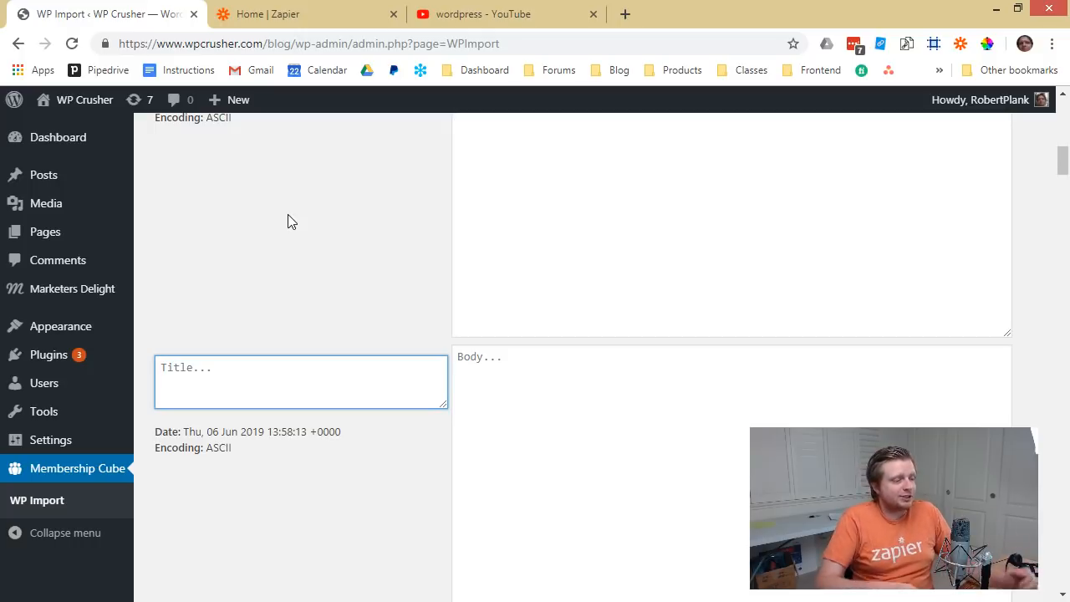
scroll(down, 3)
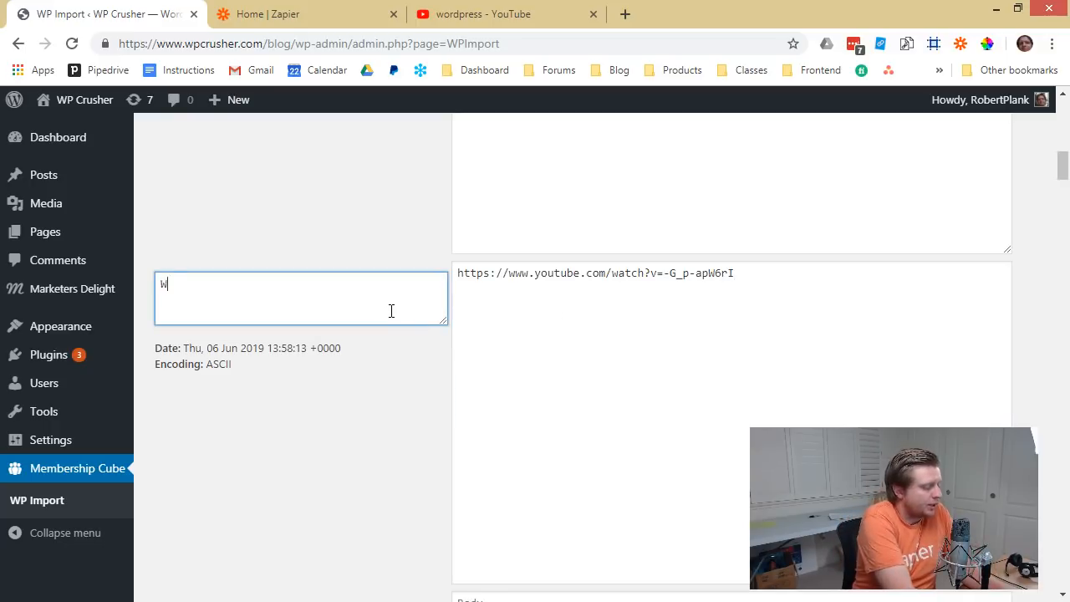
text(Why Developers Hate W)
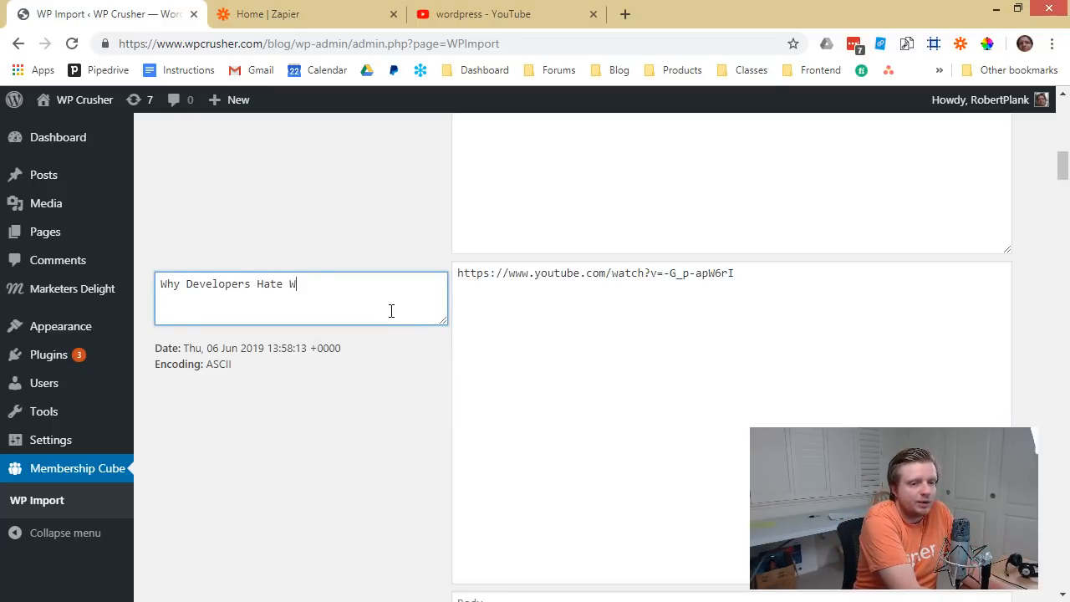
scroll(down, 3)
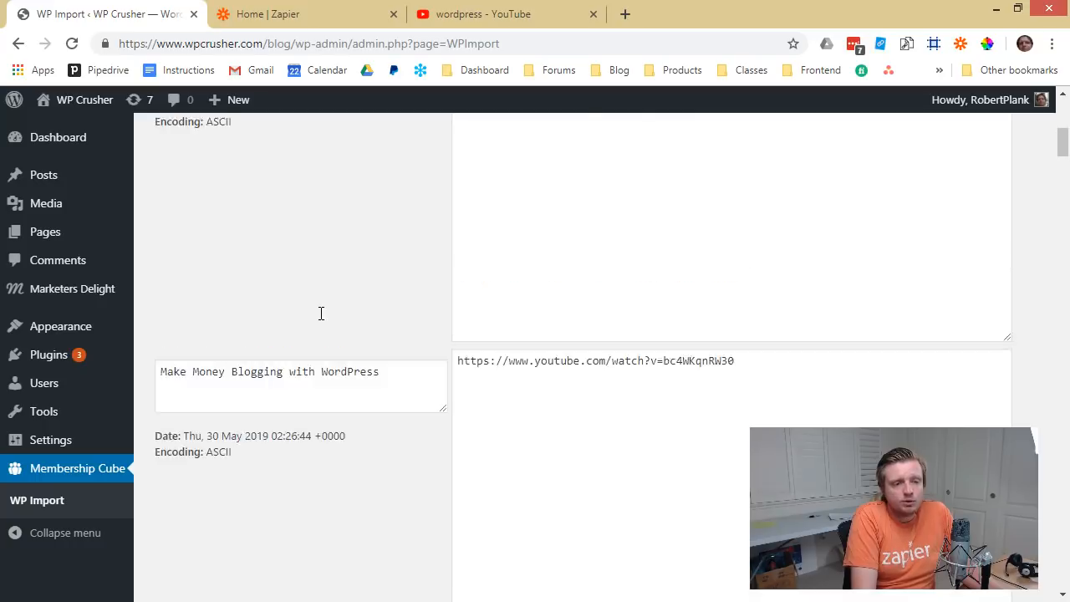
scroll(up, 3)
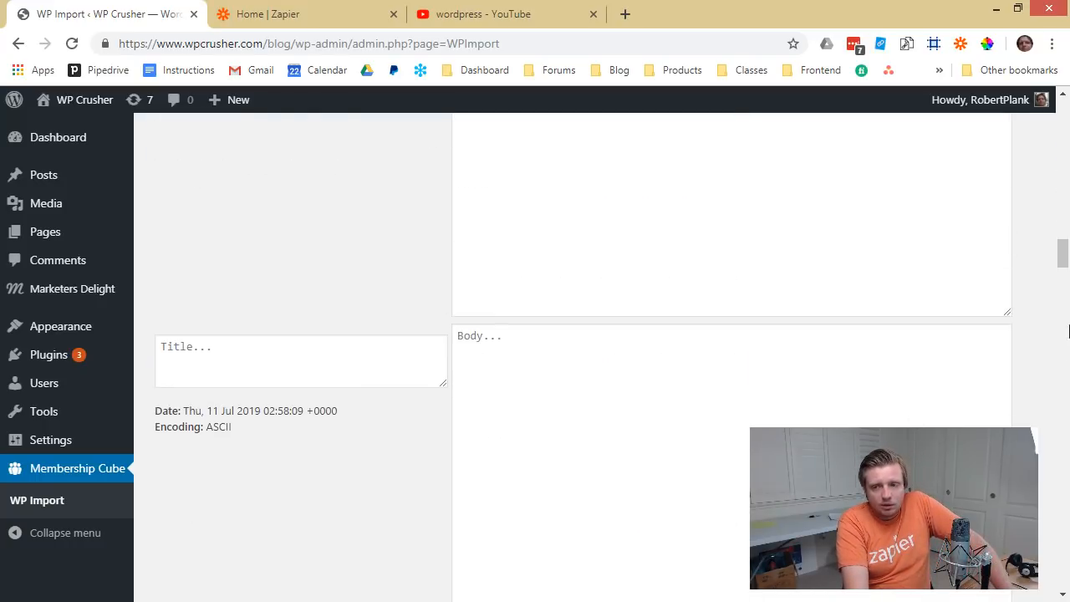
scroll(down, 3)
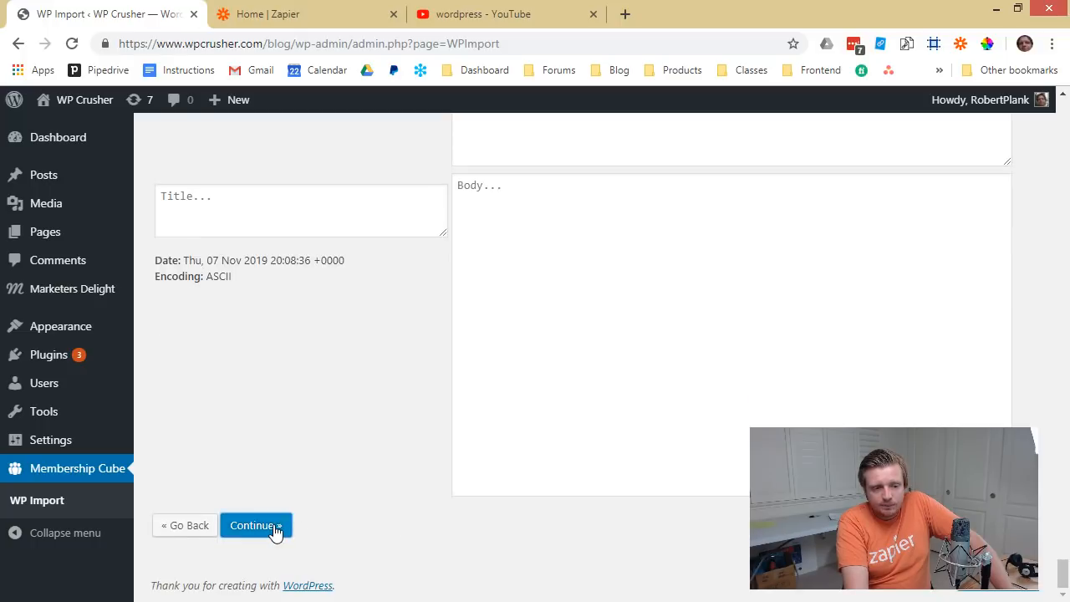
Step: Submit the three entered posts for import and review the scheduled posts list
click(254, 525)
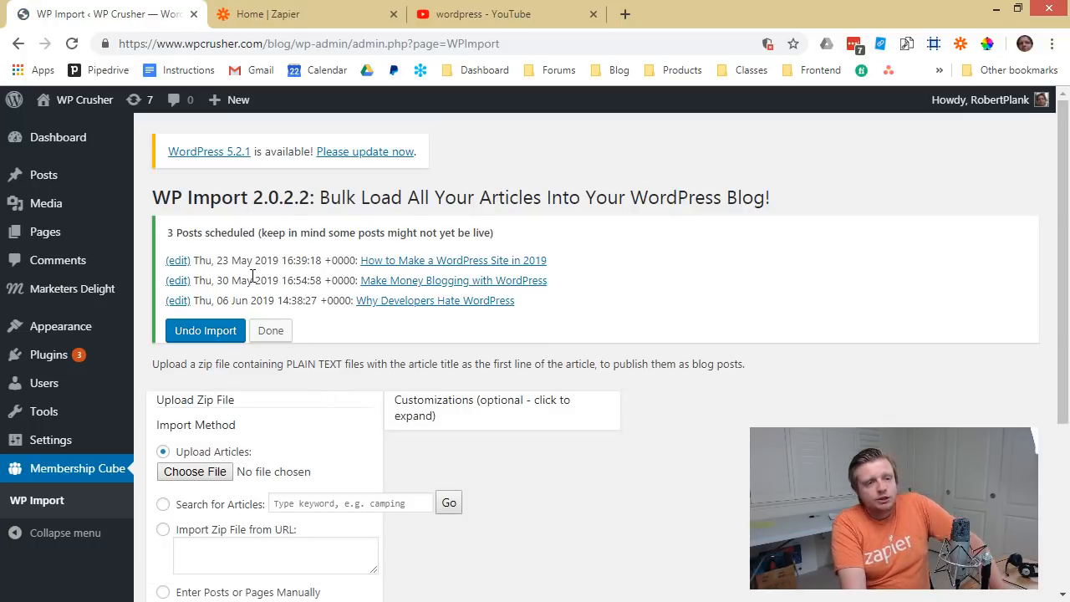
mouse_move(199, 258)
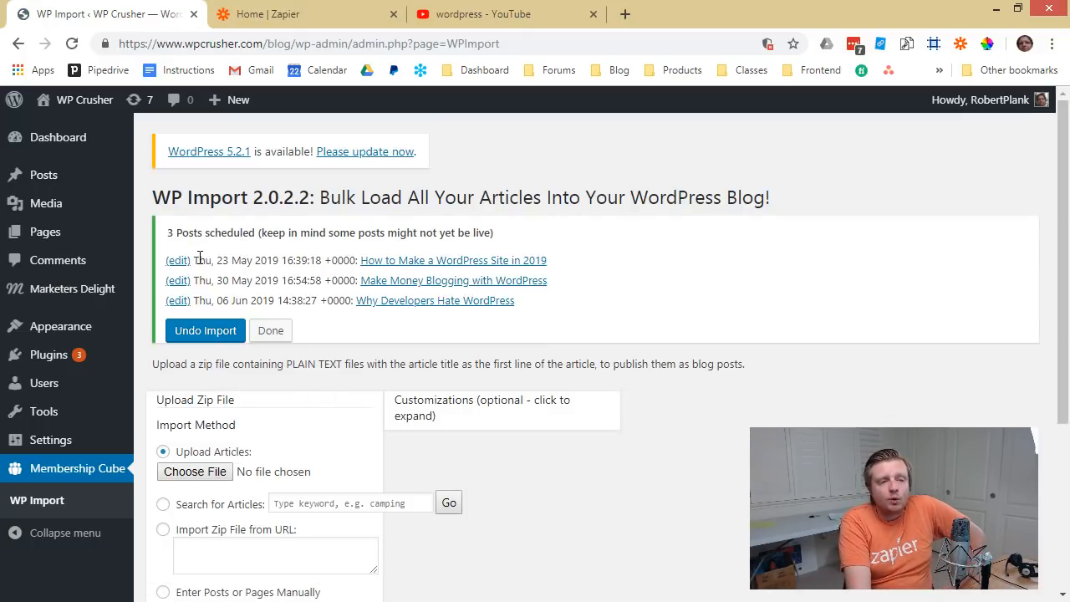
drag(196, 261, 251, 281)
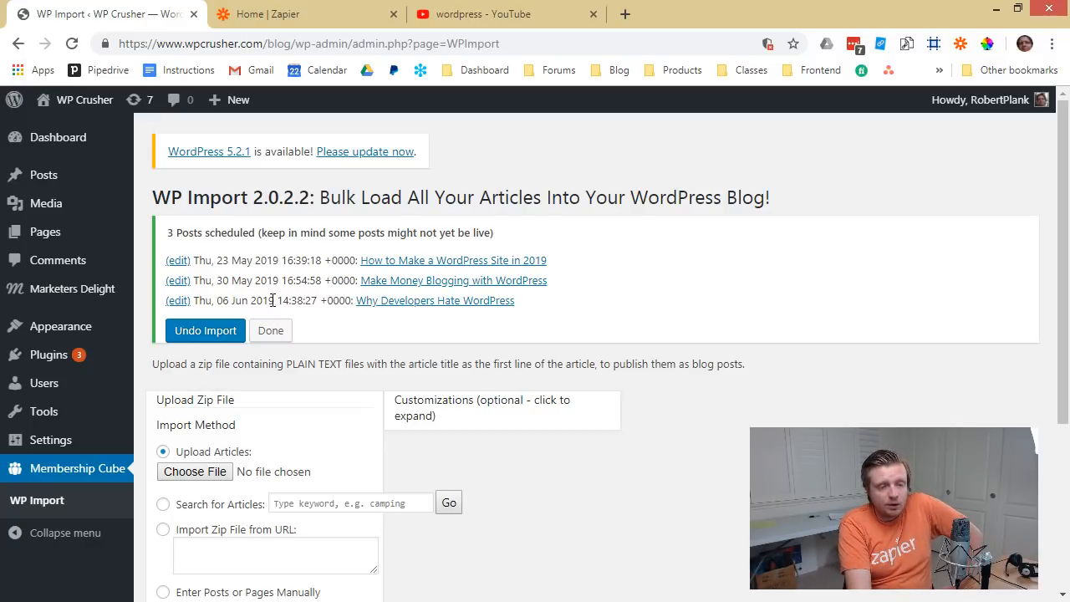
mouse_move(84, 100)
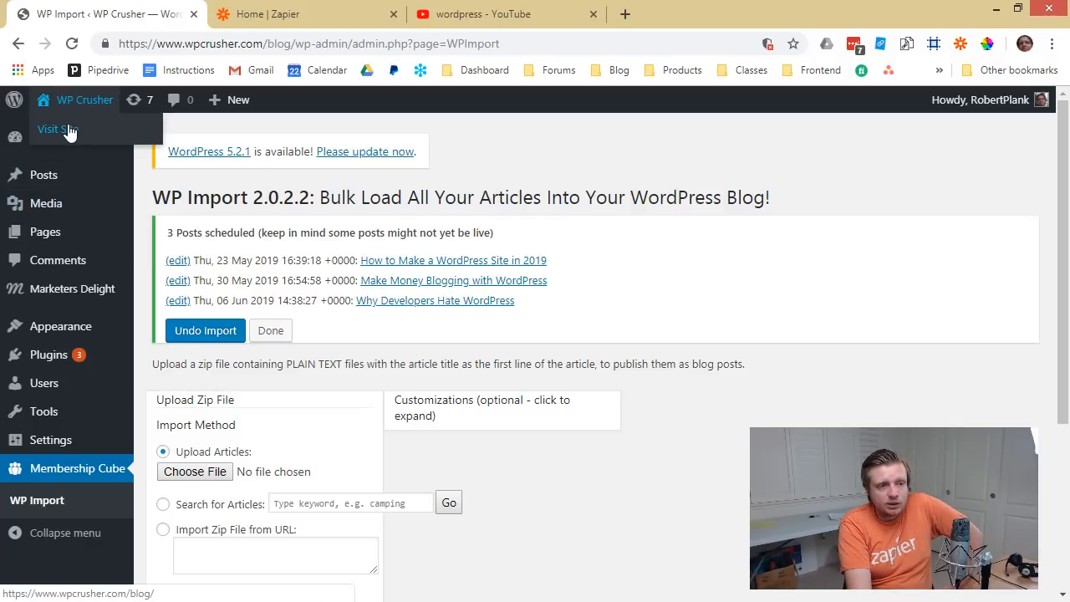
Step: Check the live blog, then list All Posts showing two posts scheduled for 2019/06/06 and 2019/05/30
click(57, 129)
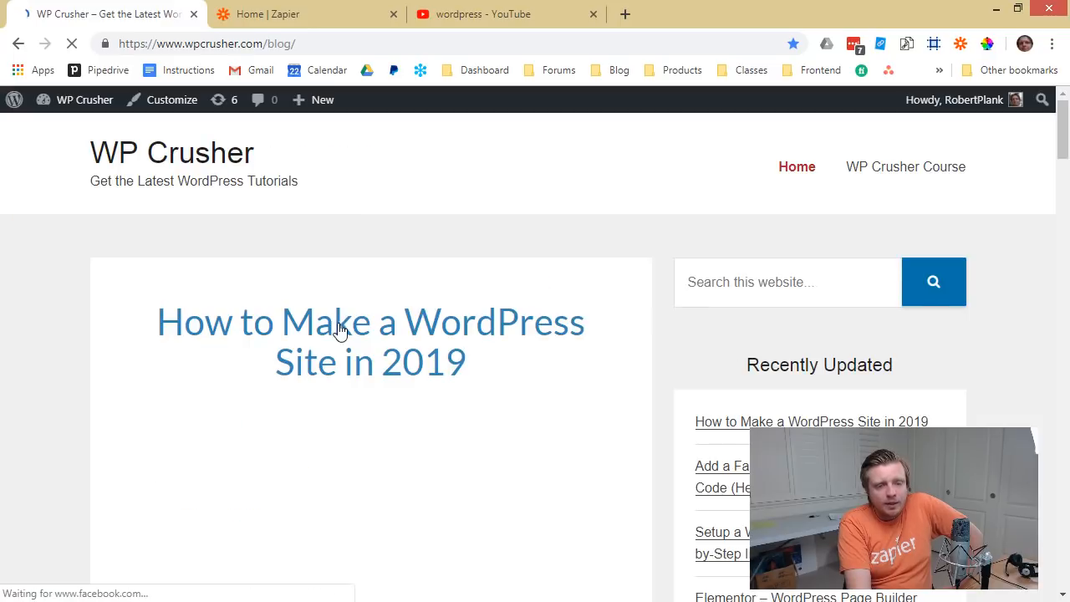
scroll(down, 3)
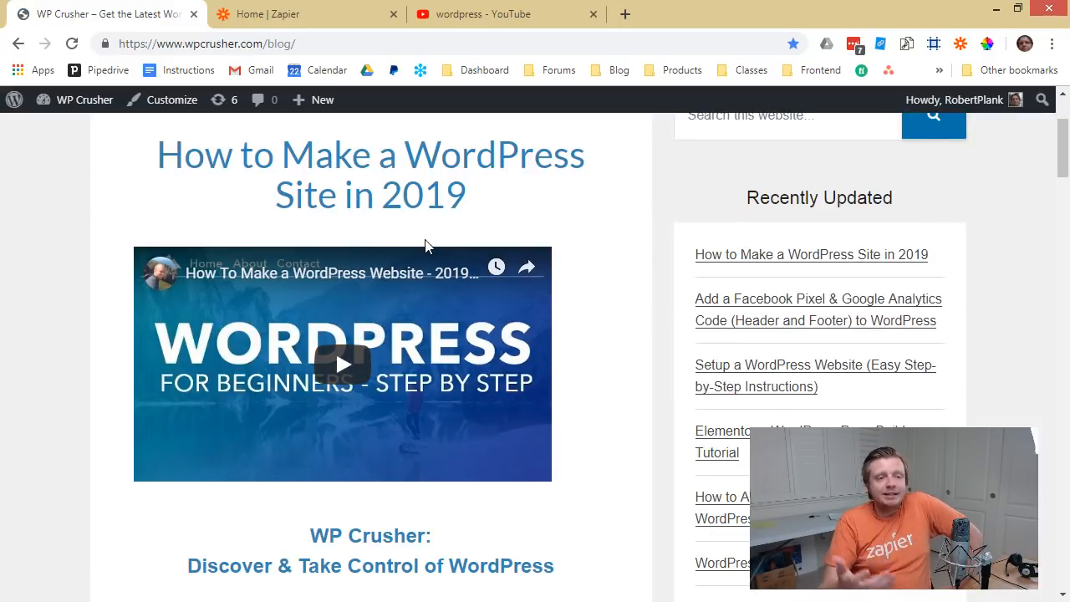
click(84, 100)
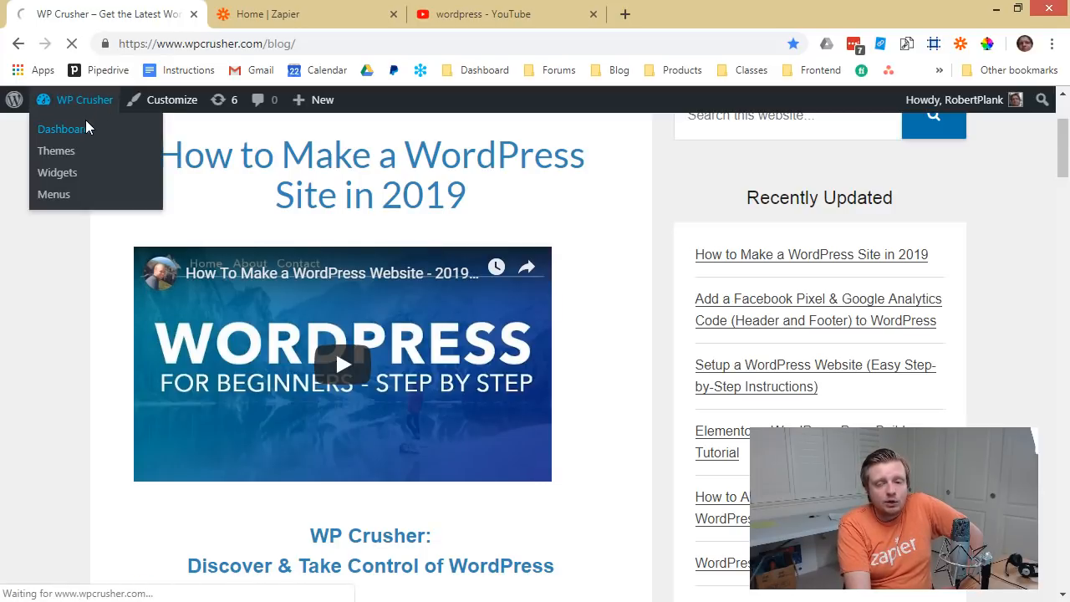
click(61, 127)
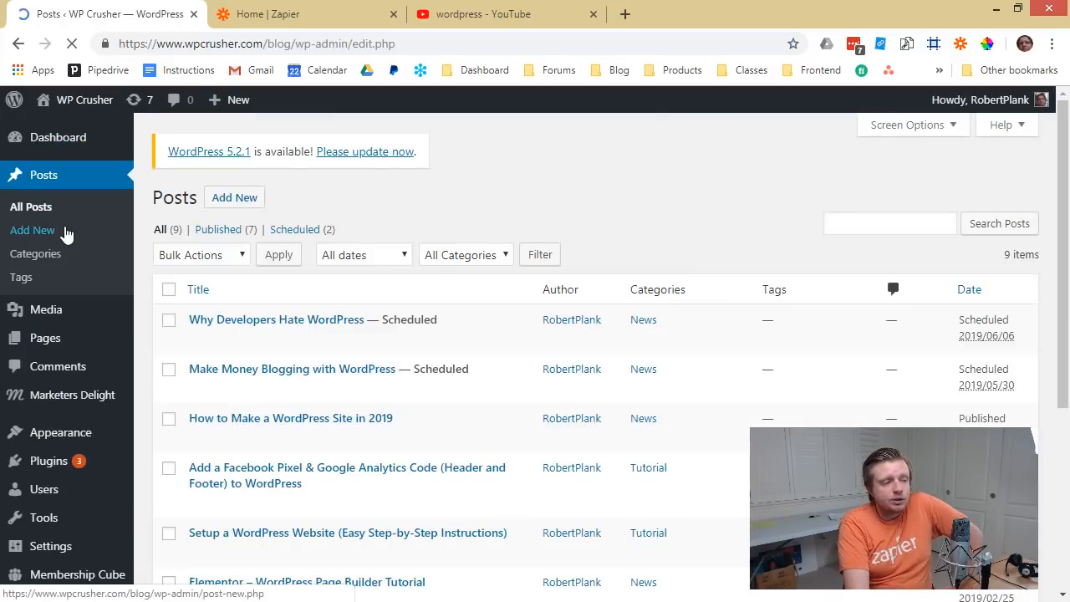
mouse_move(342, 319)
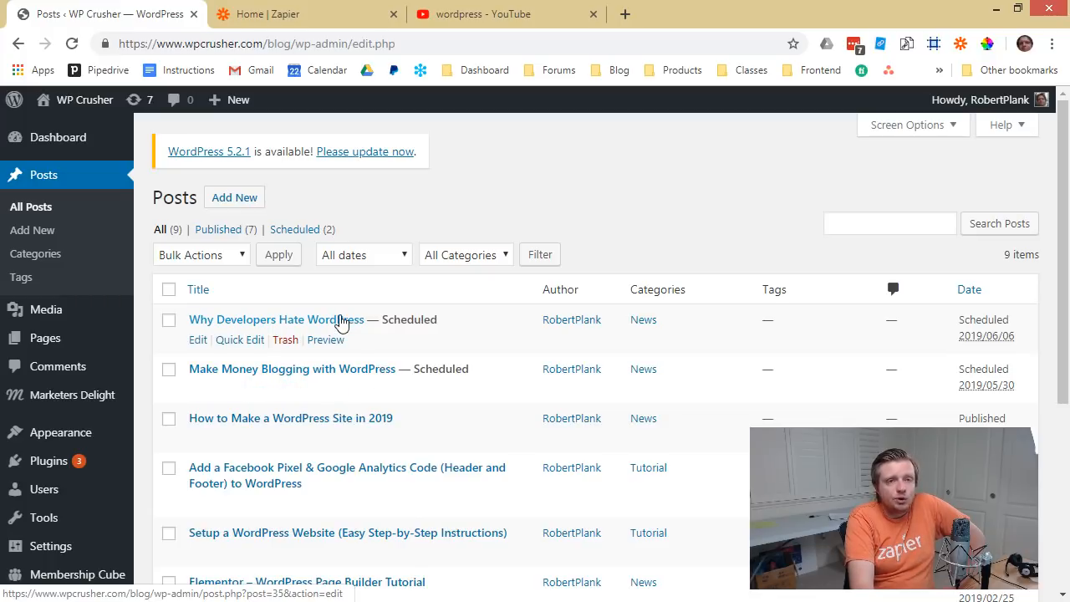
mouse_move(341, 324)
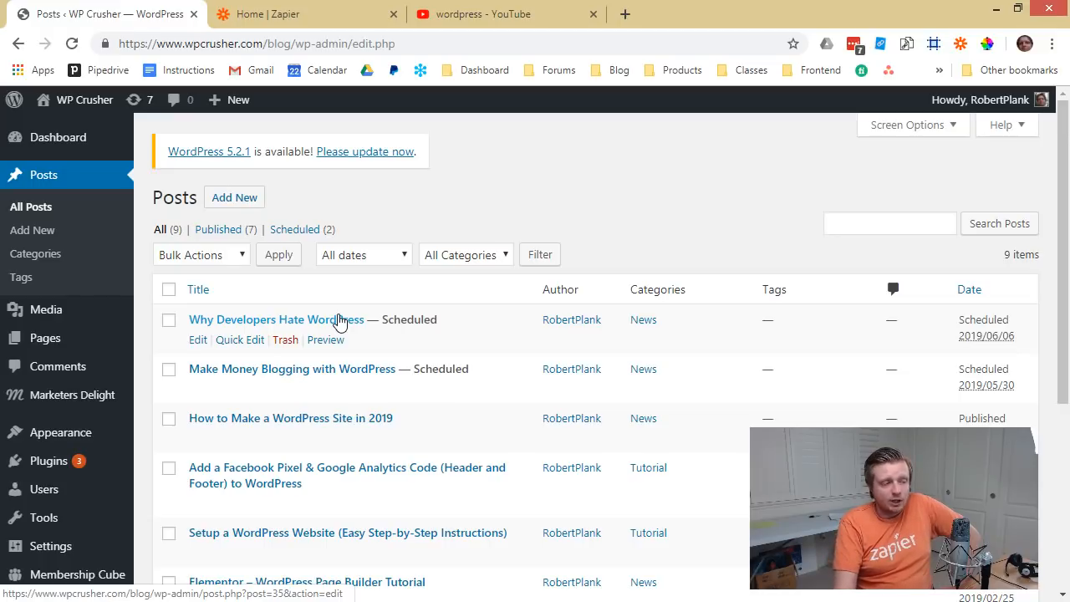
Step: Review the Zapier Task History, paging through runs to page 3
click(267, 13)
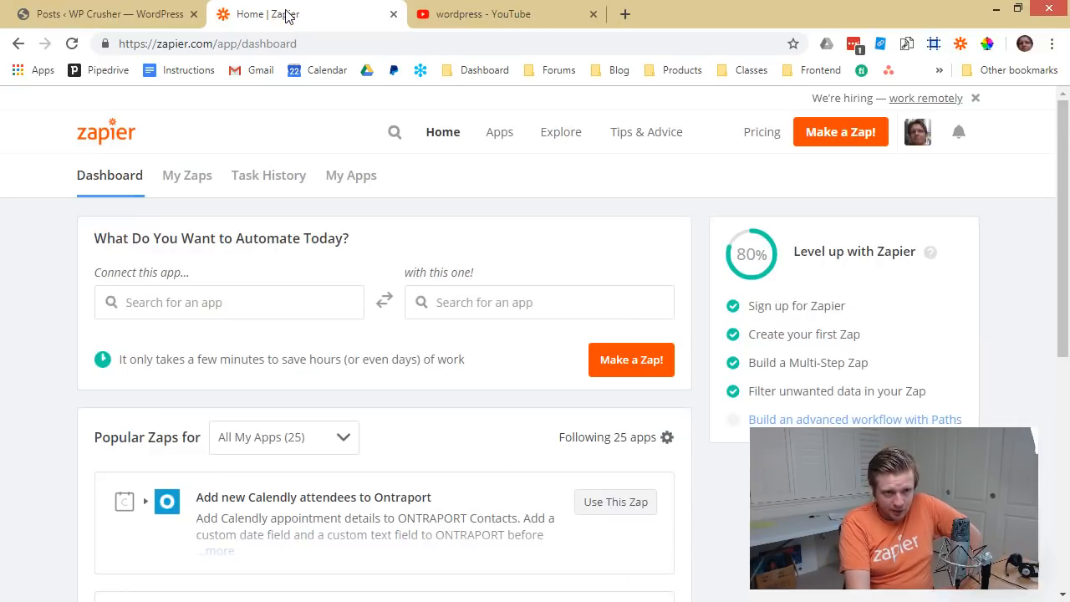
mouse_move(433, 223)
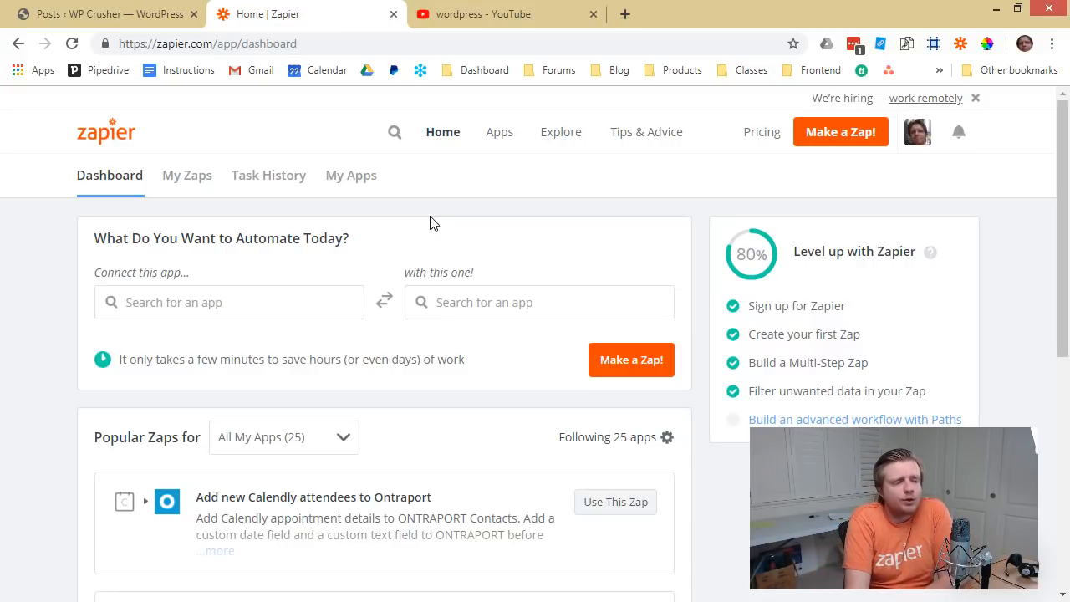
mouse_move(187, 176)
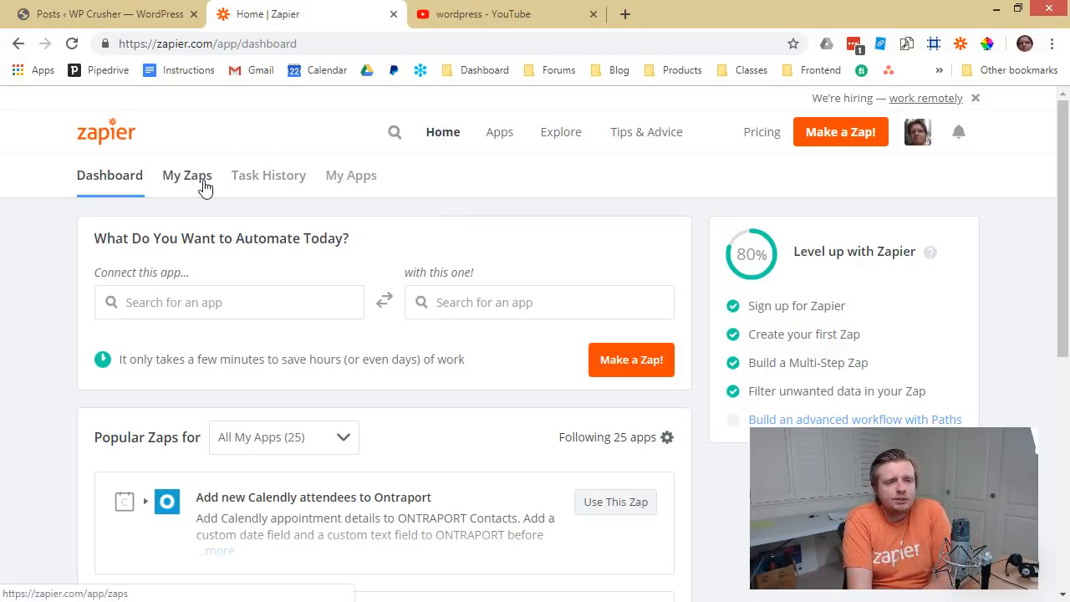
click(267, 176)
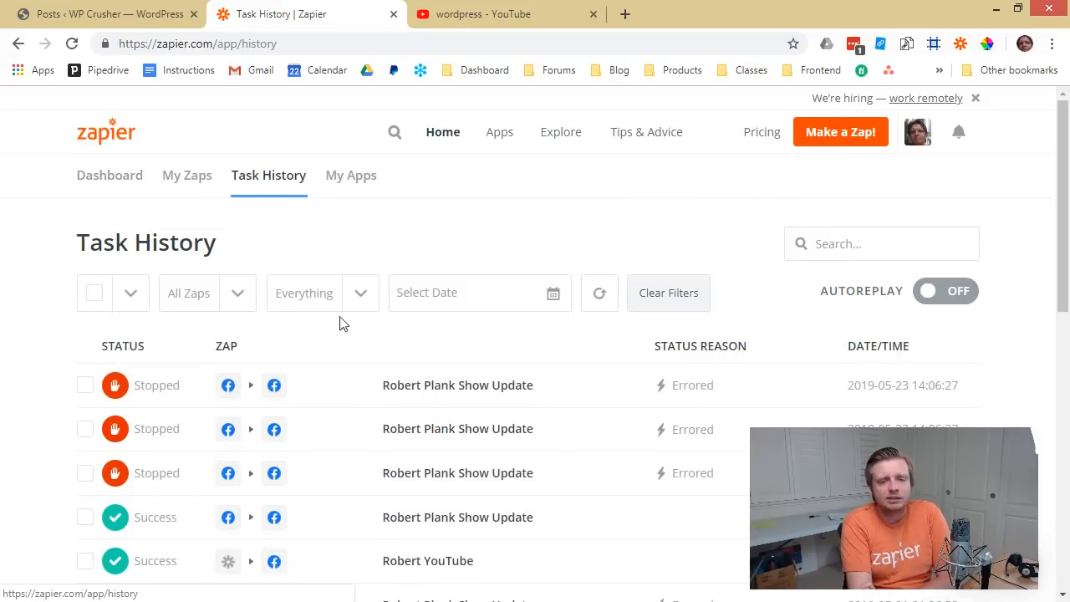
scroll(down, 3)
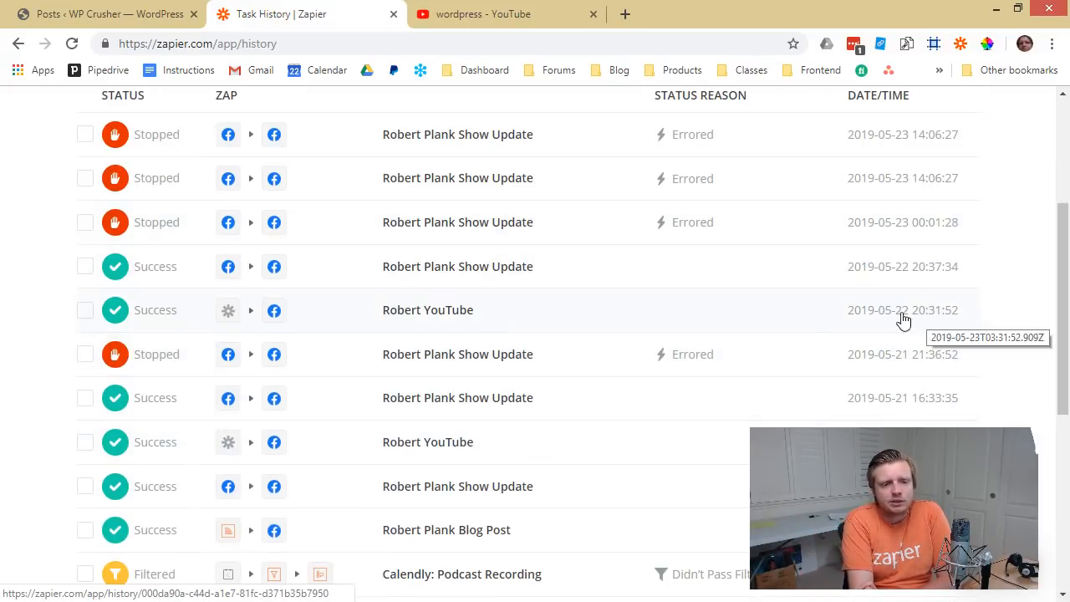
mouse_move(238, 411)
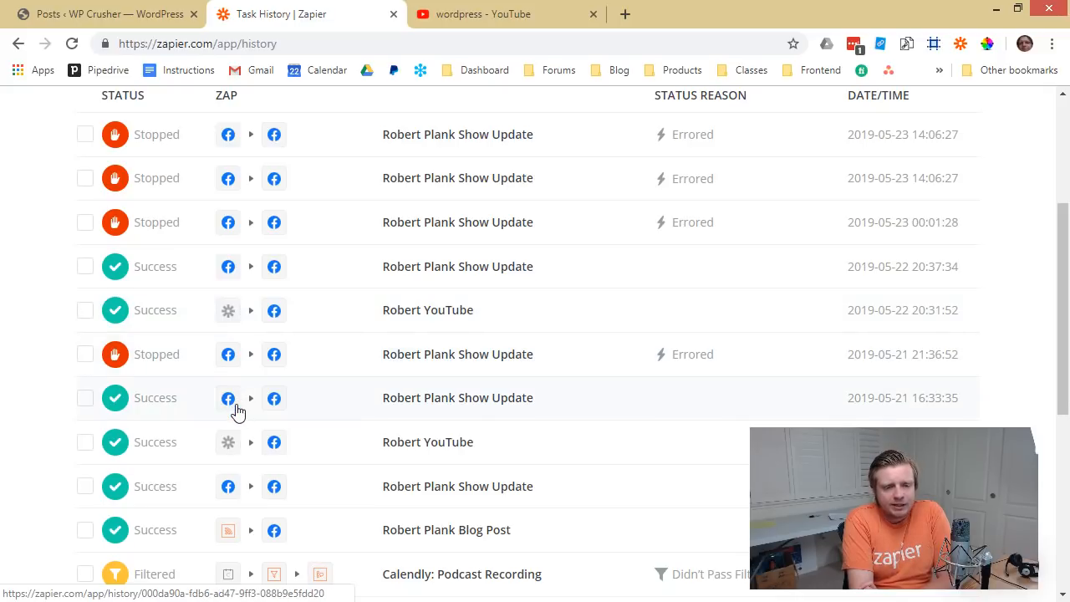
scroll(down, 3)
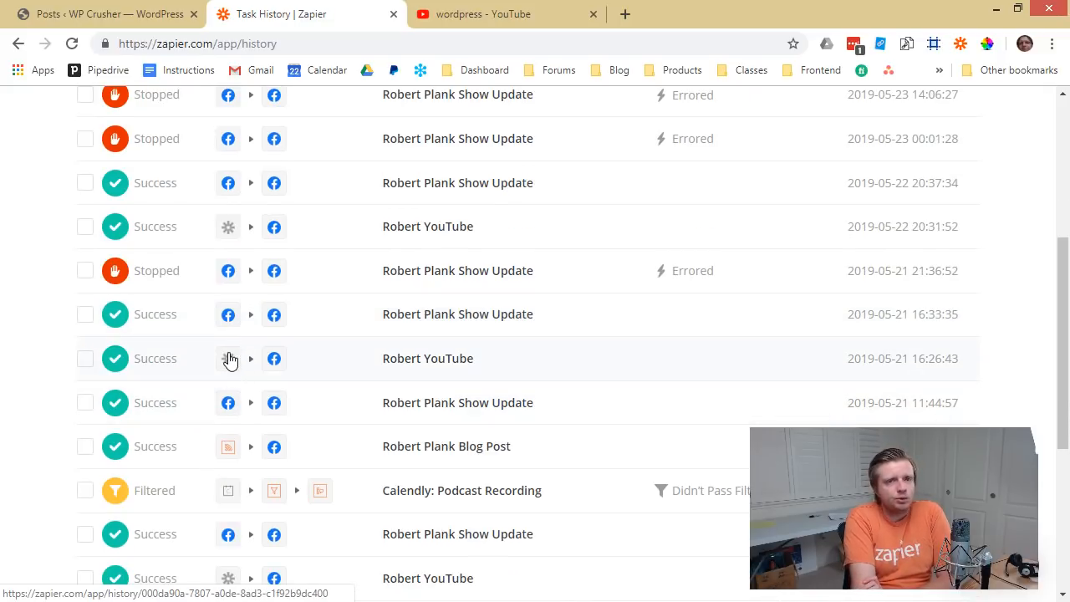
mouse_move(278, 362)
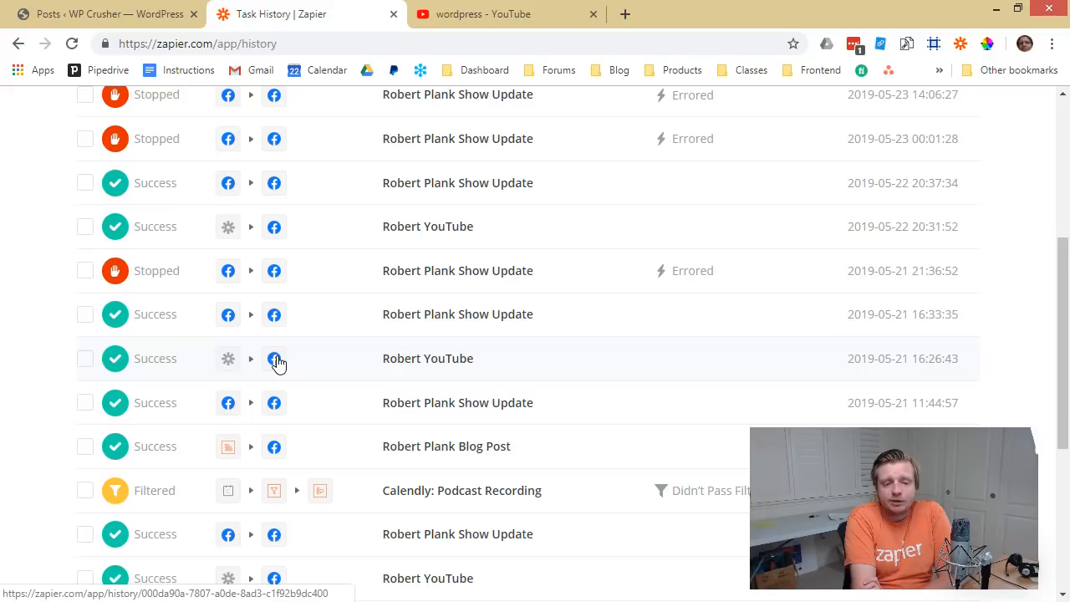
scroll(down, 3)
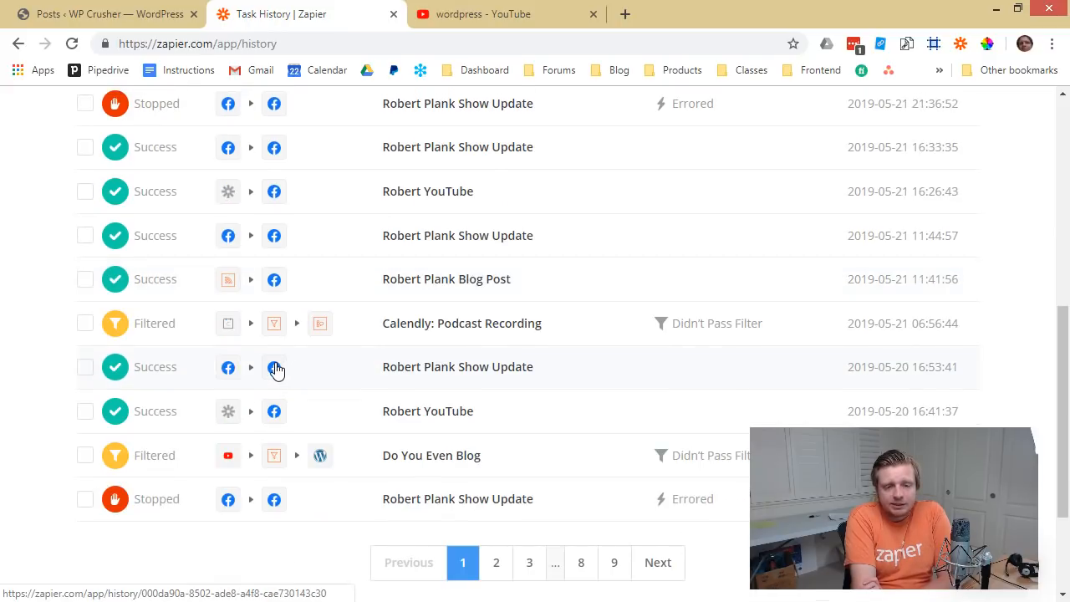
mouse_move(224, 393)
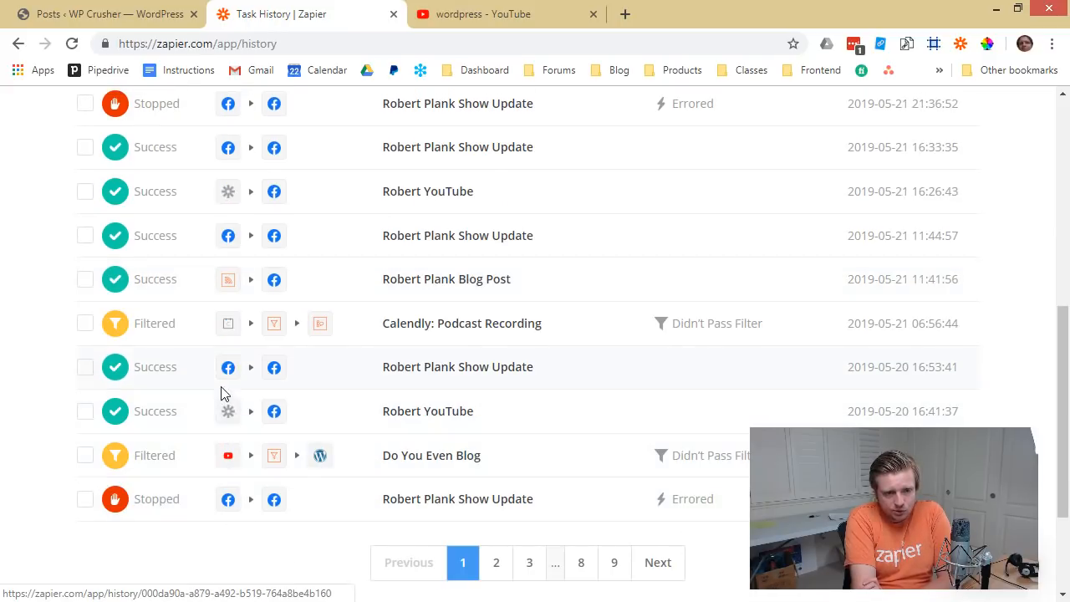
scroll(down, 3)
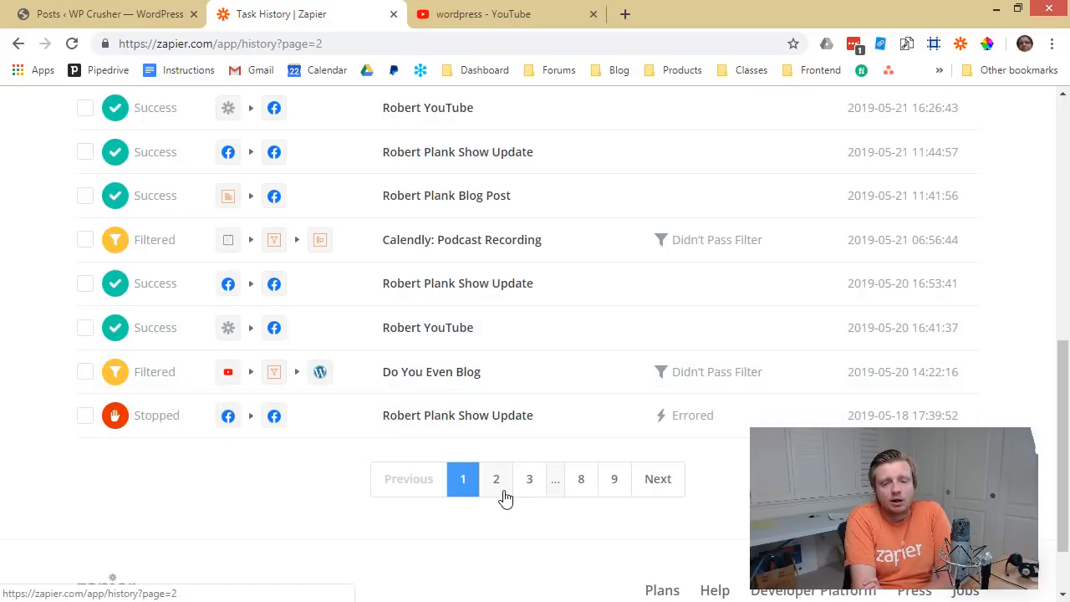
click(496, 478)
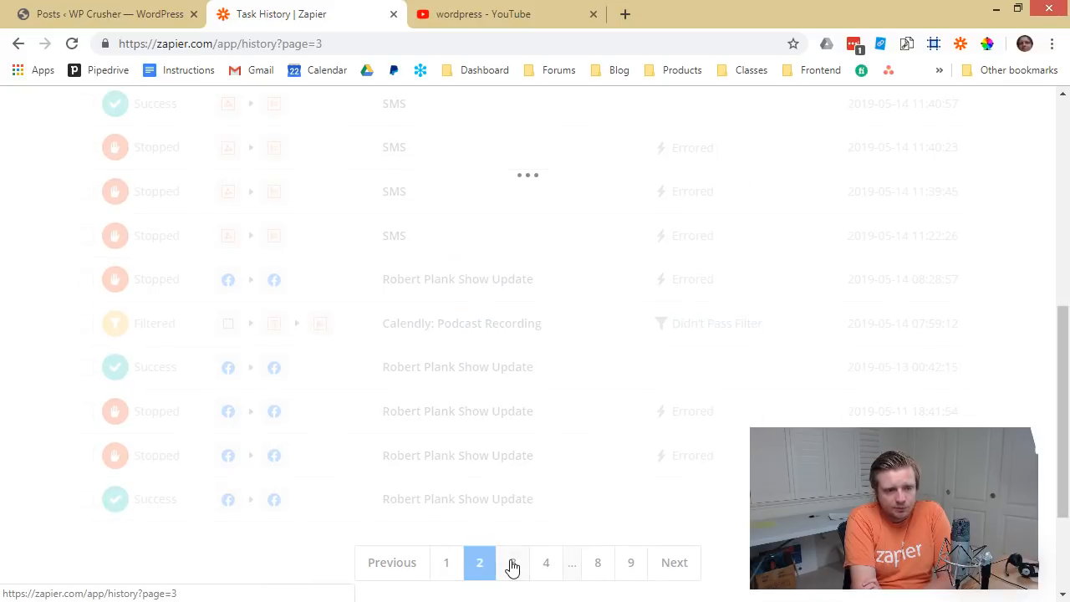
click(512, 562)
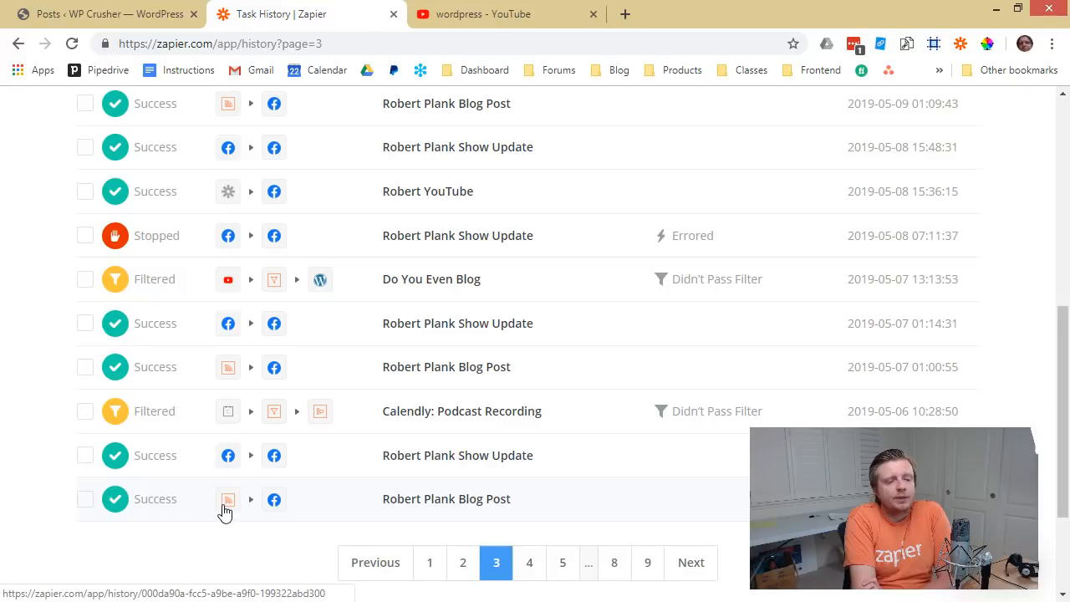
mouse_move(237, 510)
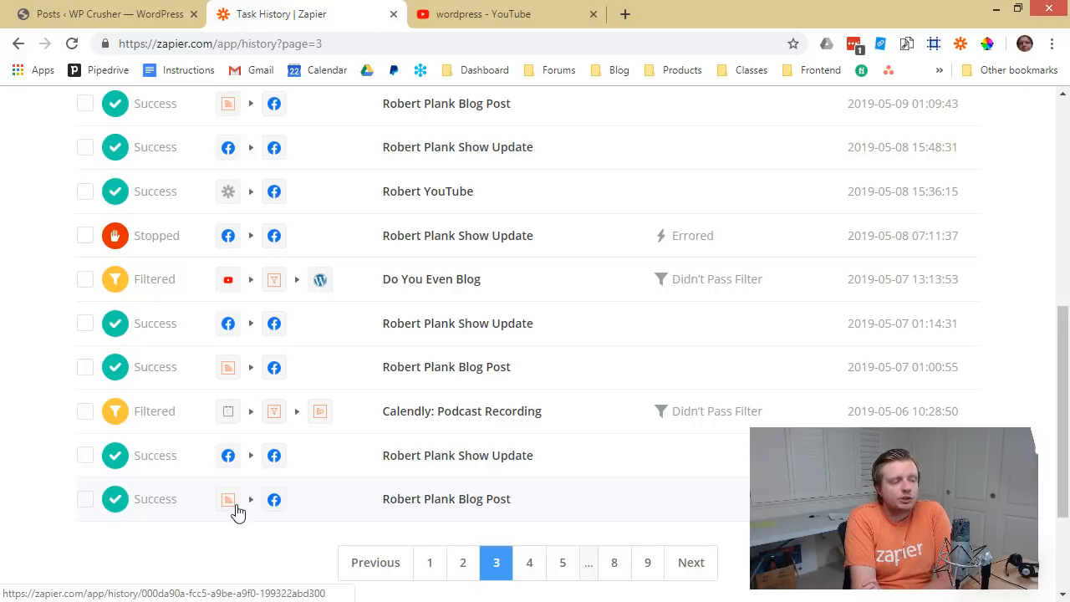
mouse_move(276, 510)
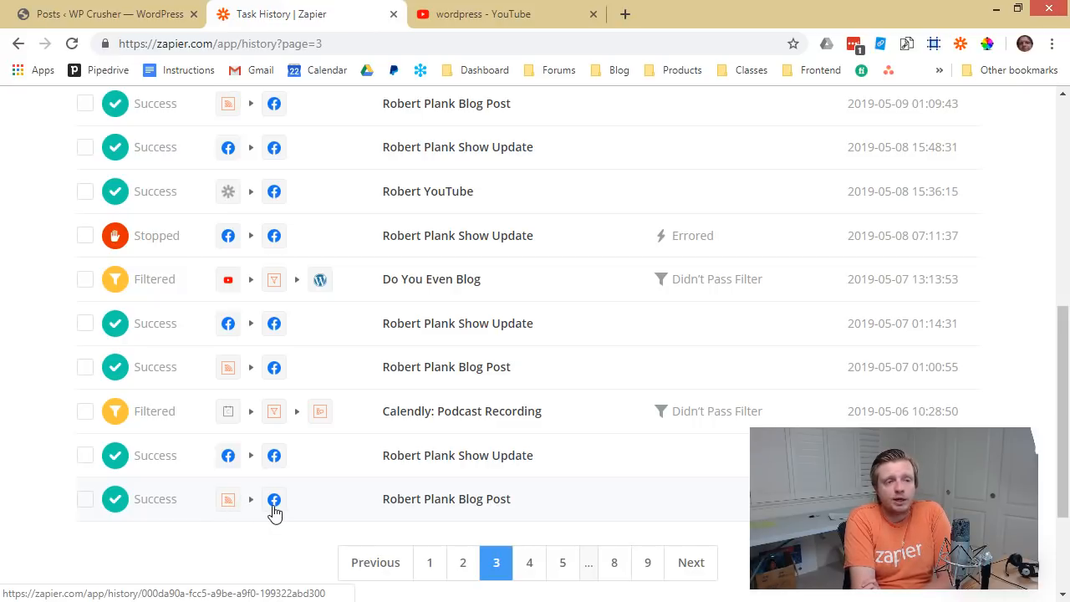
Step: Check the WordPress posts list and live blog, then return to Task History
click(100, 14)
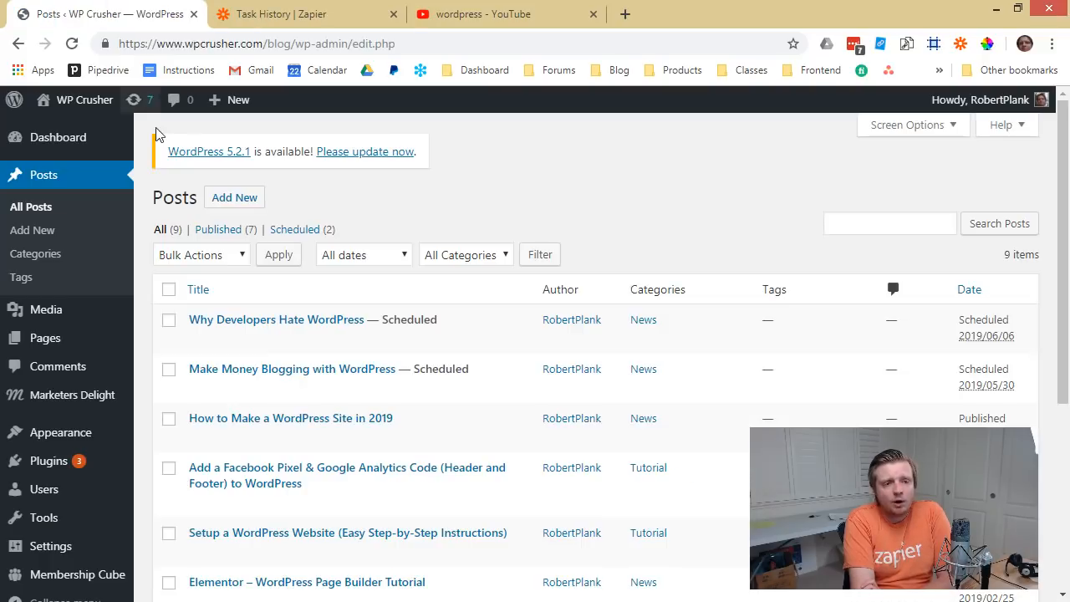
click(83, 100)
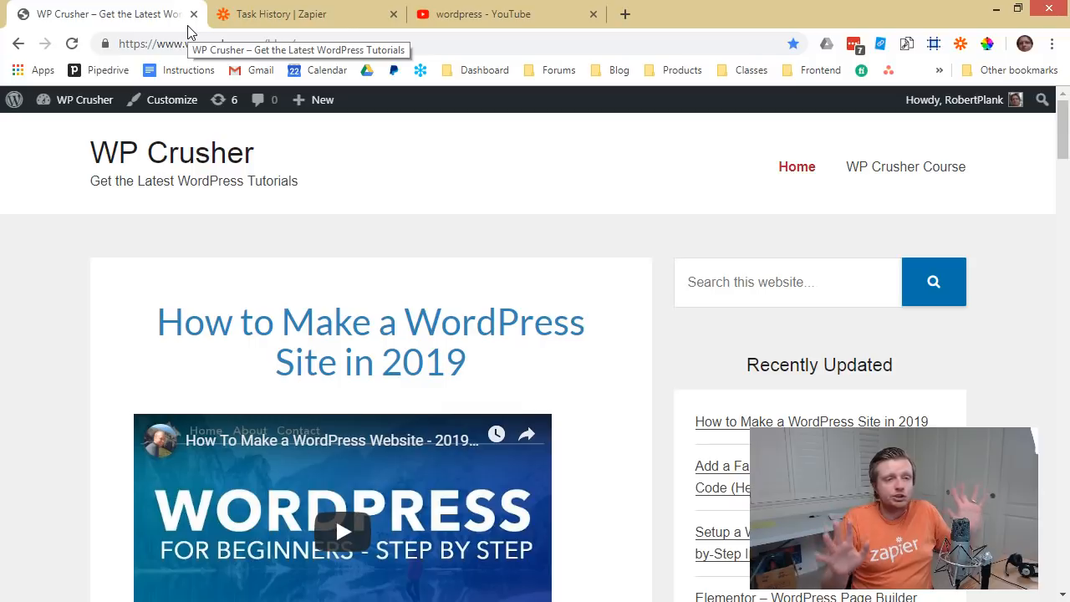
click(304, 13)
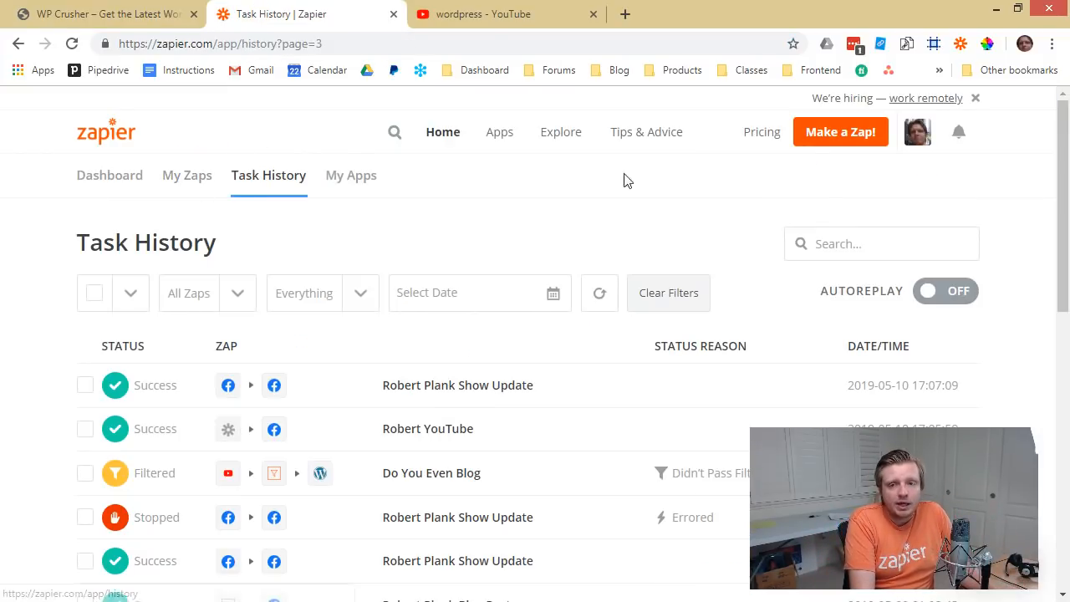
Step: Start a new zap and choose WordPress as the trigger app via the 'wo' search
click(840, 133)
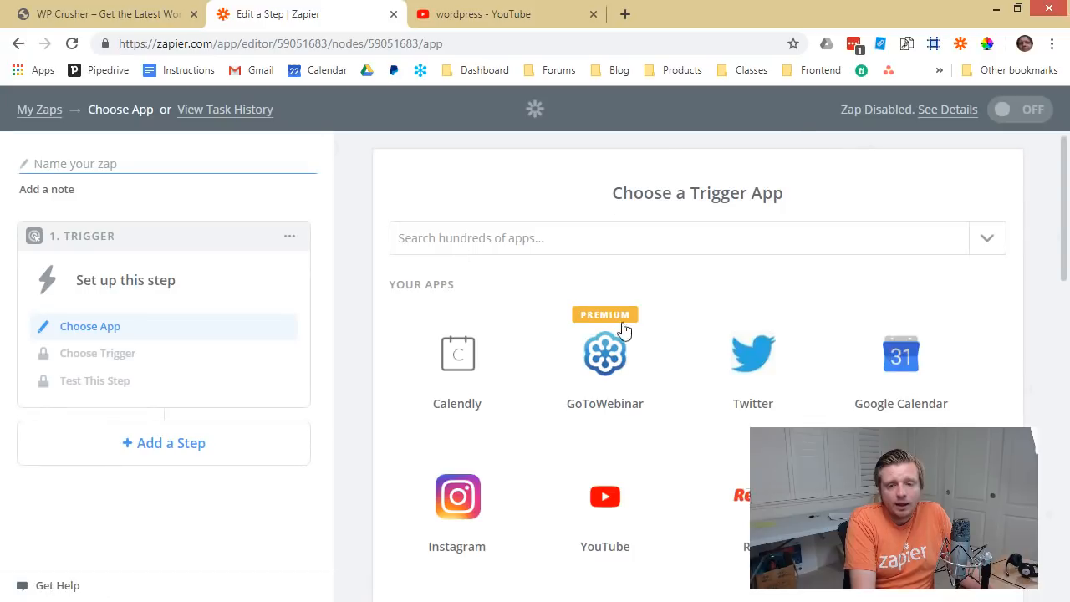
scroll(down, 3)
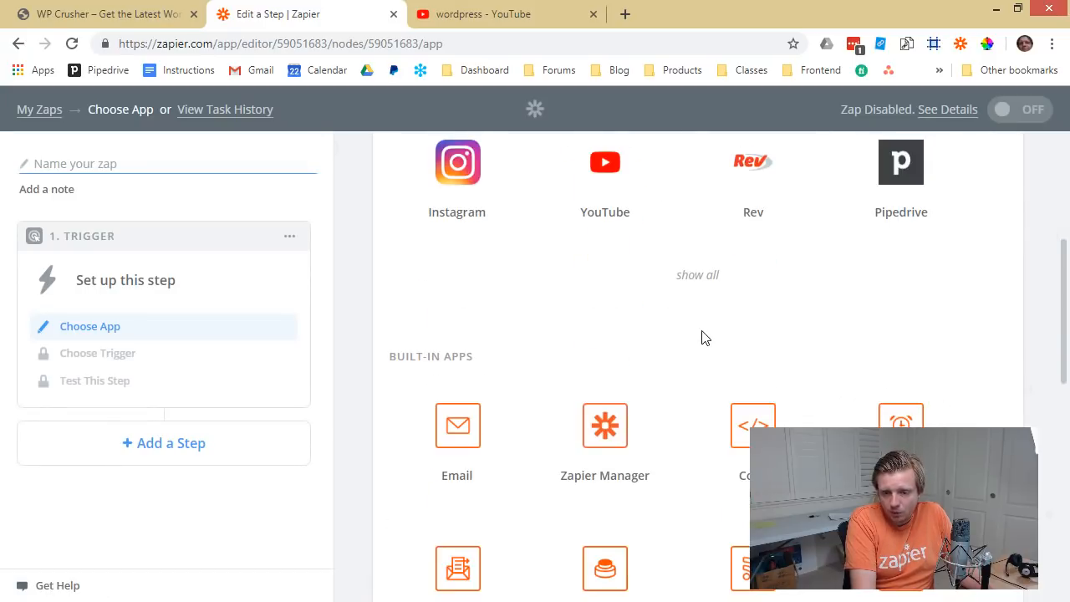
click(677, 237)
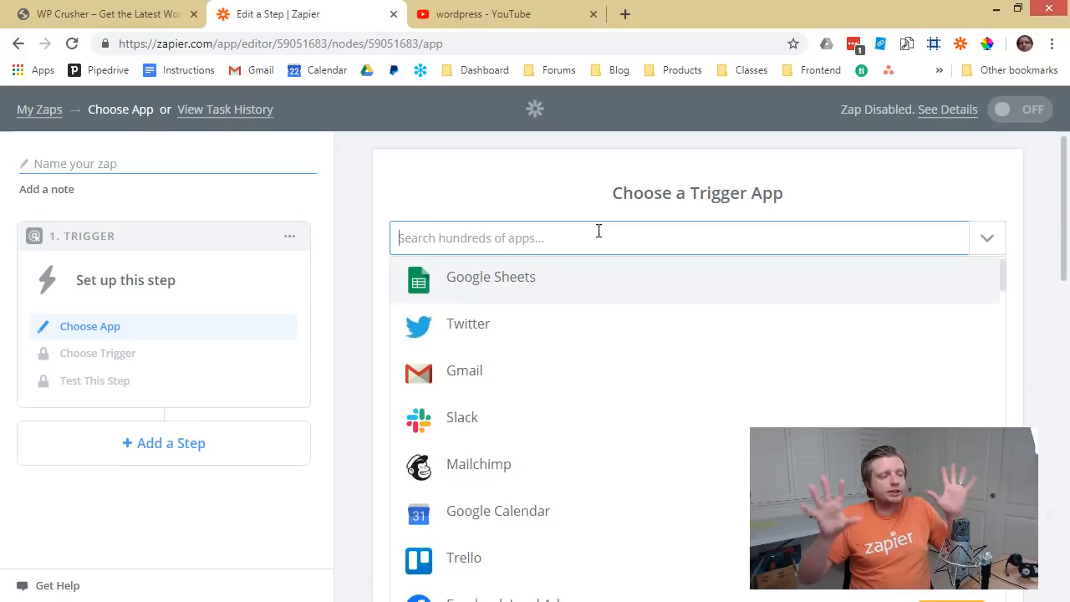
text(wo)
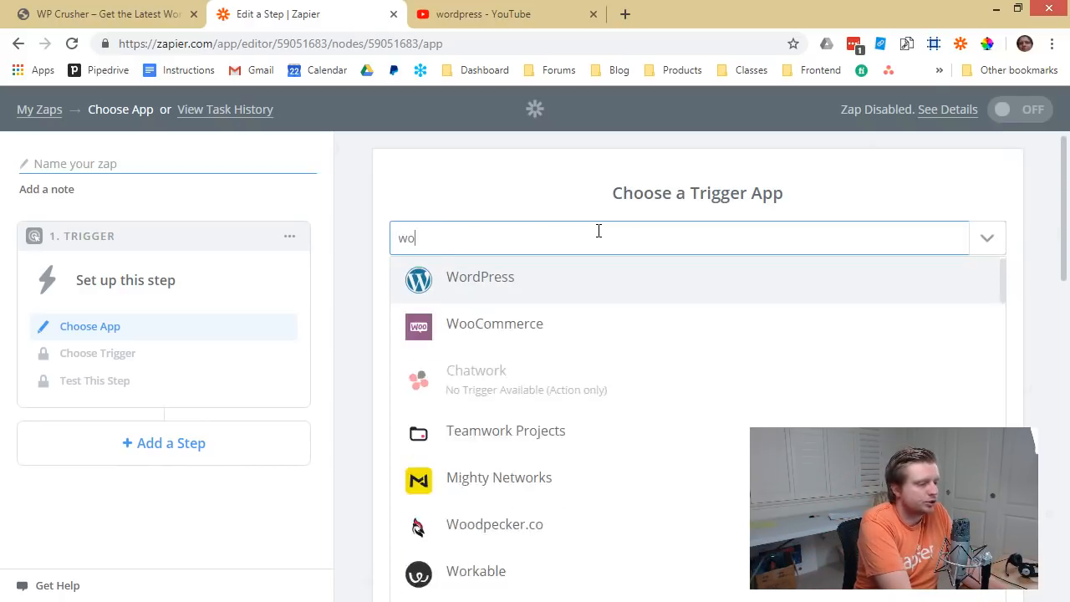
click(480, 277)
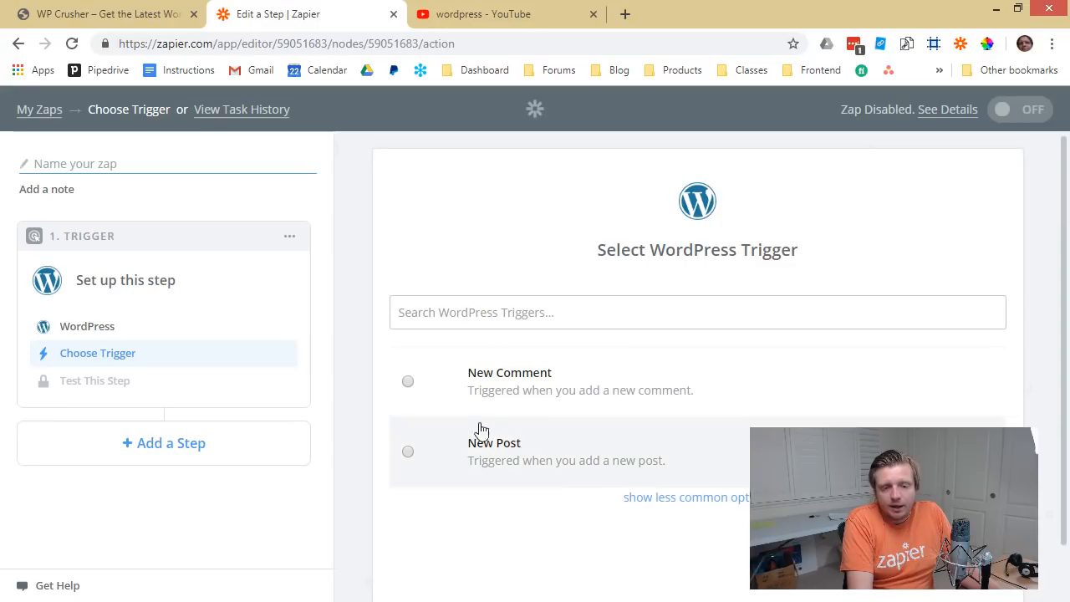
mouse_move(481, 398)
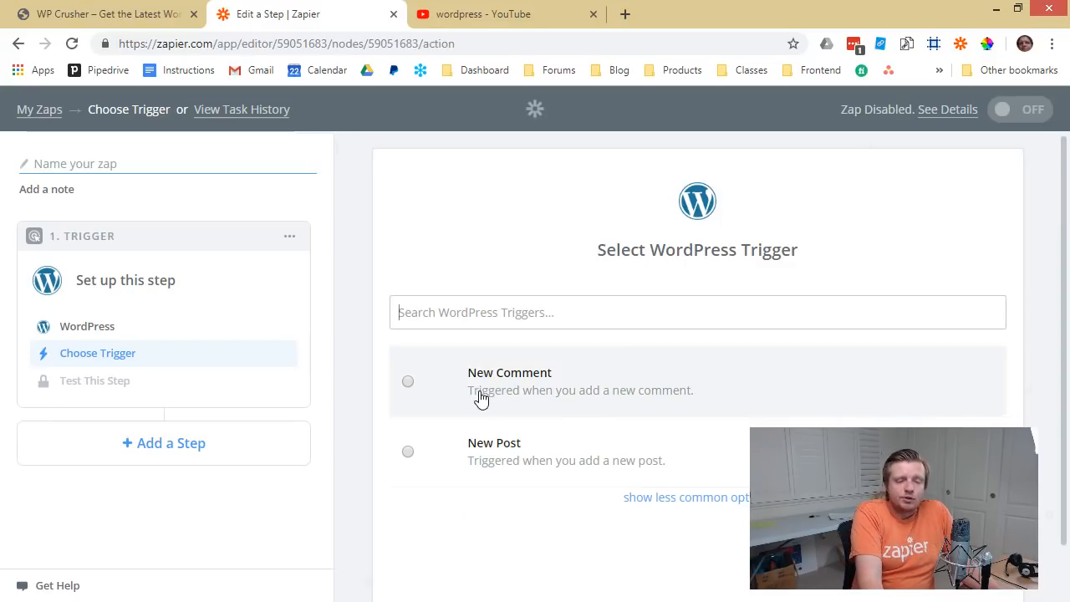
Step: Select New Post as the WordPress trigger event and continue
click(408, 451)
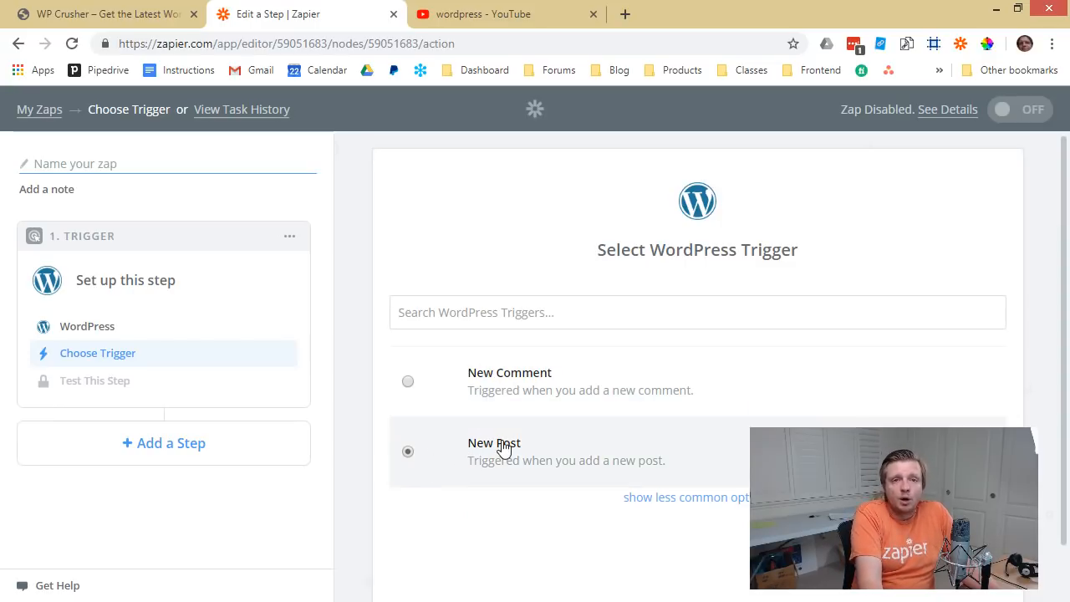
mouse_move(732, 508)
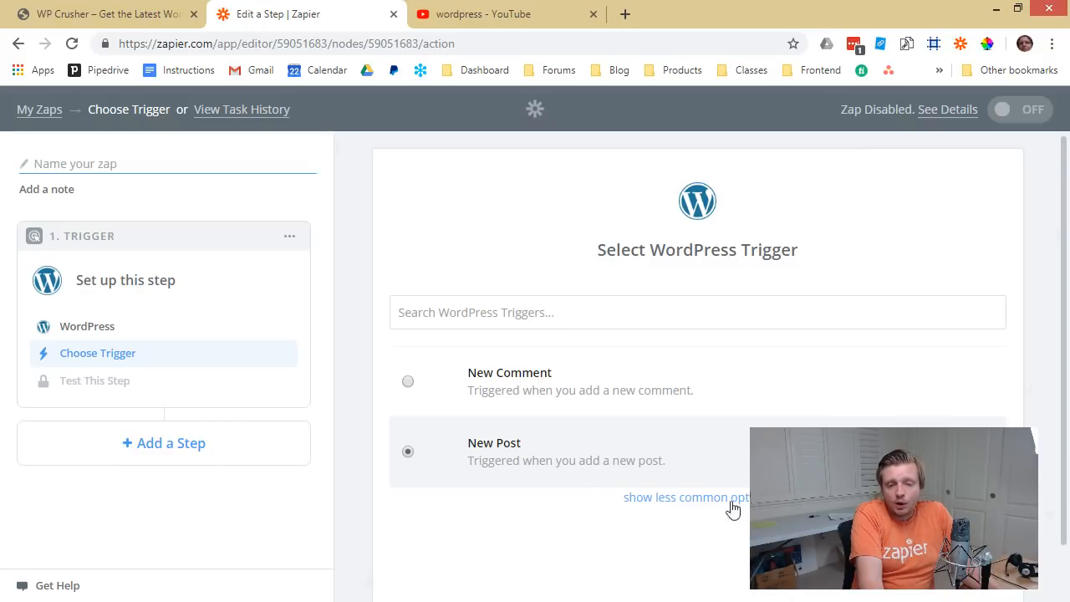
click(408, 452)
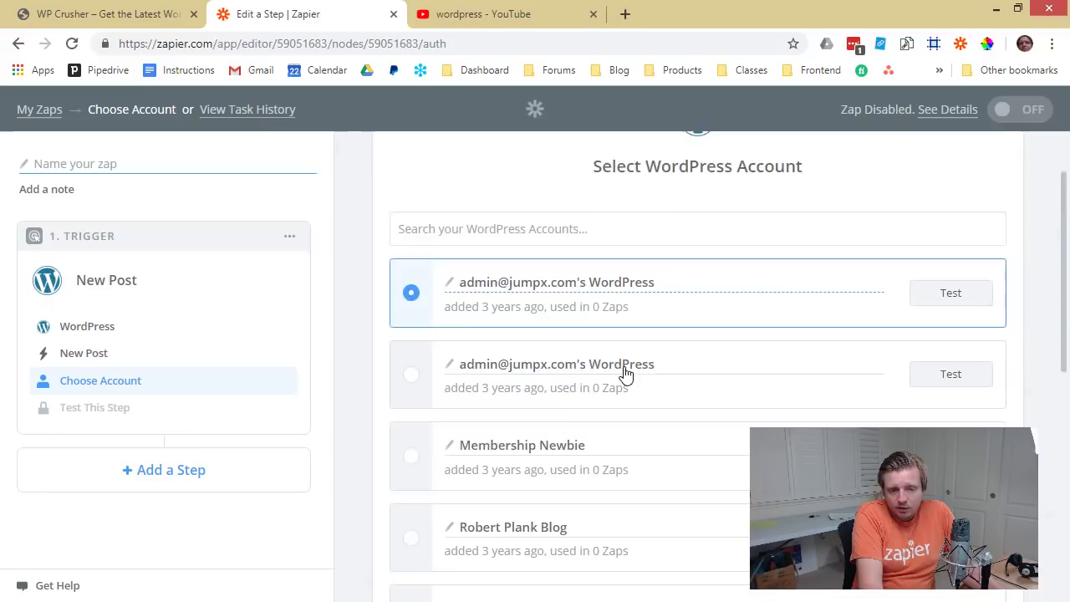
scroll(down, 3)
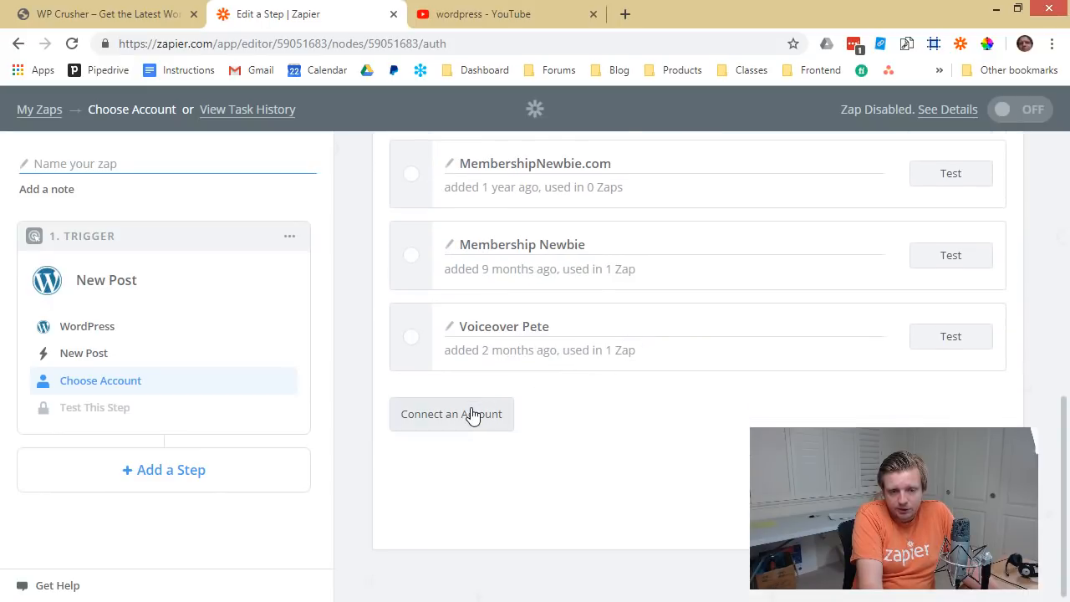
click(452, 414)
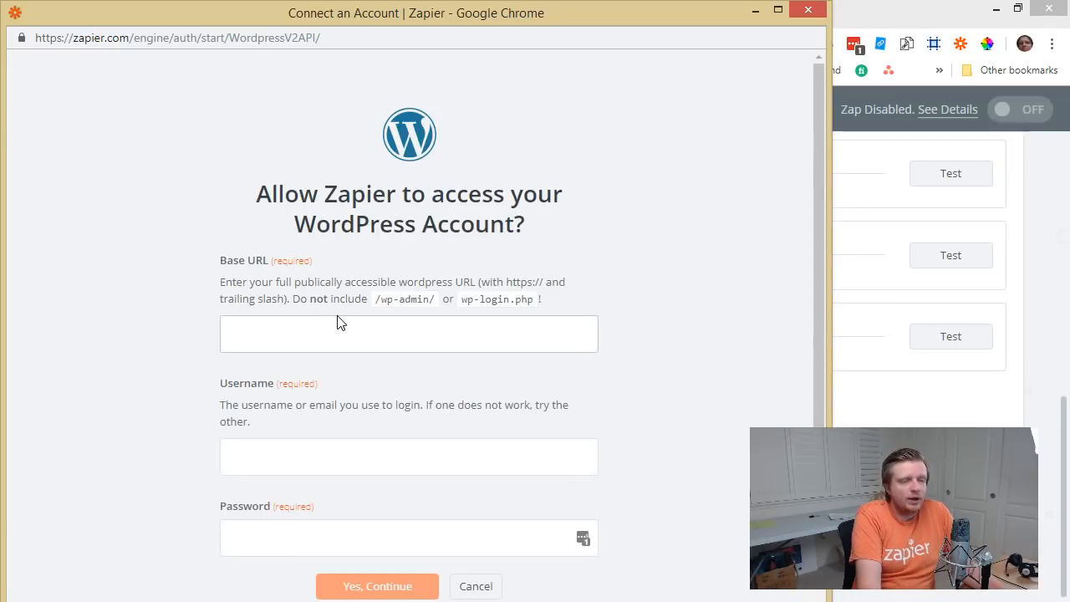
text(https://www.)
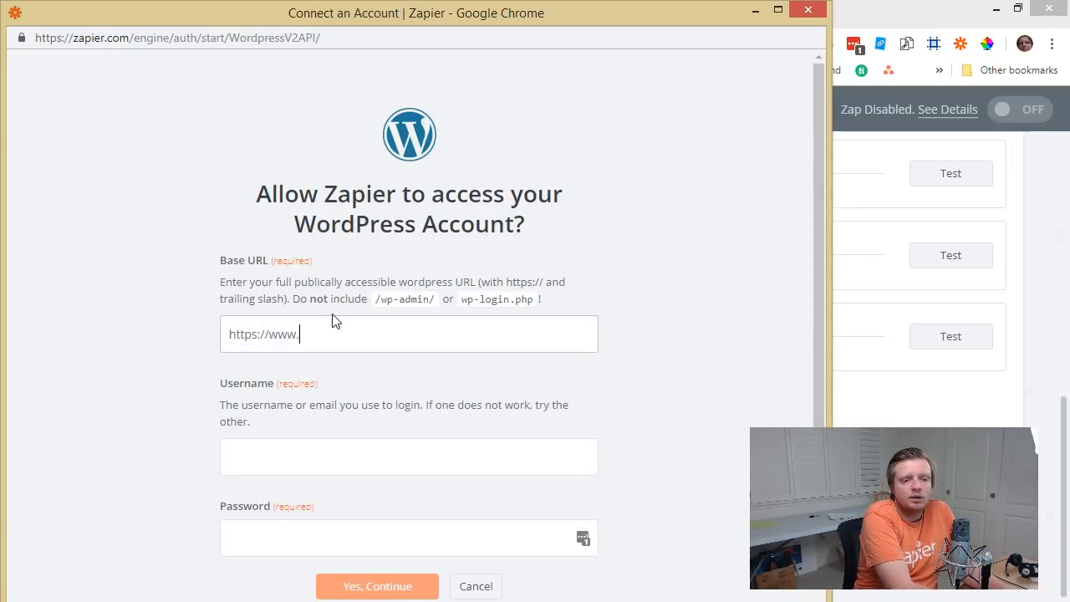
text(wpcrusher.com/blog)
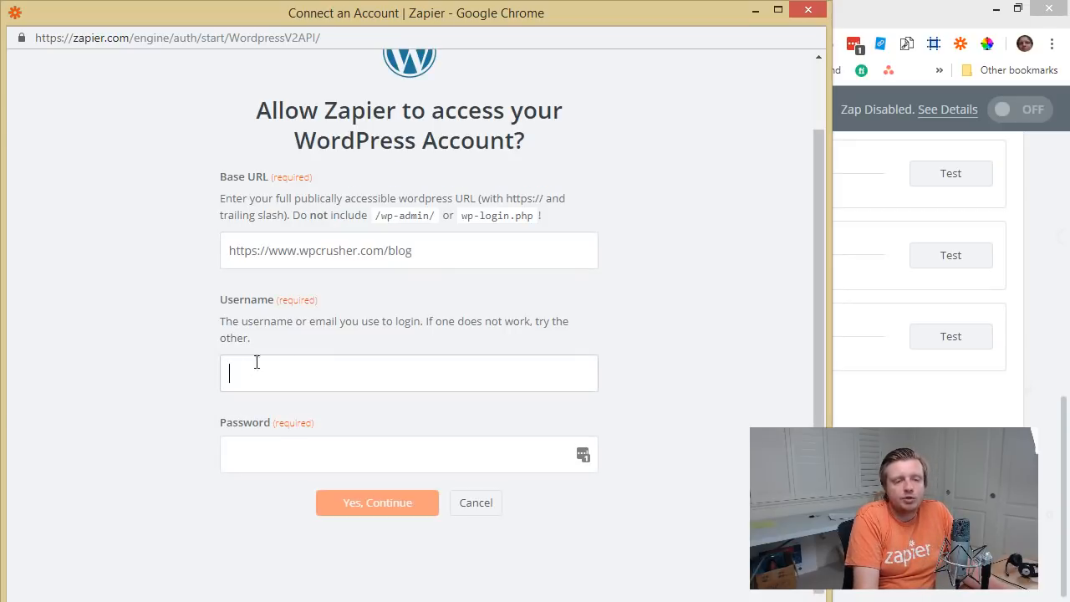
text(RobertPlank)
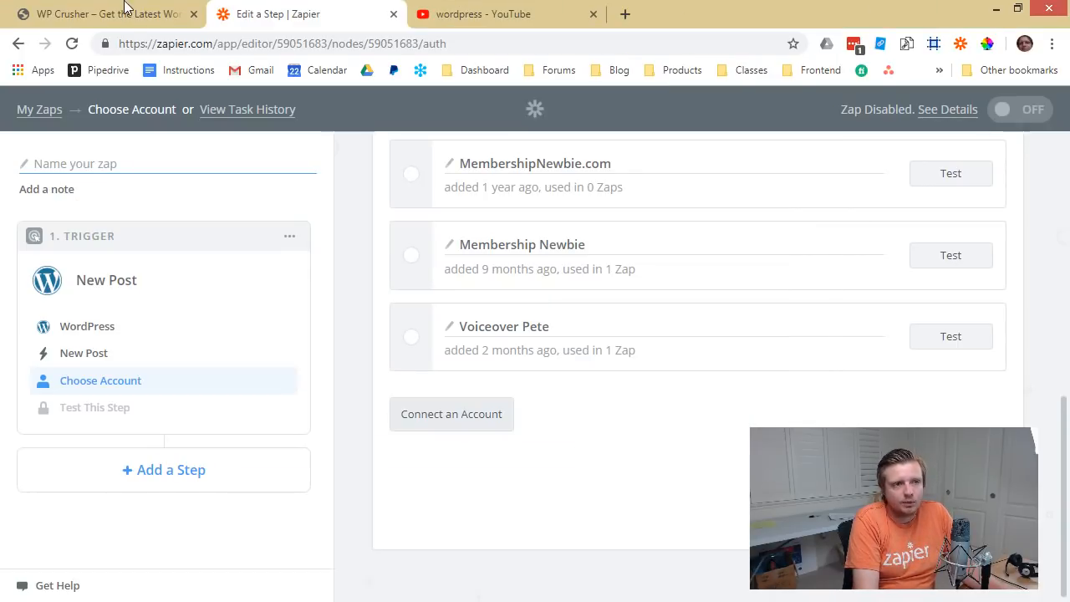
click(194, 14)
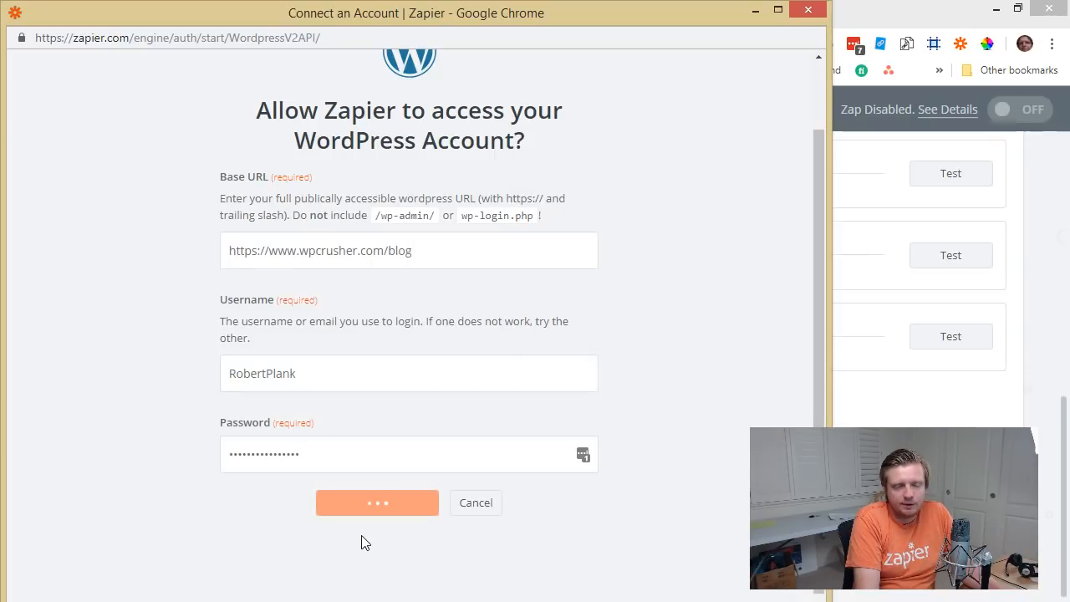
Step: Rename the connected account 'WP Crusher' and move on to the post status options
click(378, 502)
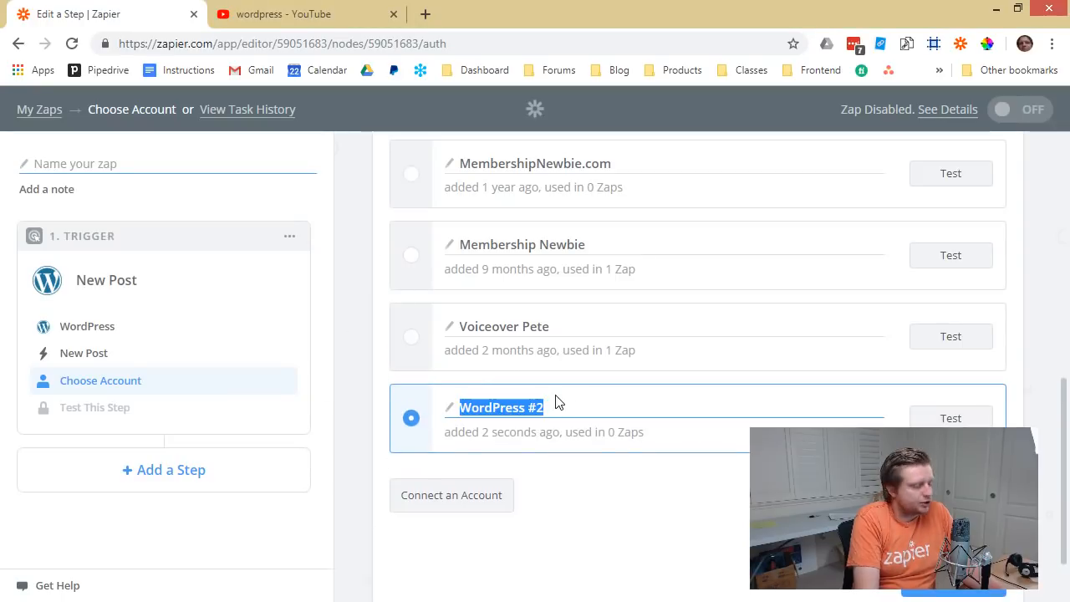
text(WP Crusher)
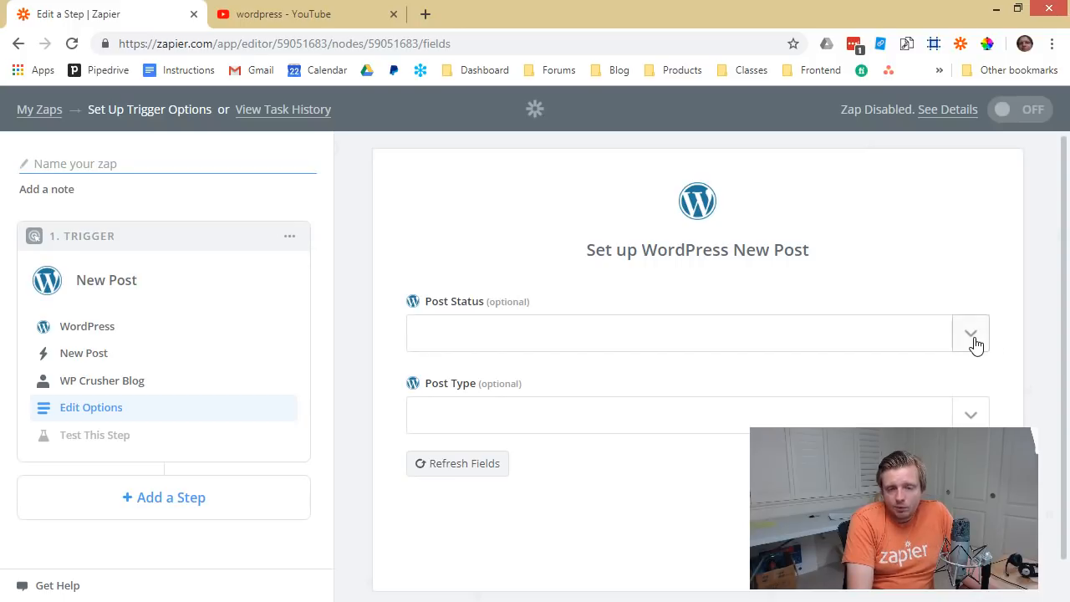
click(970, 333)
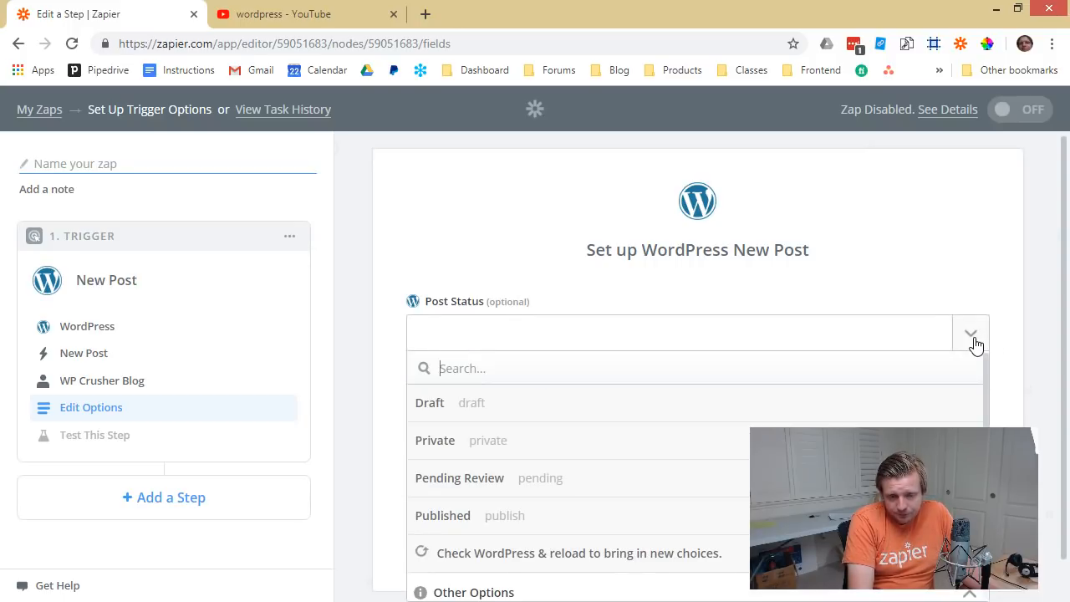
mouse_move(521, 516)
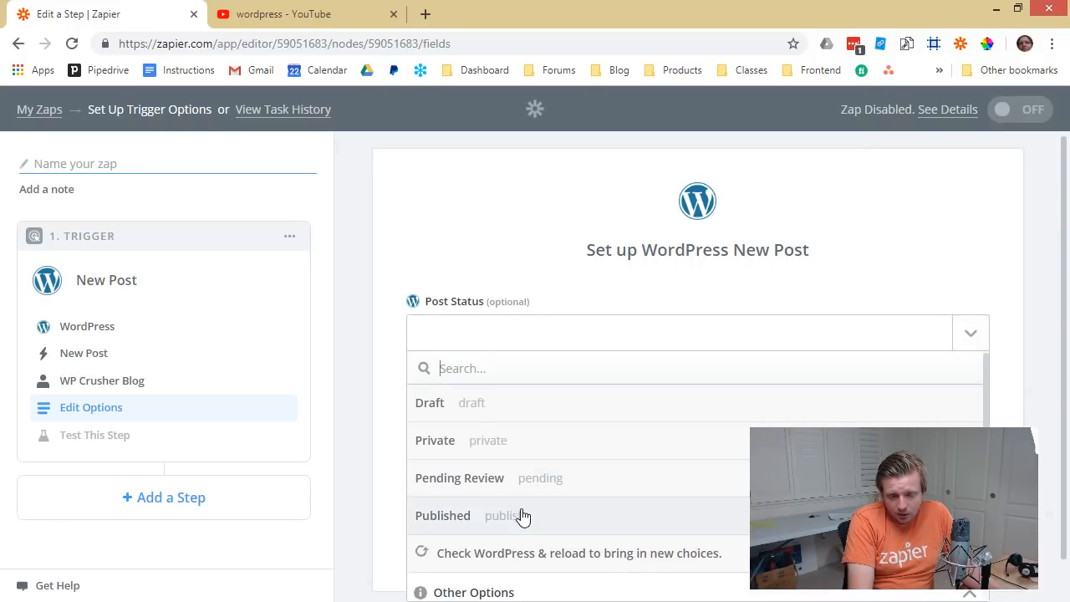
mouse_move(325, 428)
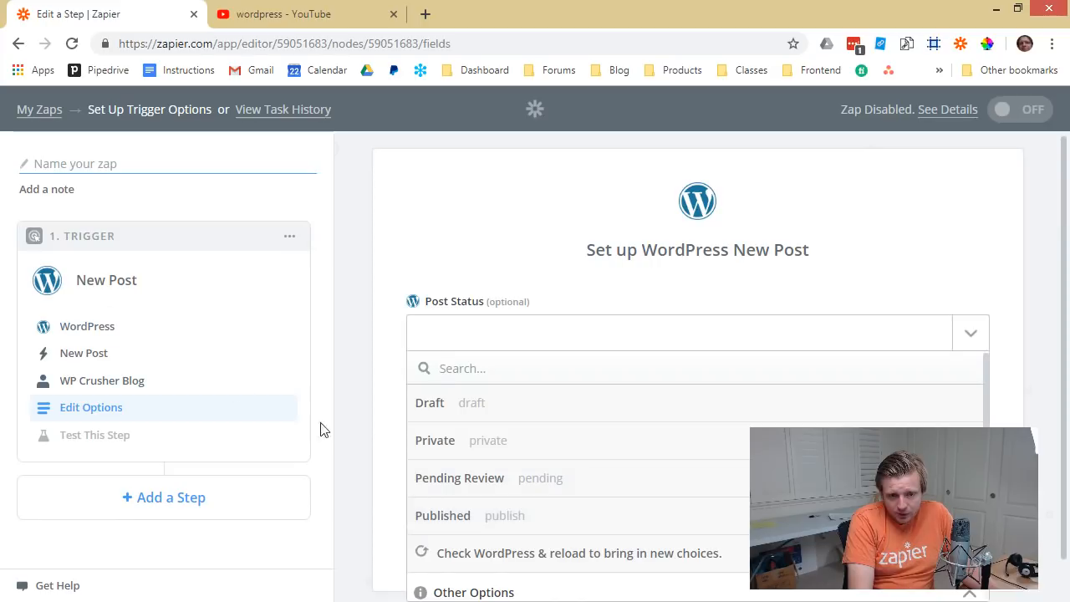
mouse_move(466, 519)
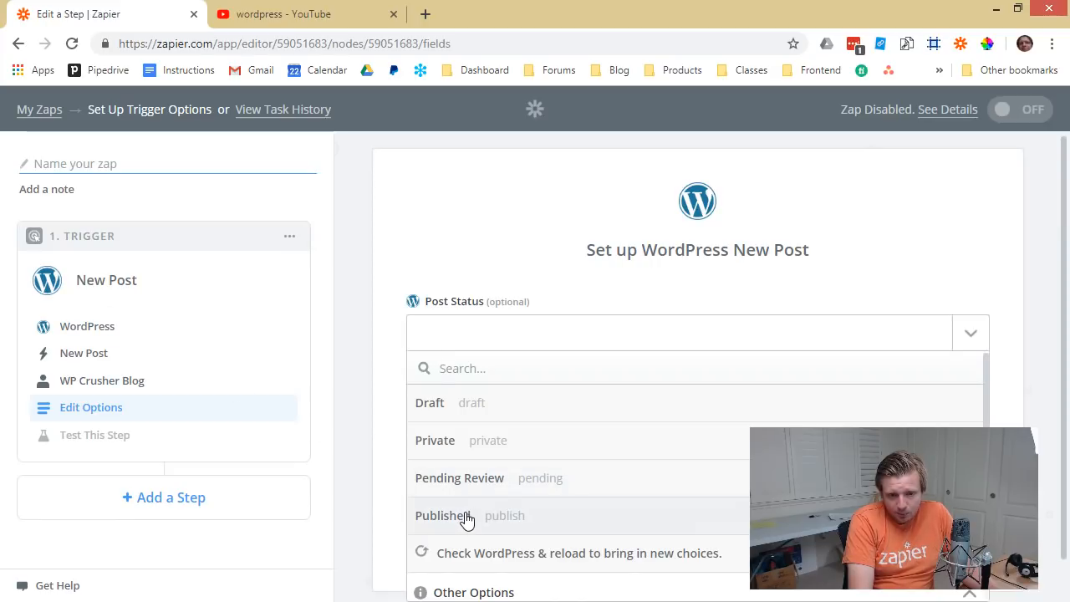
Step: Trigger only on Published posts and expand sample New Post A for testing
click(445, 515)
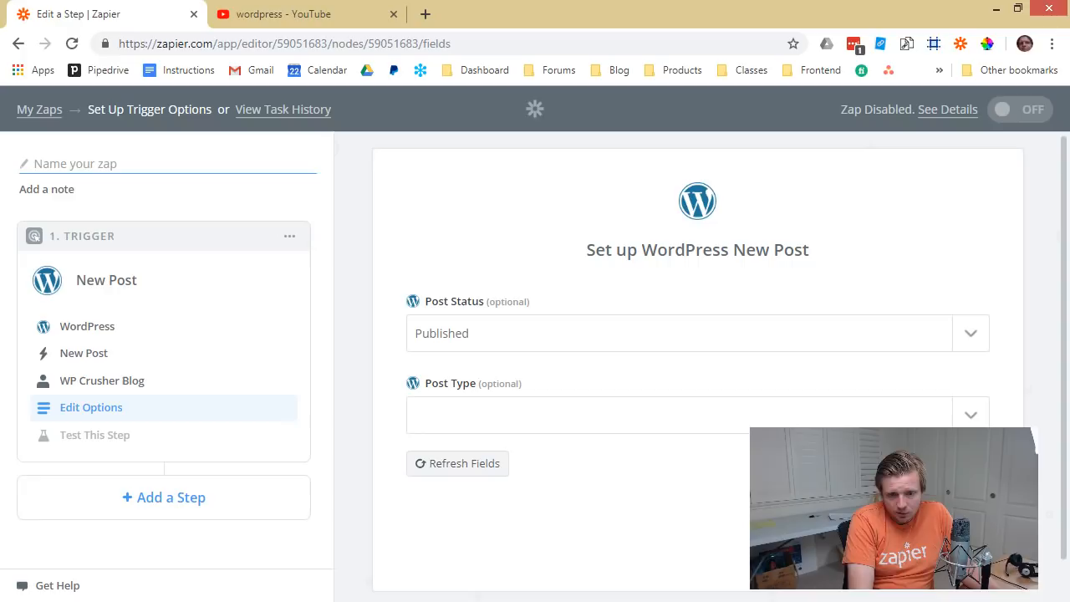
click(459, 463)
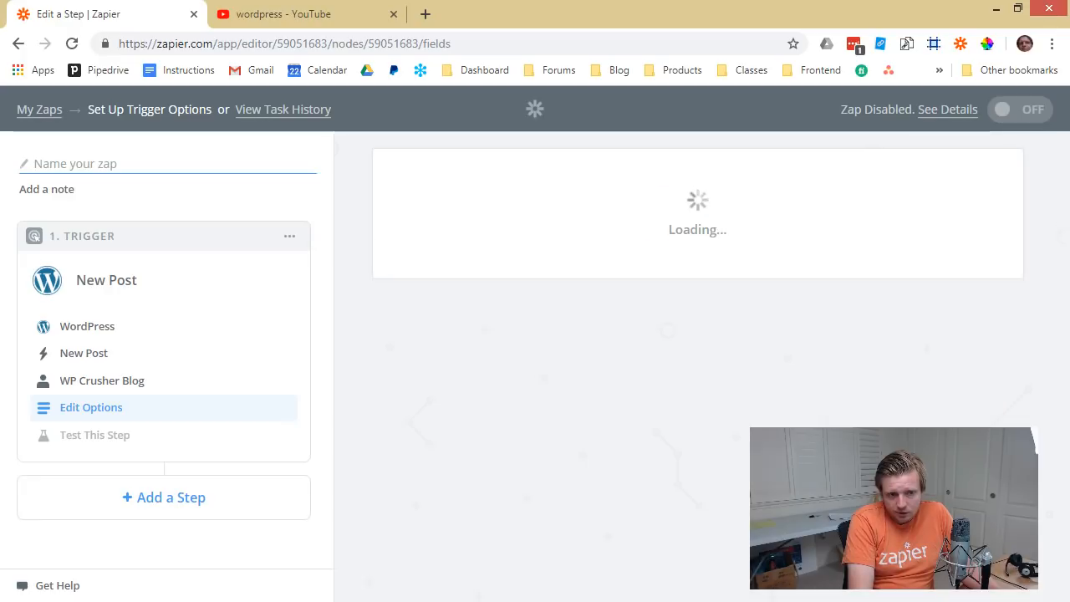
click(93, 434)
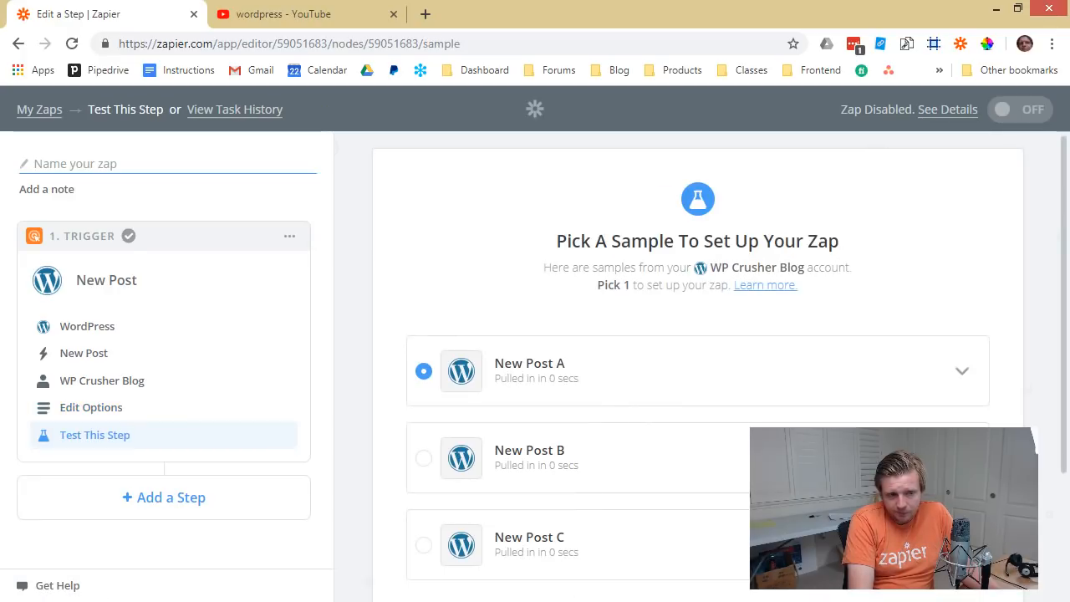
mouse_move(572, 369)
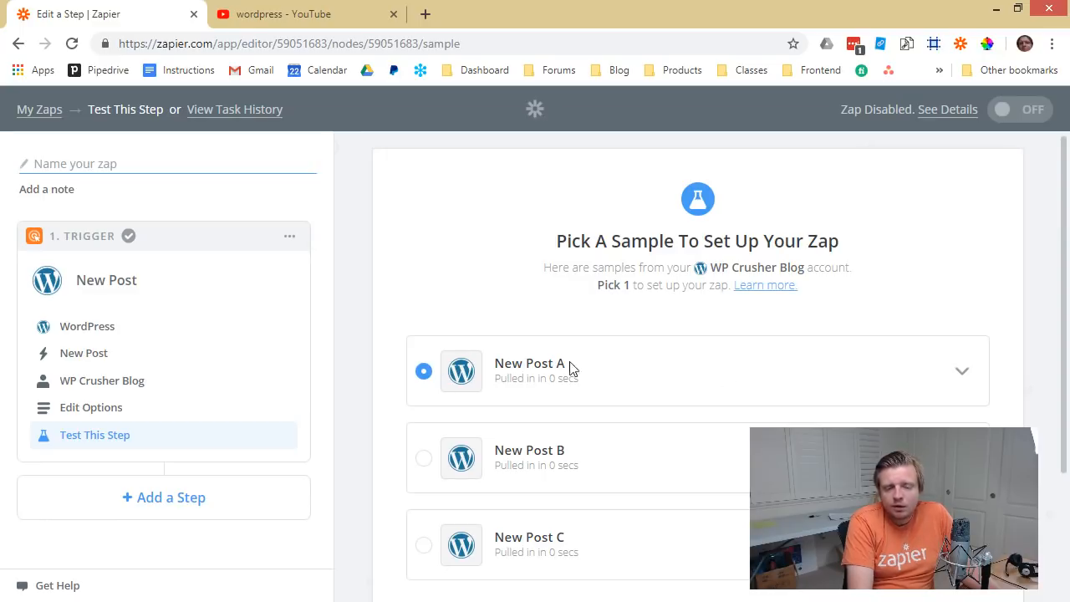
click(961, 371)
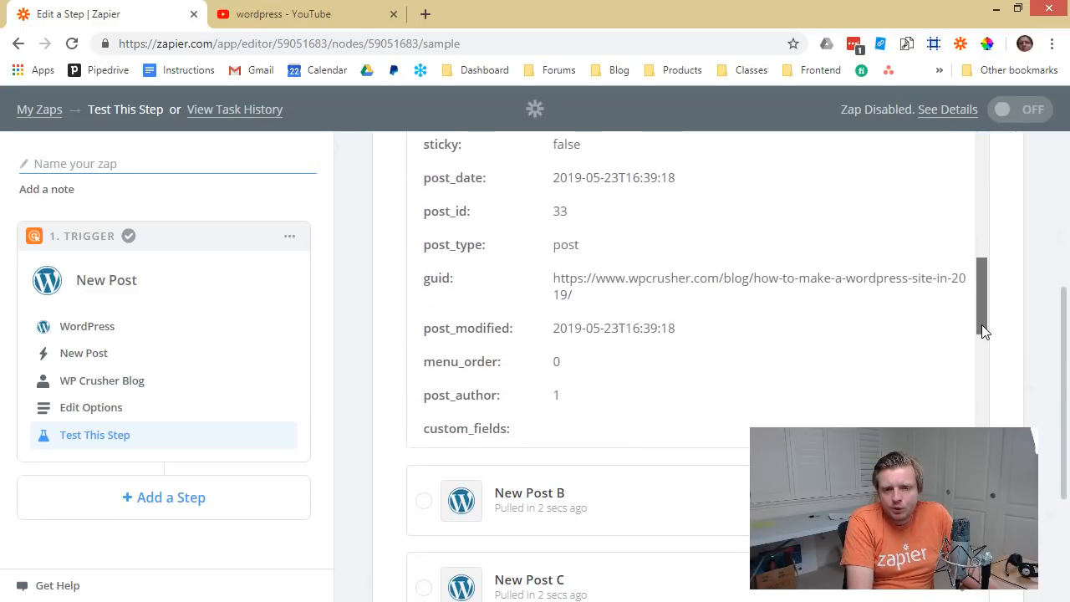
Step: Review the sample's post_title and continue to the zap overview
scroll(down, 3)
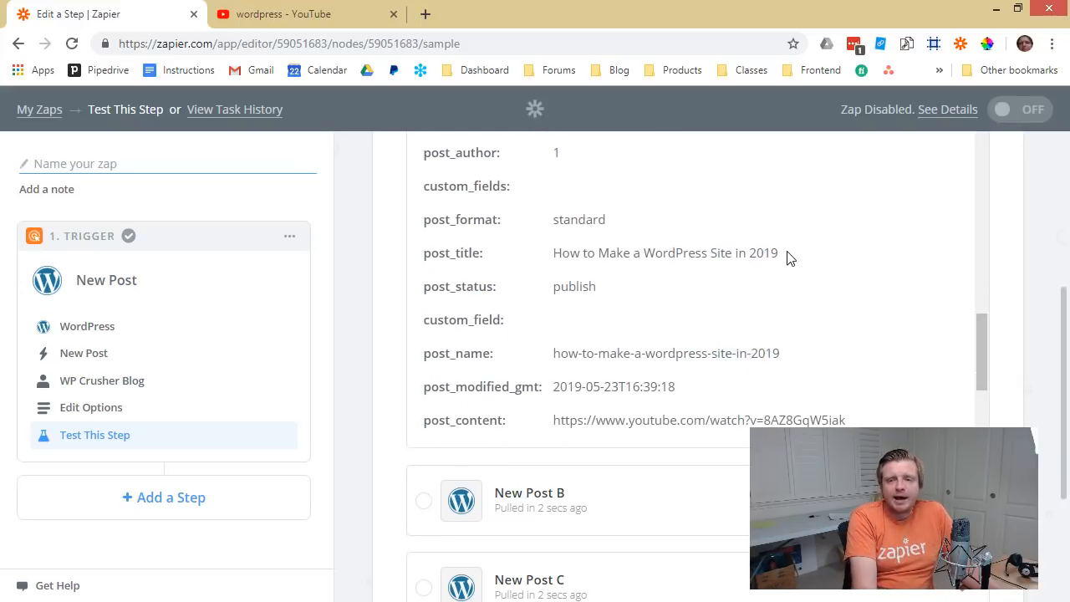
double_click(665, 253)
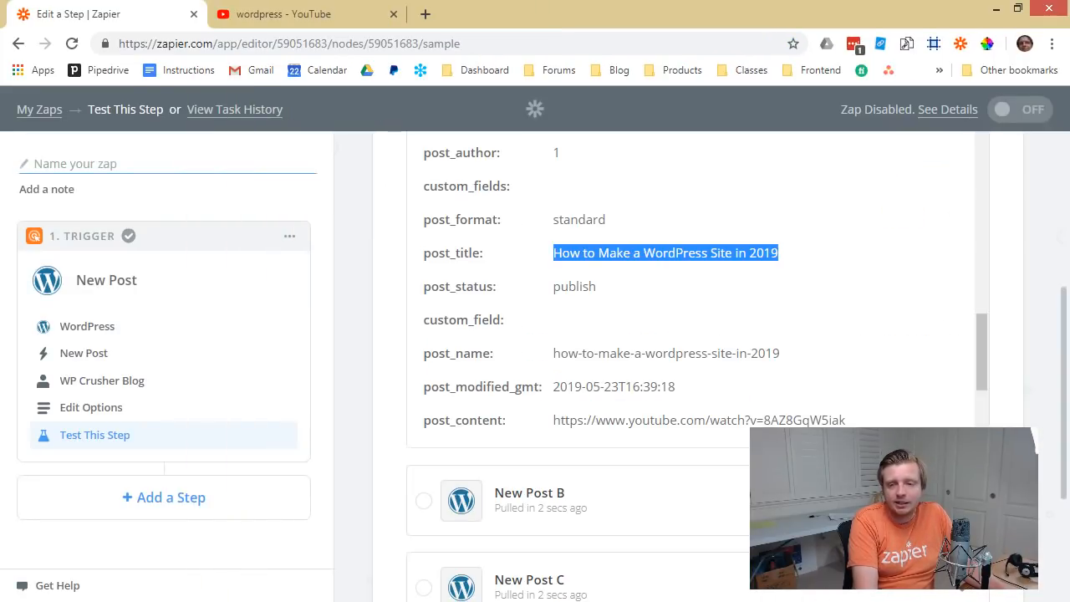
click(94, 434)
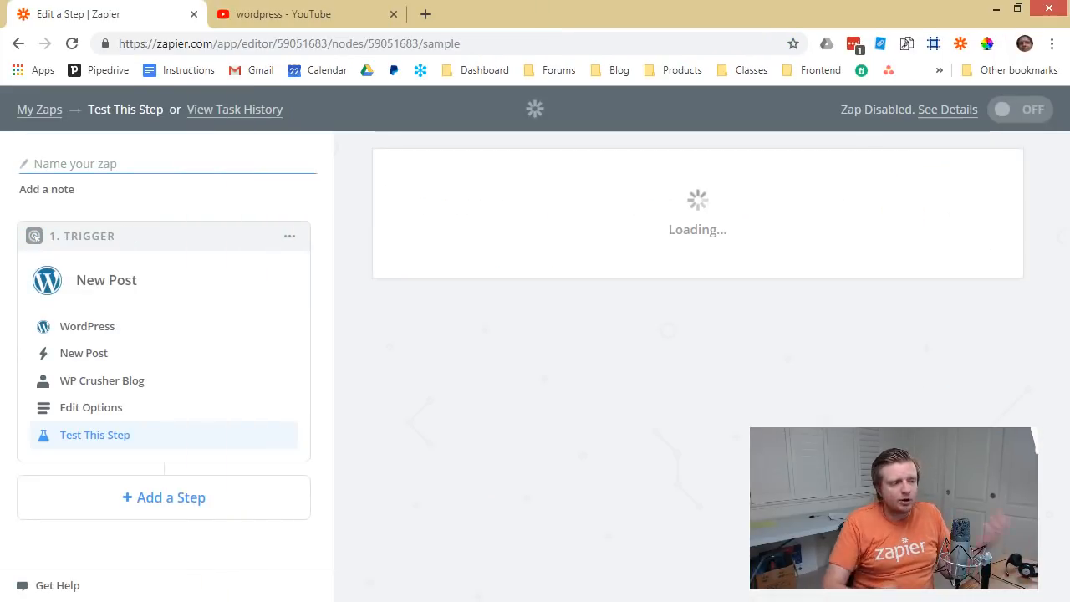
click(94, 435)
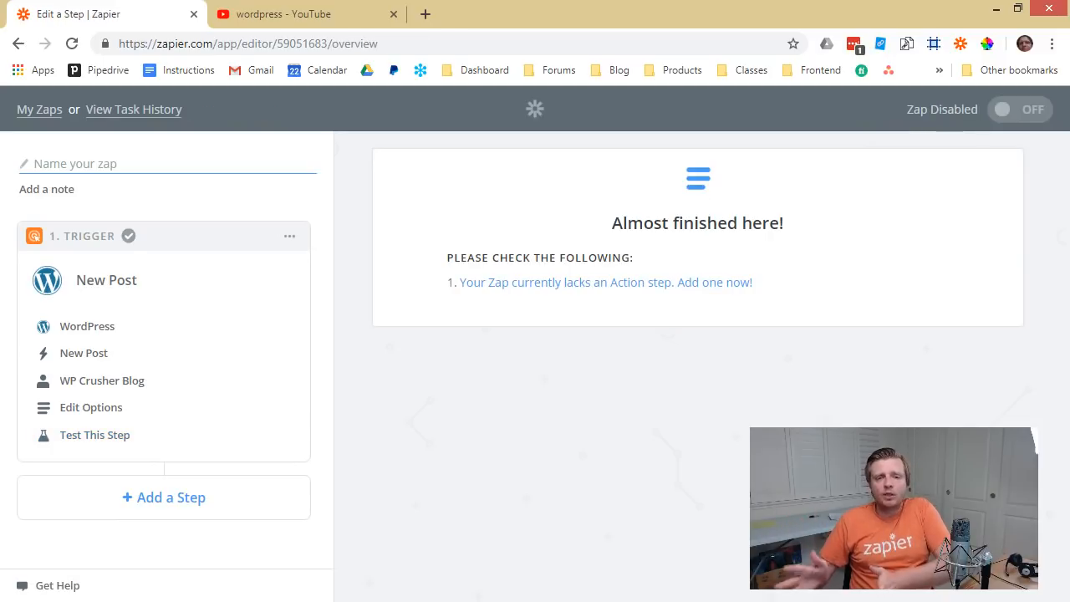
mouse_move(80, 252)
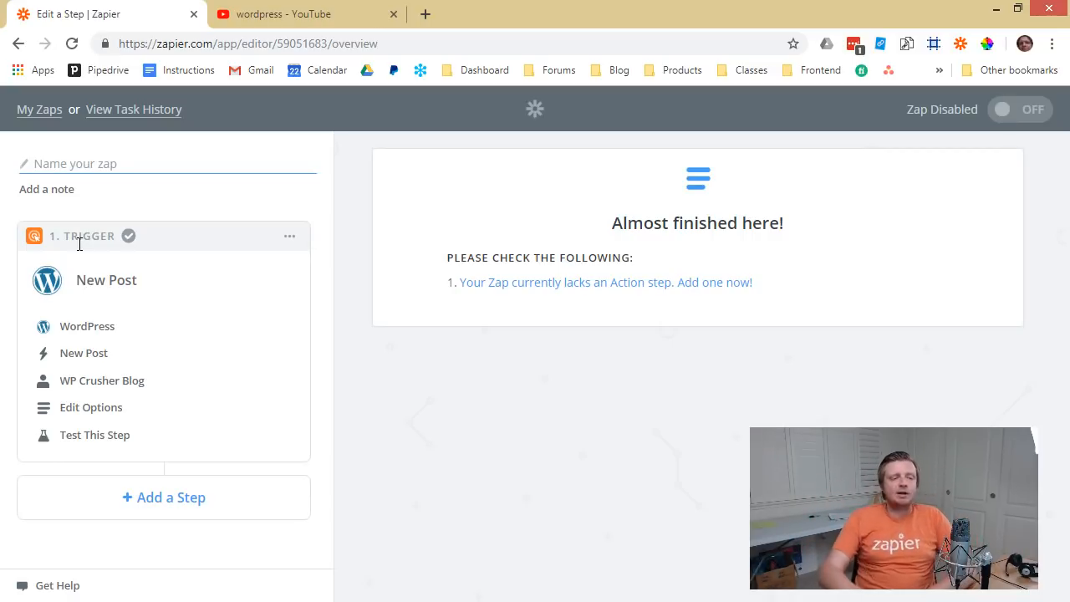
mouse_move(216, 395)
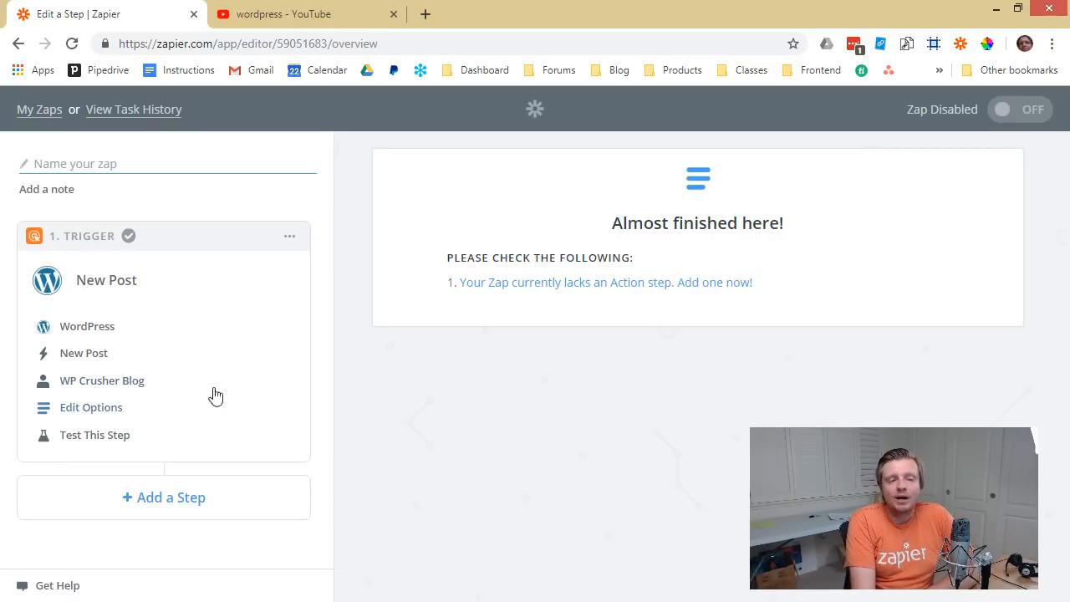
mouse_move(582, 281)
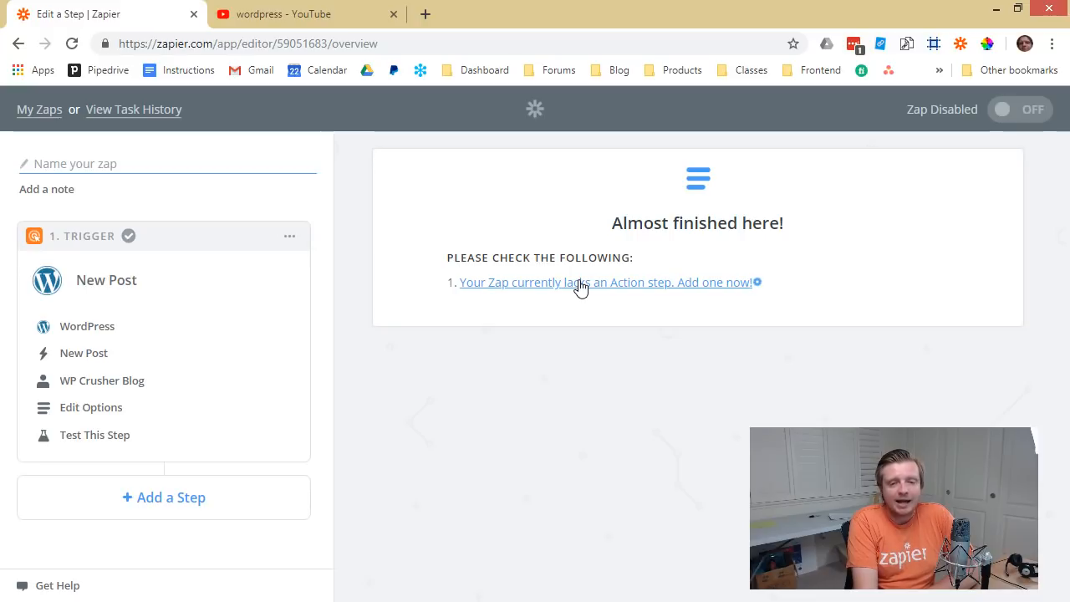
Step: Add the missing action step with Facebook Pages found via the 'face' search
click(605, 281)
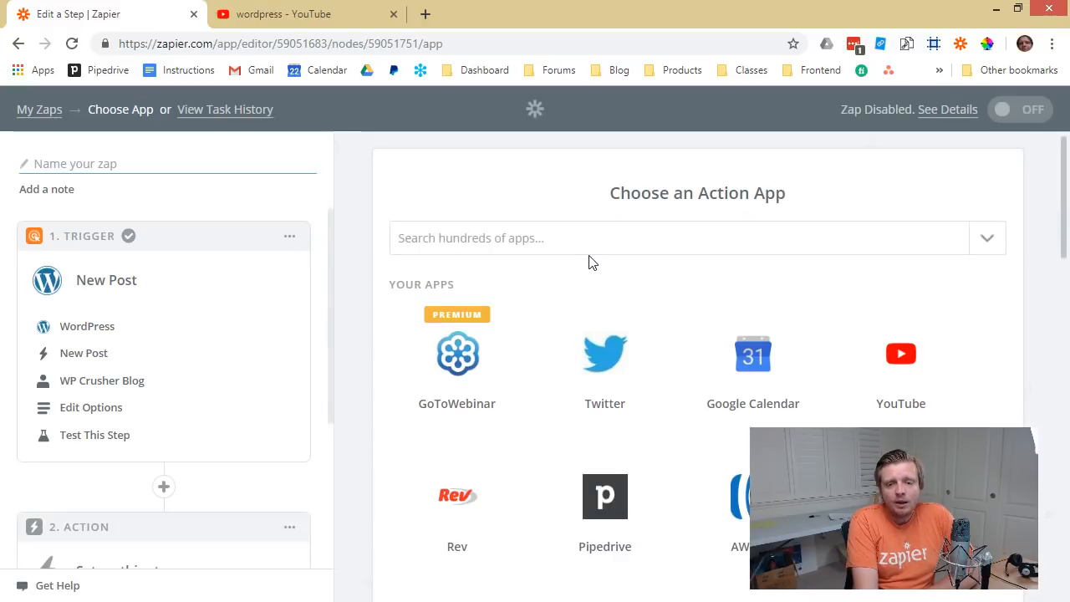
scroll(down, 3)
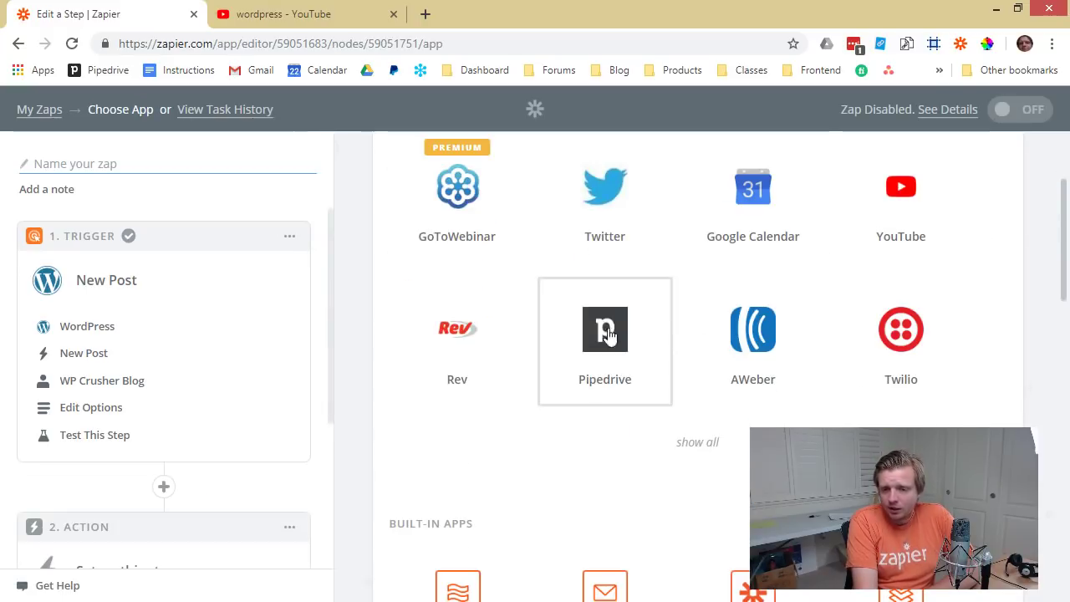
scroll(up, 3)
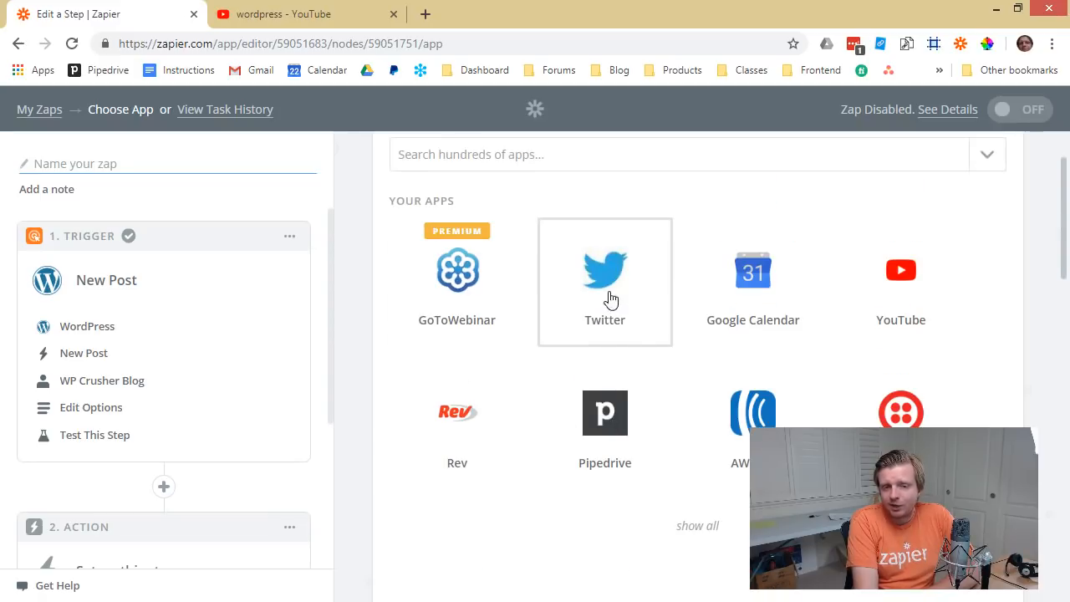
click(677, 238)
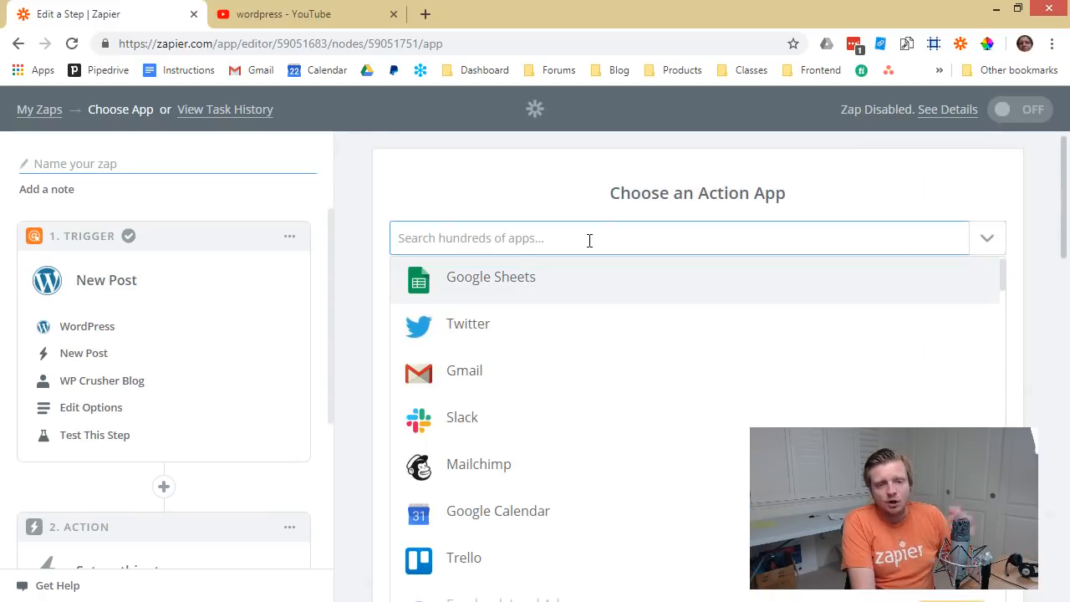
text(face)
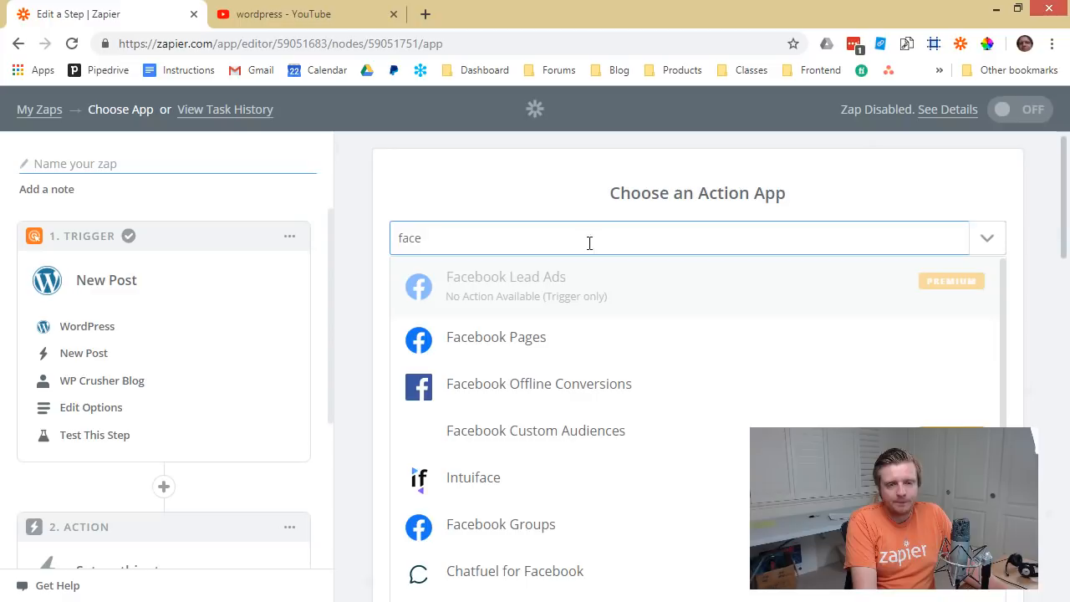
mouse_move(533, 341)
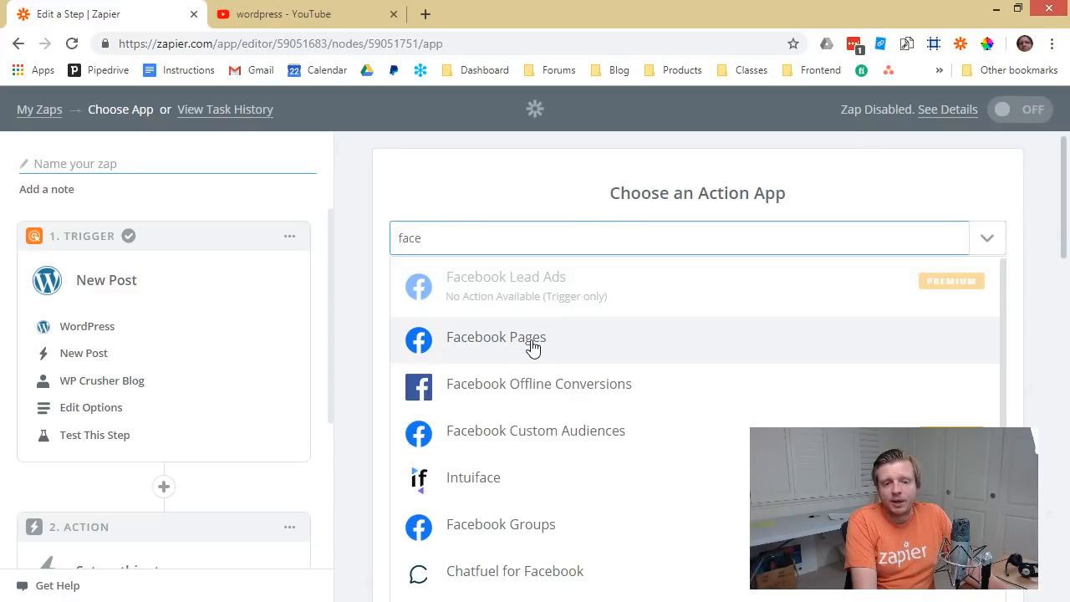
click(495, 338)
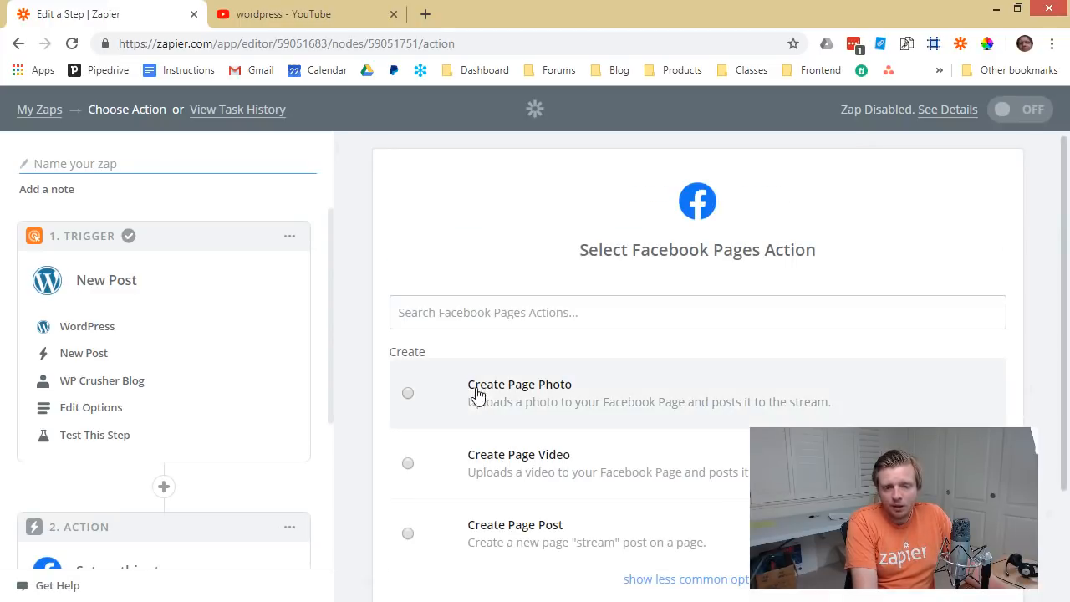
Step: Choose Create Page Post as the action and save to continue
scroll(up, 3)
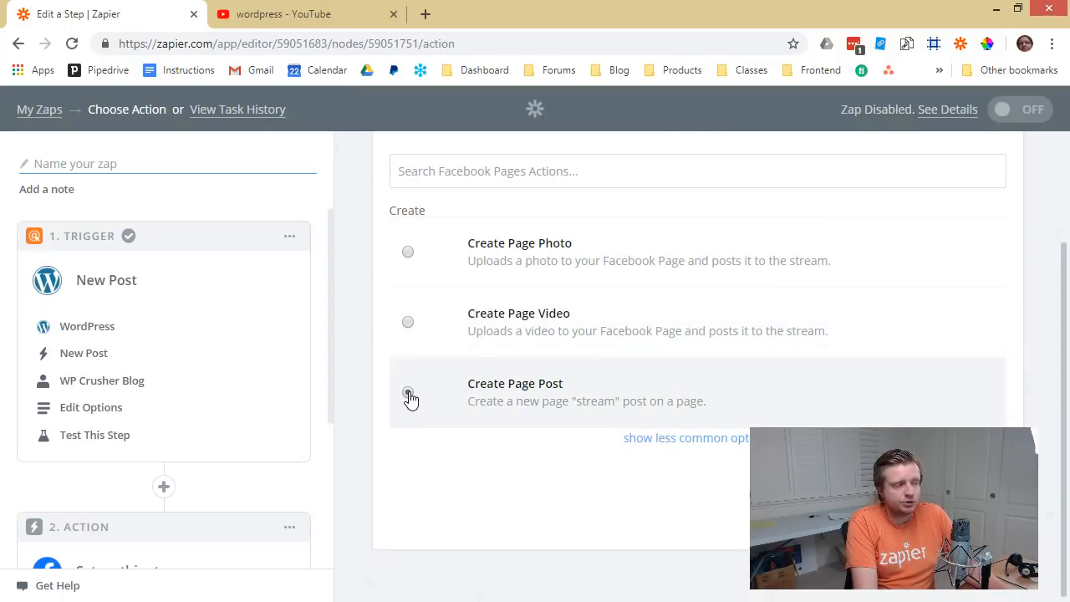
click(408, 394)
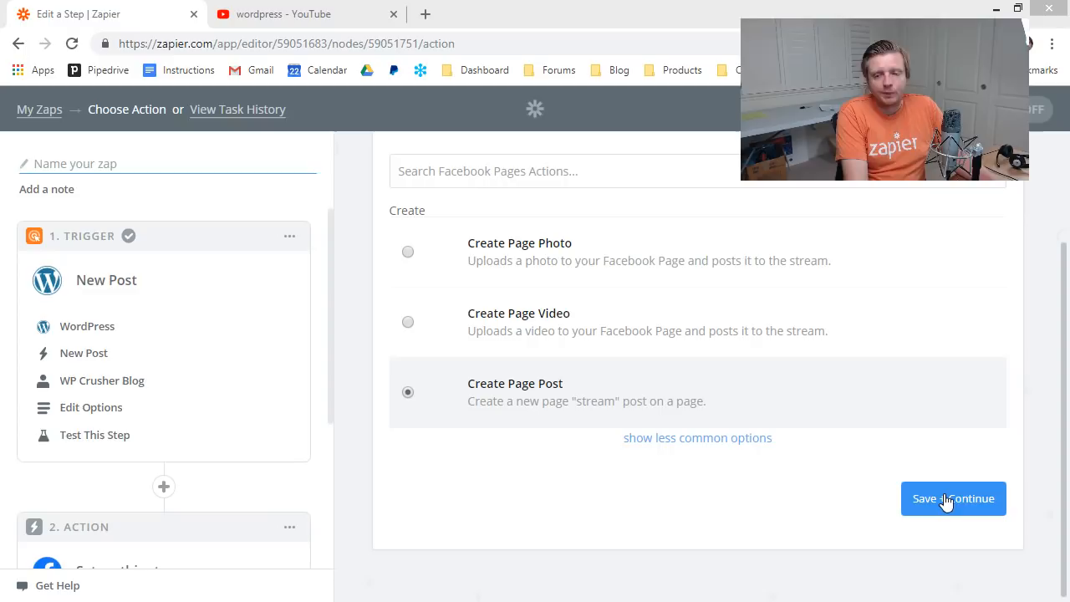
click(953, 499)
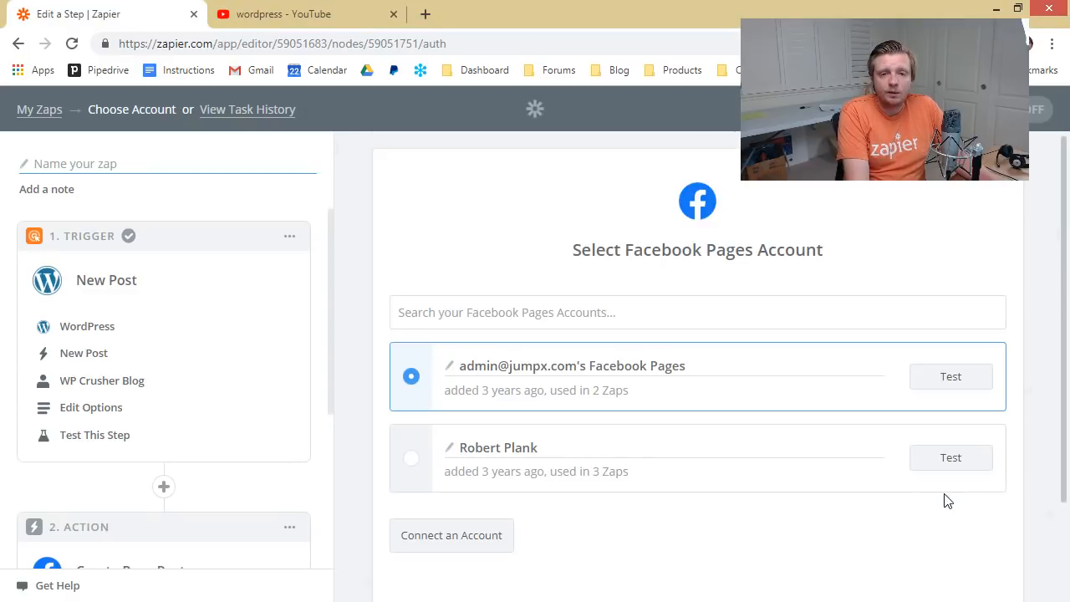
mouse_move(538, 375)
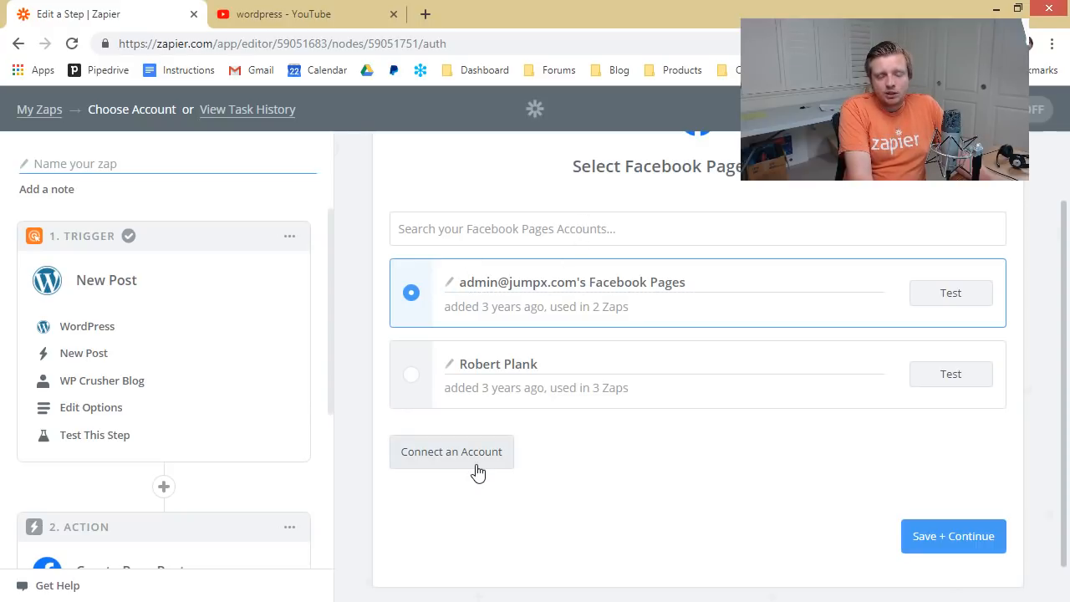
mouse_move(572, 301)
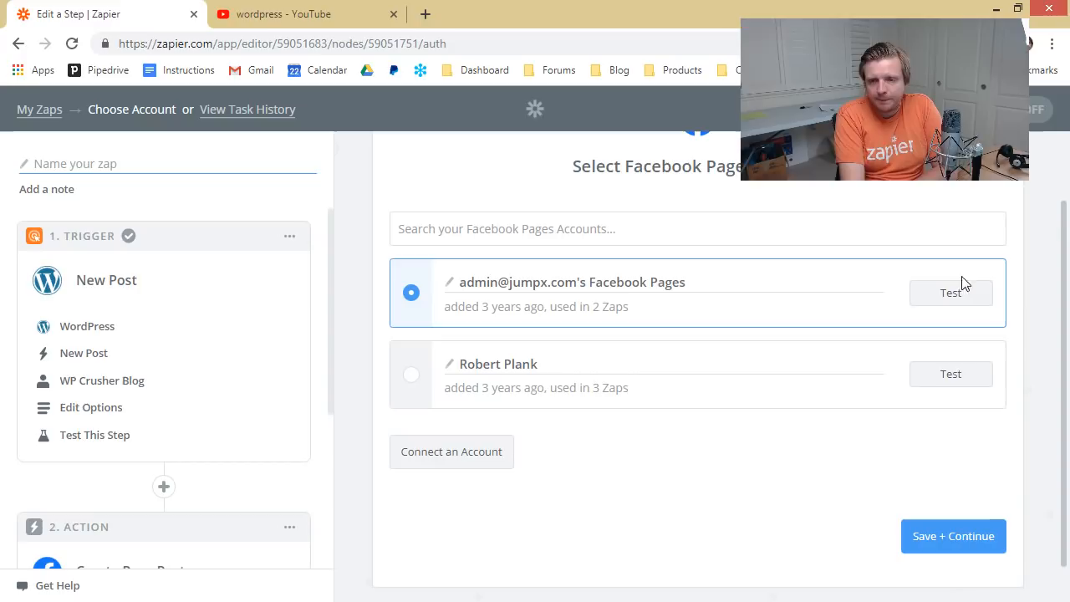
mouse_move(927, 308)
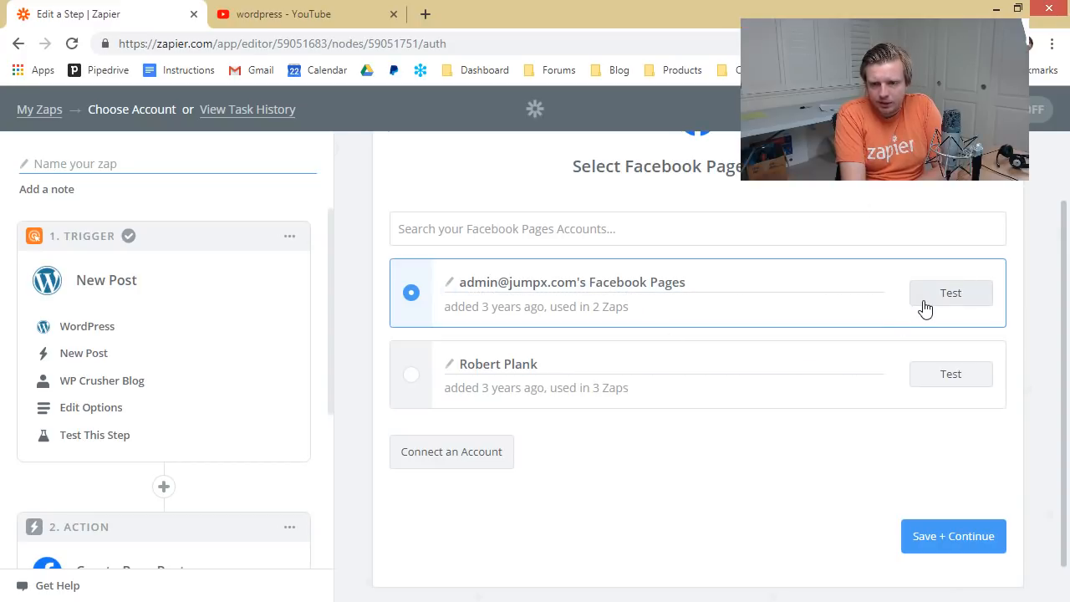
Step: Test the first Facebook Pages account and continue with it
click(950, 292)
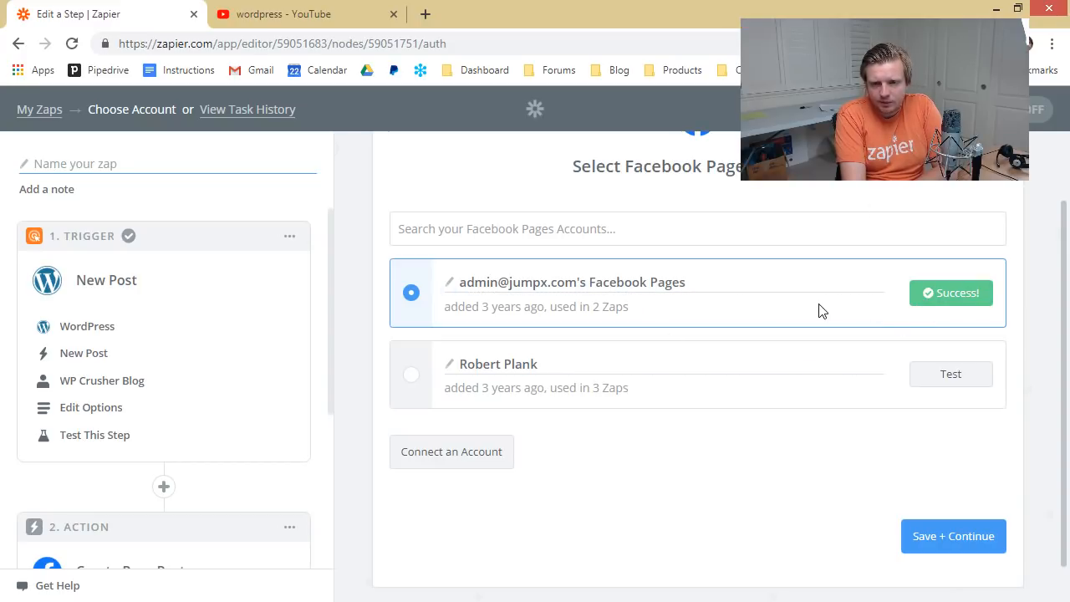
click(953, 535)
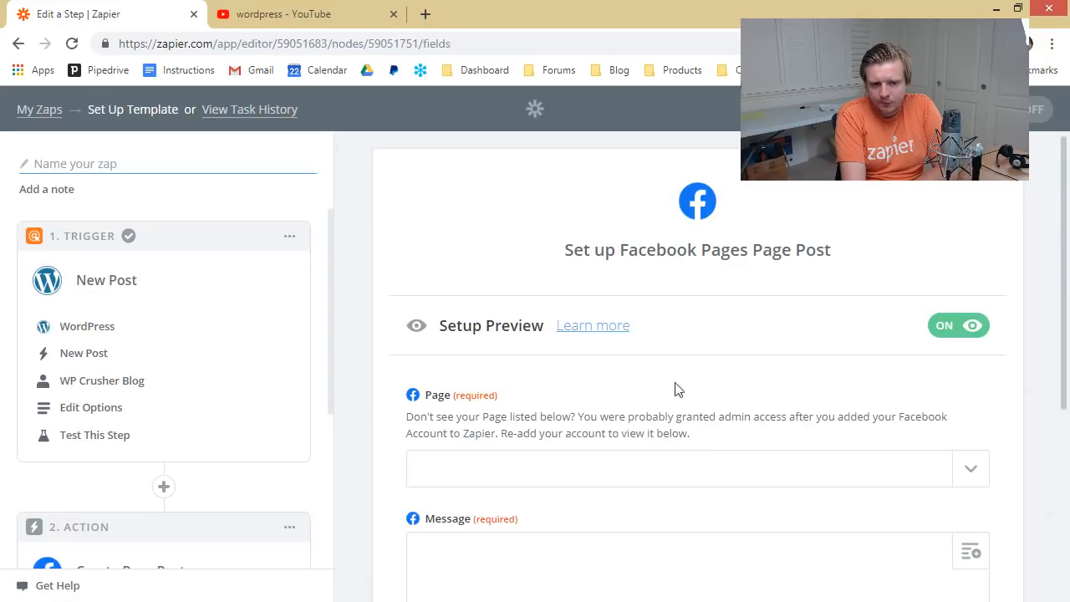
Step: Choose the Robert Plank page as the Facebook page to post to
scroll(down, 3)
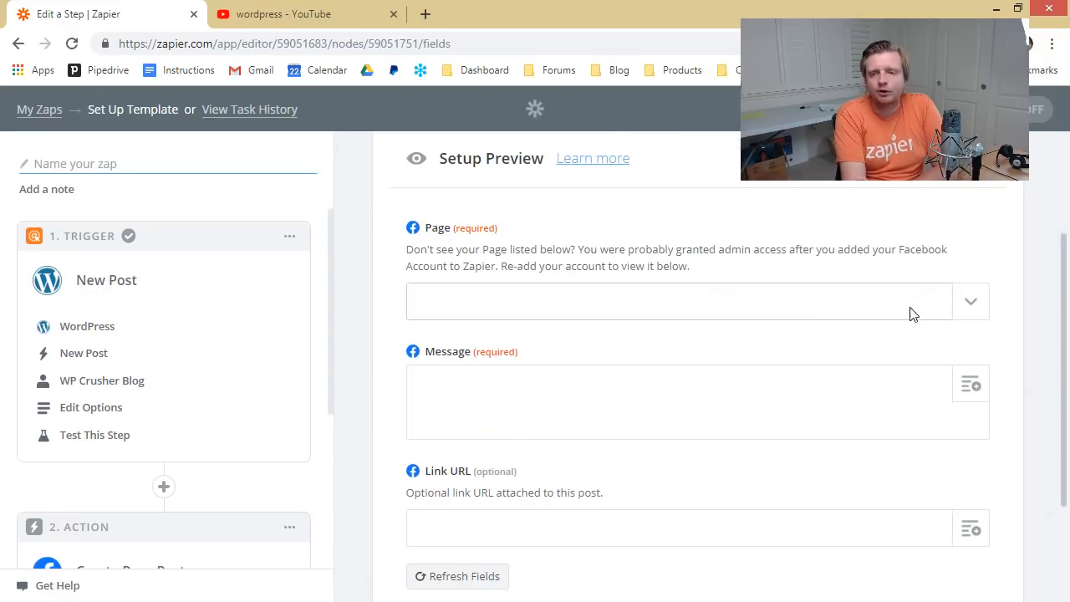
click(970, 301)
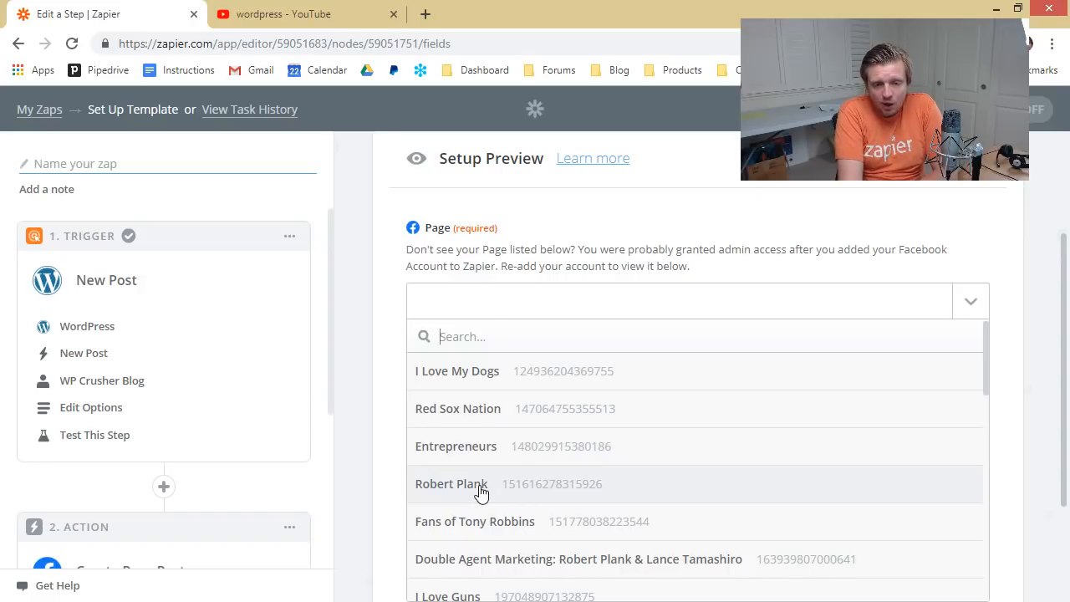
click(452, 483)
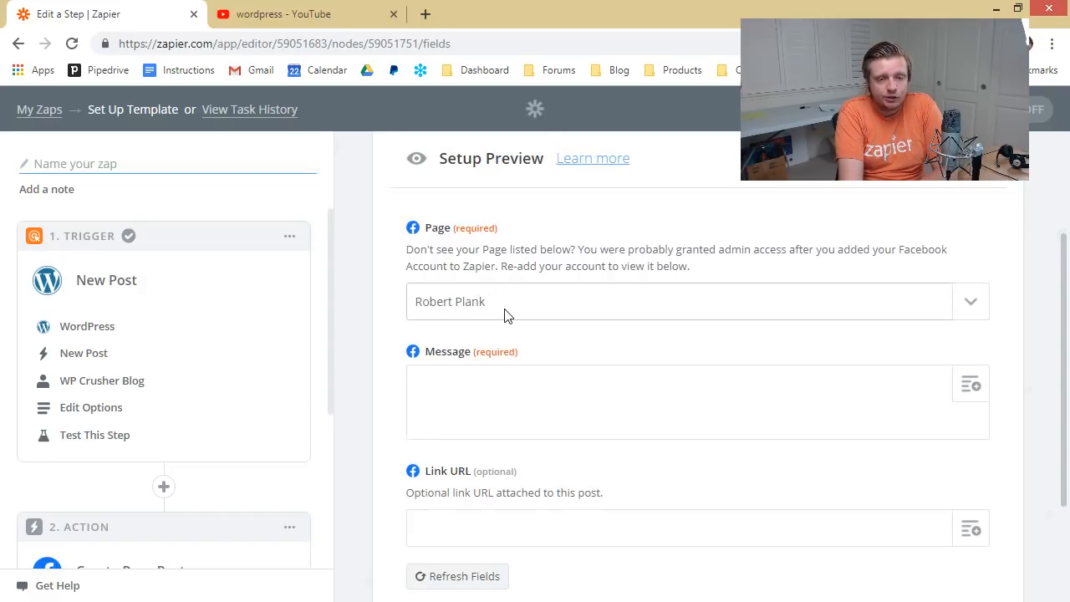
Step: Map the Step 1 post title into Message and post URL into Link URL, then continue
scroll(down, 3)
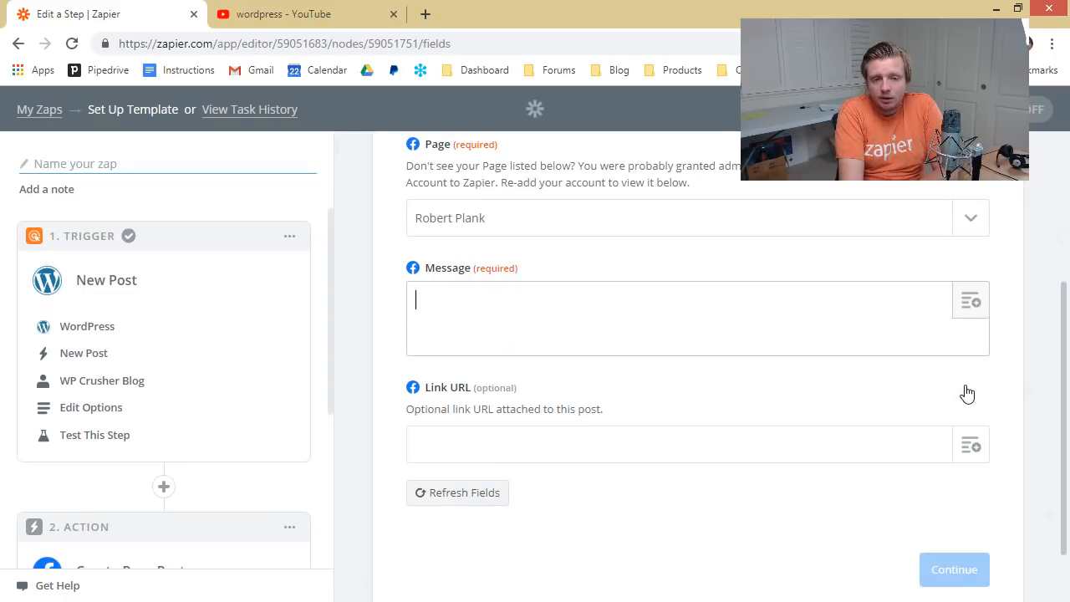
click(970, 299)
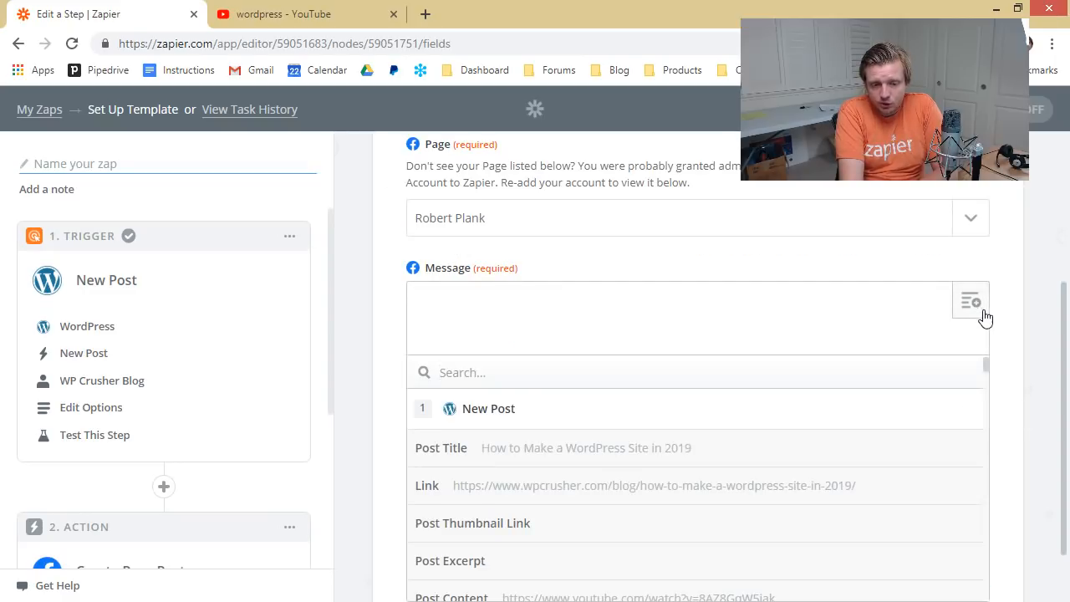
mouse_move(617, 462)
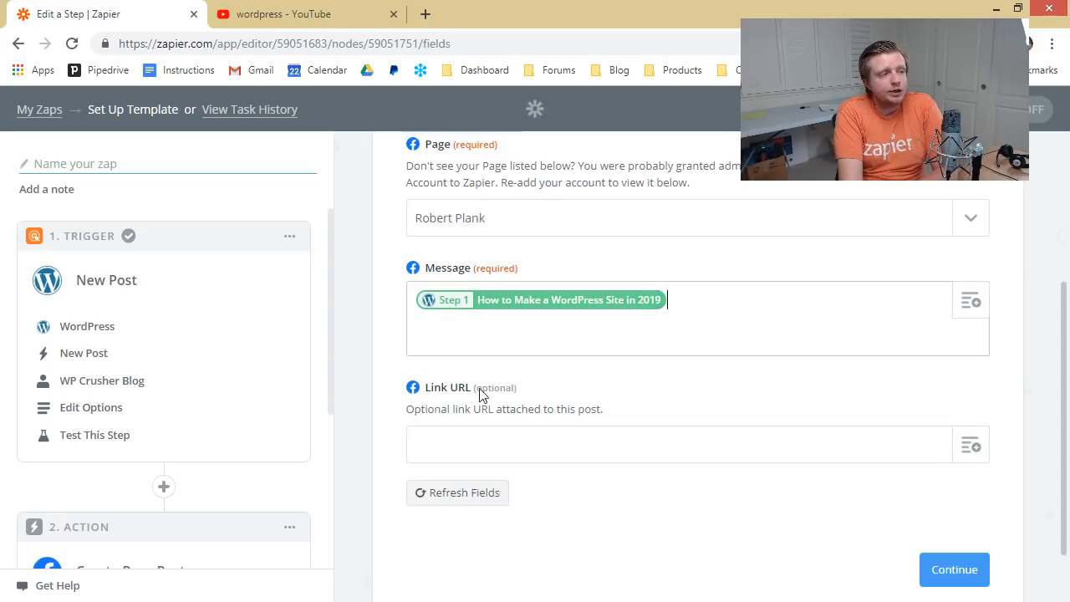
click(970, 445)
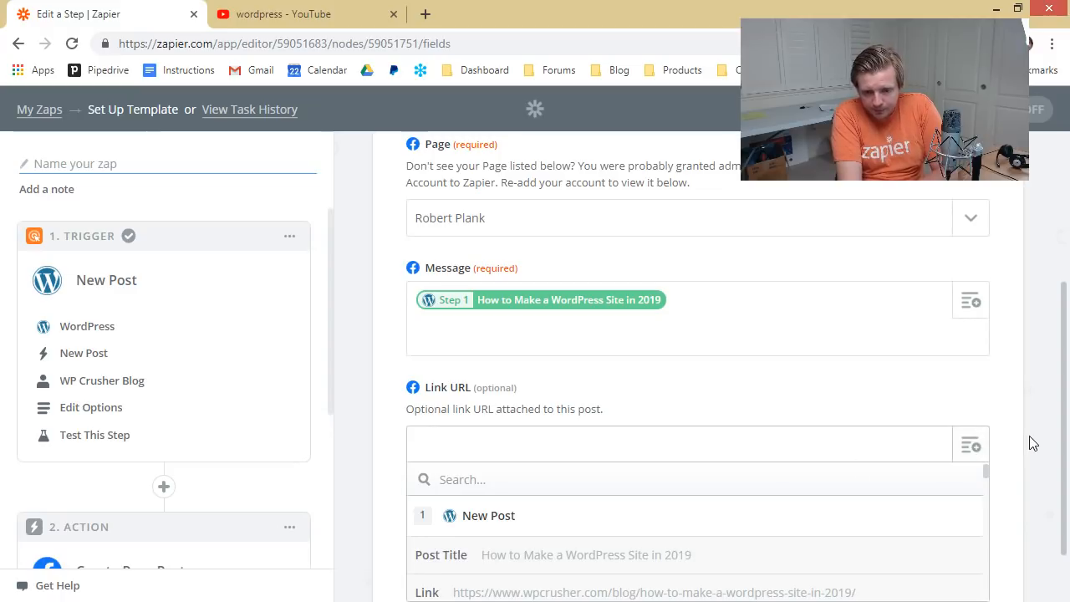
click(652, 592)
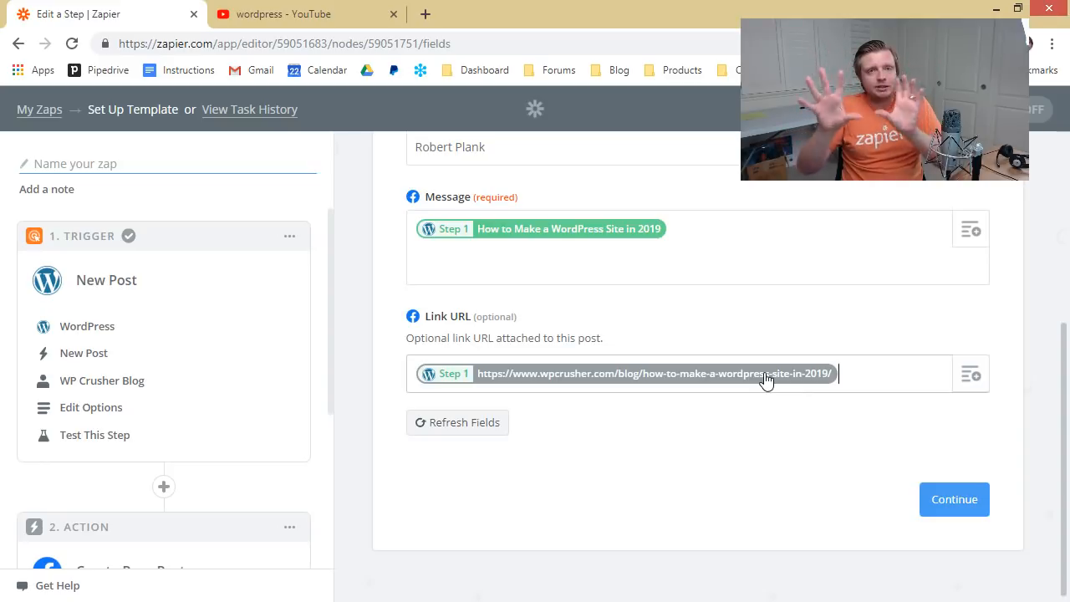
click(953, 499)
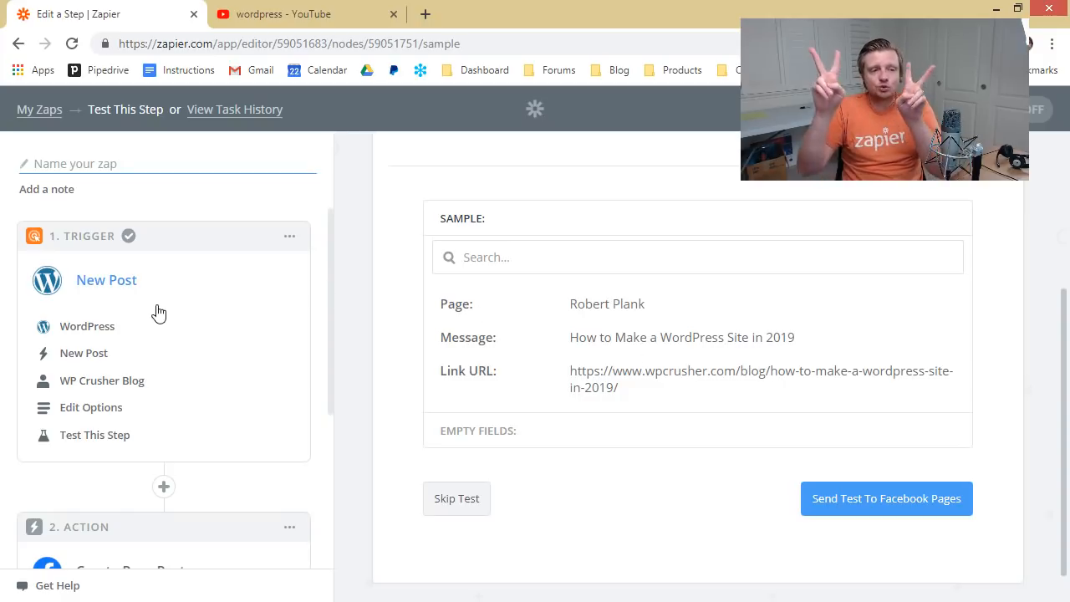
mouse_move(104, 271)
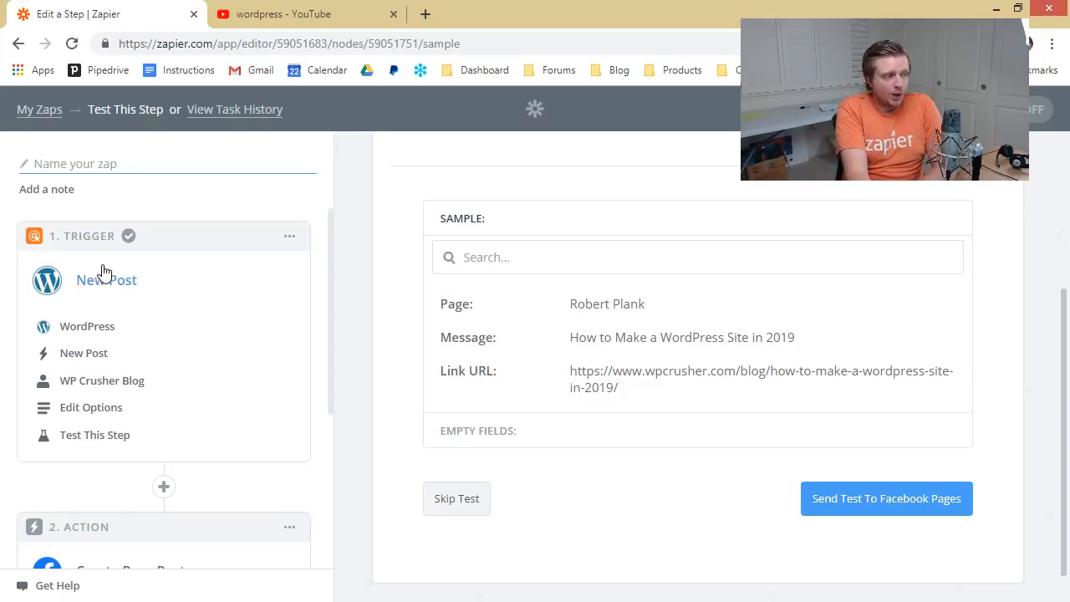
Step: Scroll through the Test This Step sample showing page, message and link URL
scroll(down, 3)
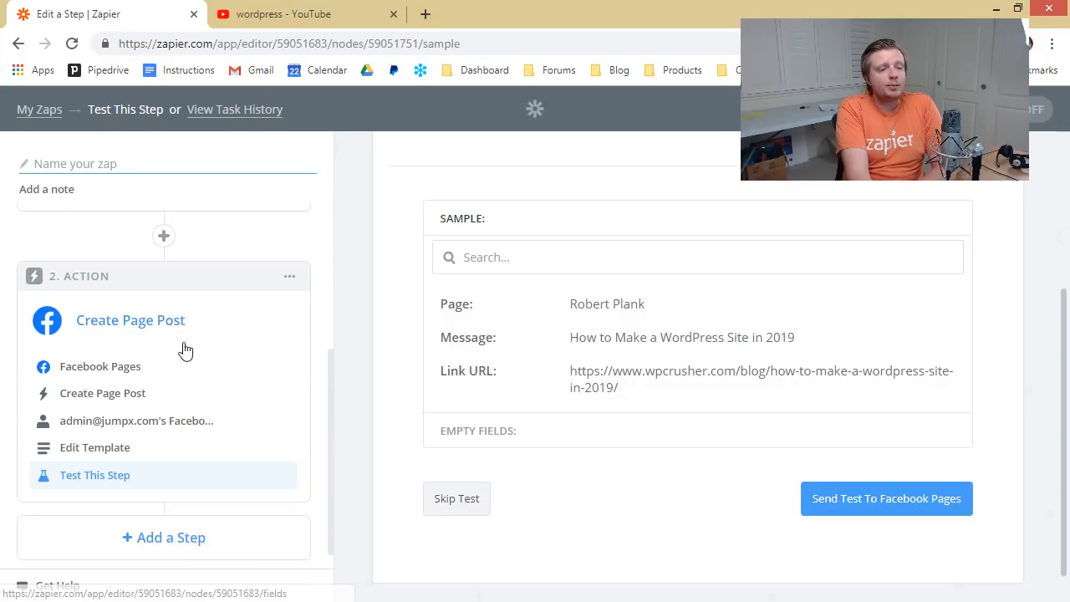
mouse_move(103, 327)
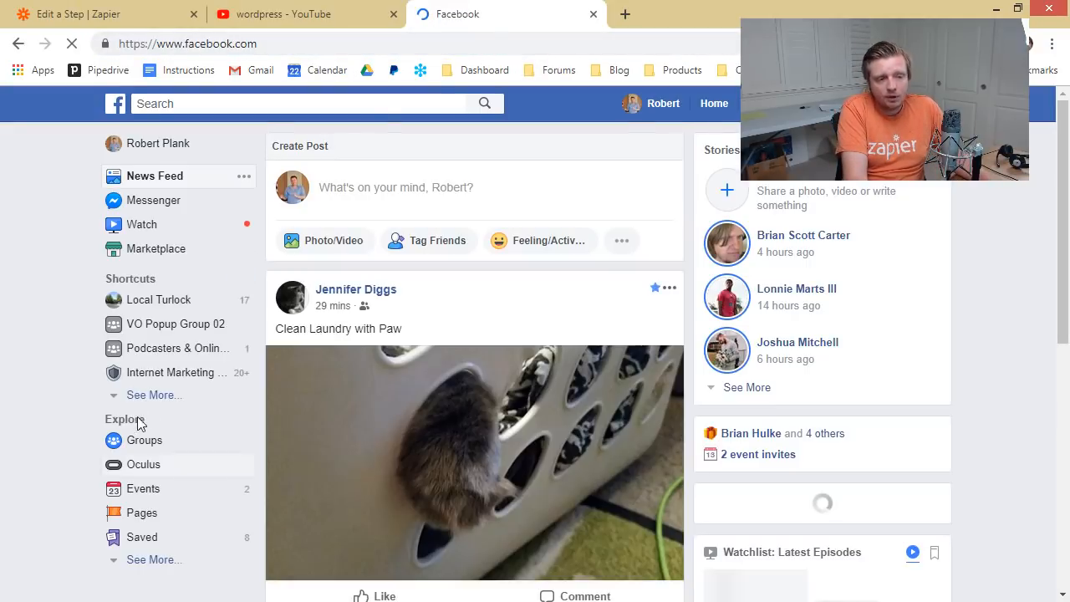
Step: View the Robert Plank Facebook Page's existing posts, then return to Zapier
click(154, 395)
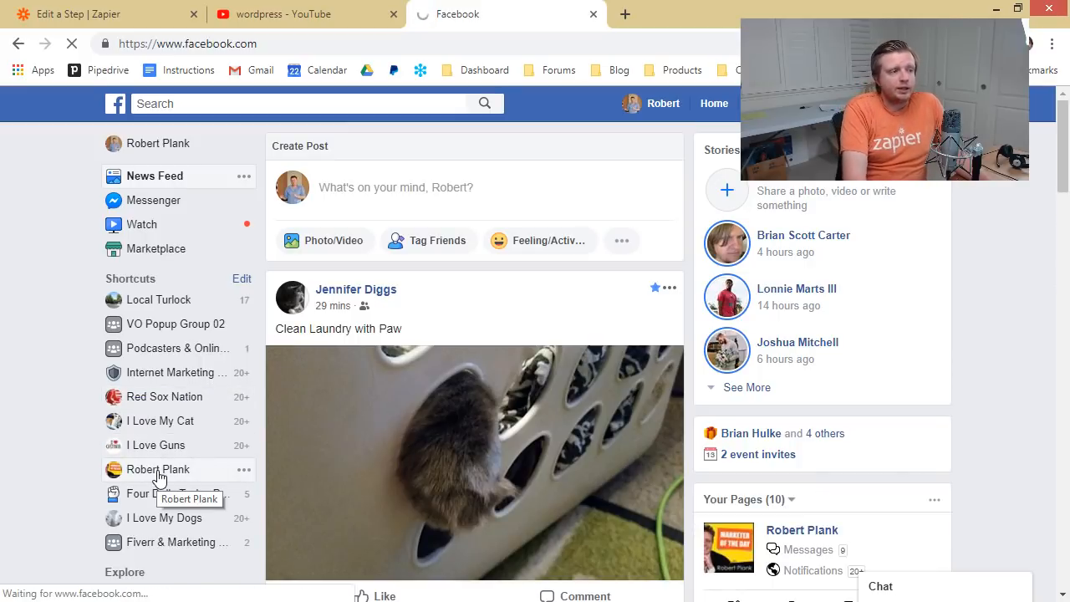
click(157, 468)
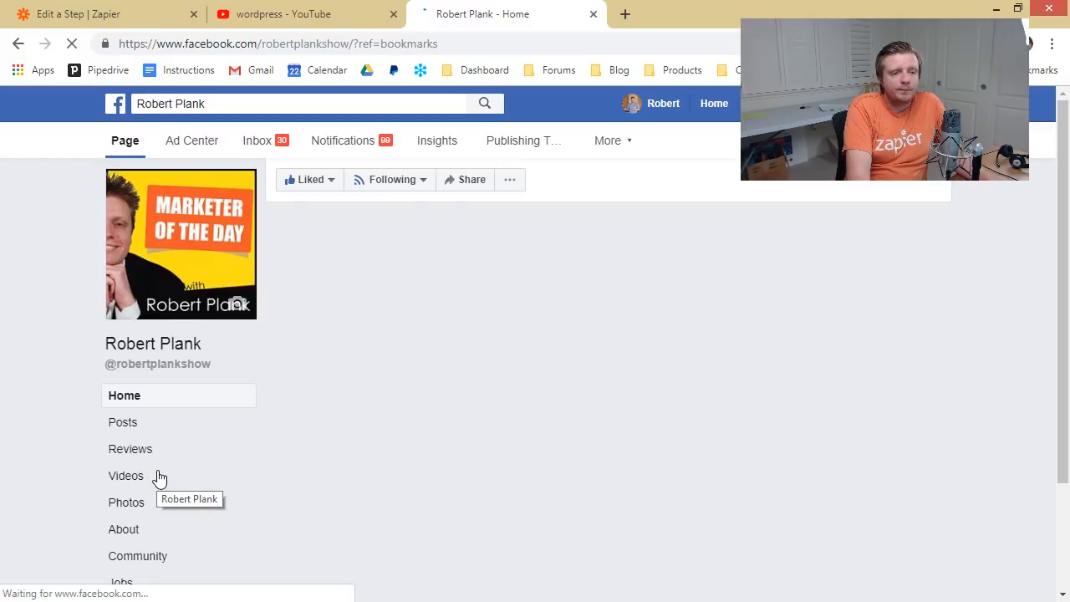
mouse_move(344, 431)
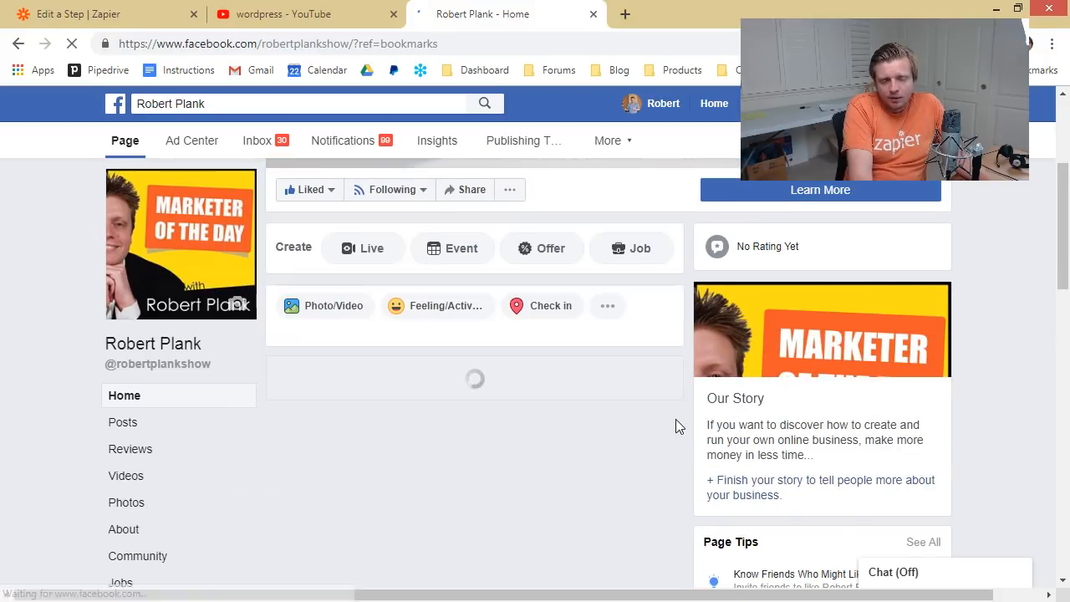
scroll(down, 3)
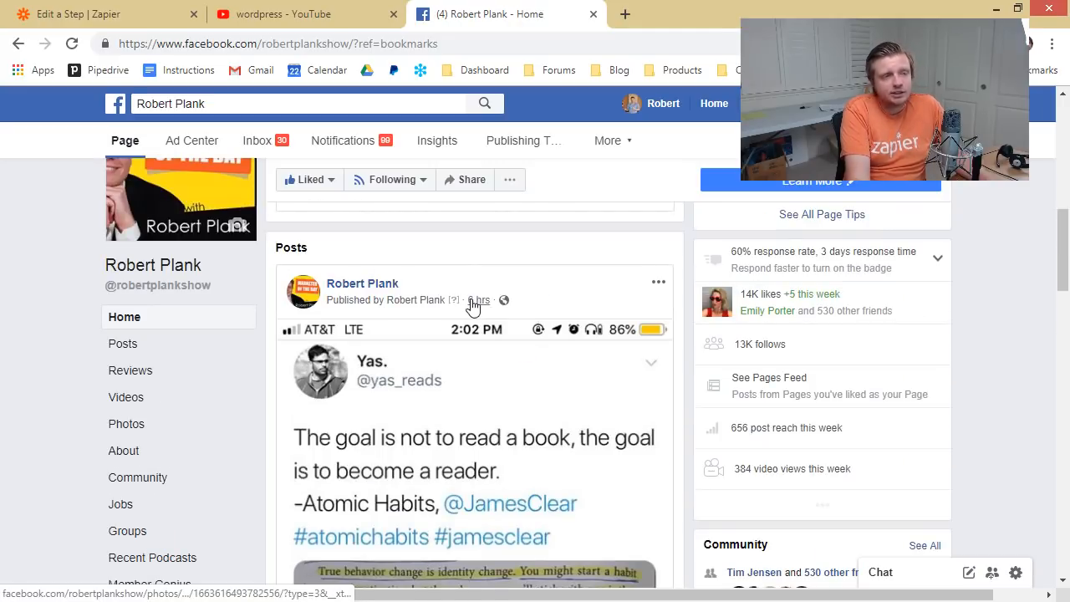
click(100, 14)
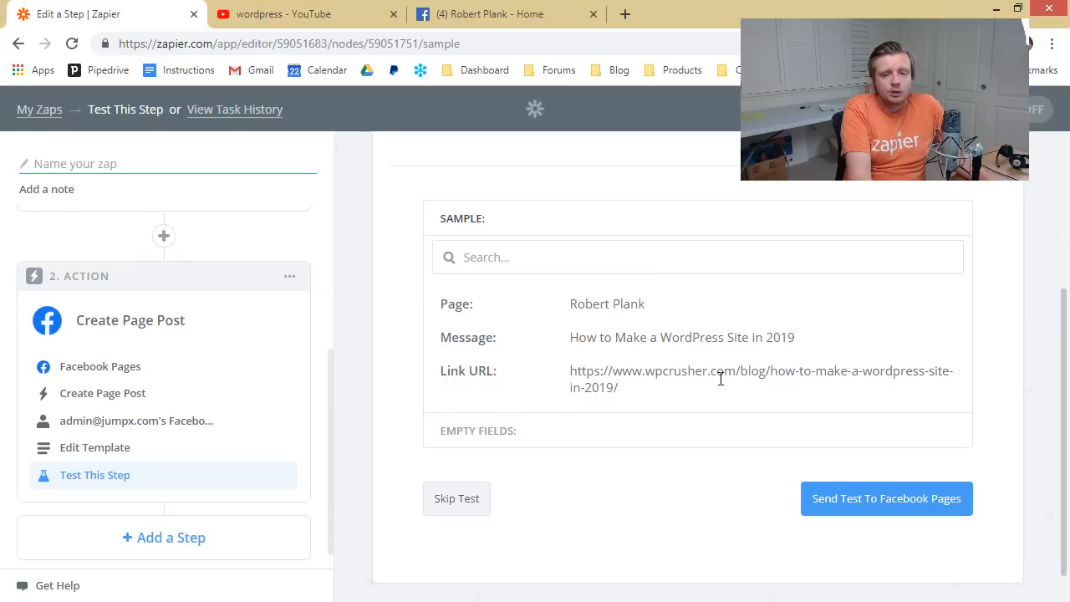
mouse_move(887, 498)
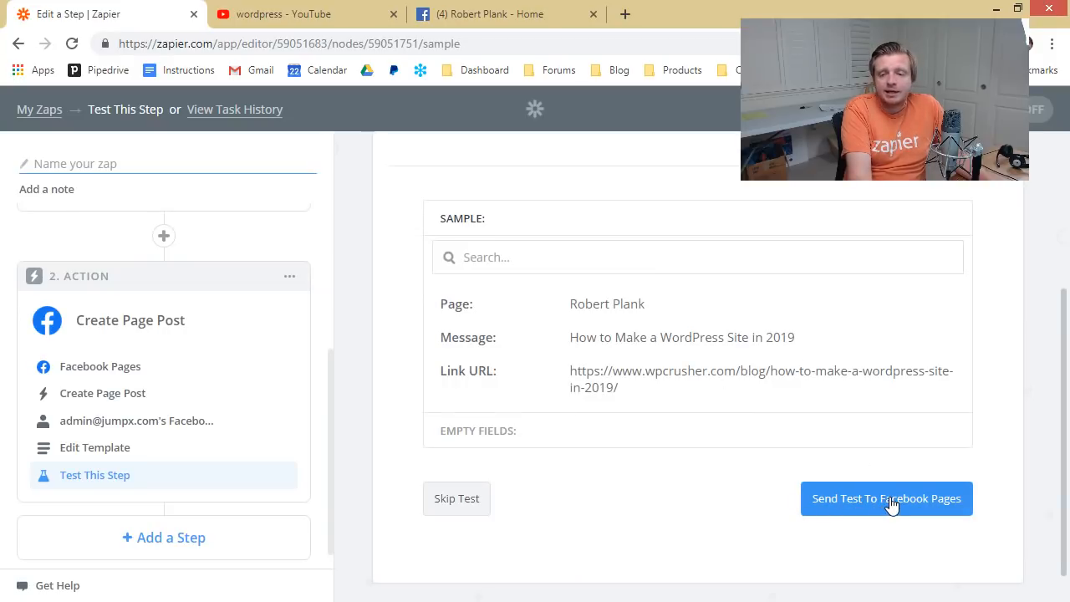
Step: Send the test post to Facebook Pages and switch back to the Facebook Page tab
click(886, 498)
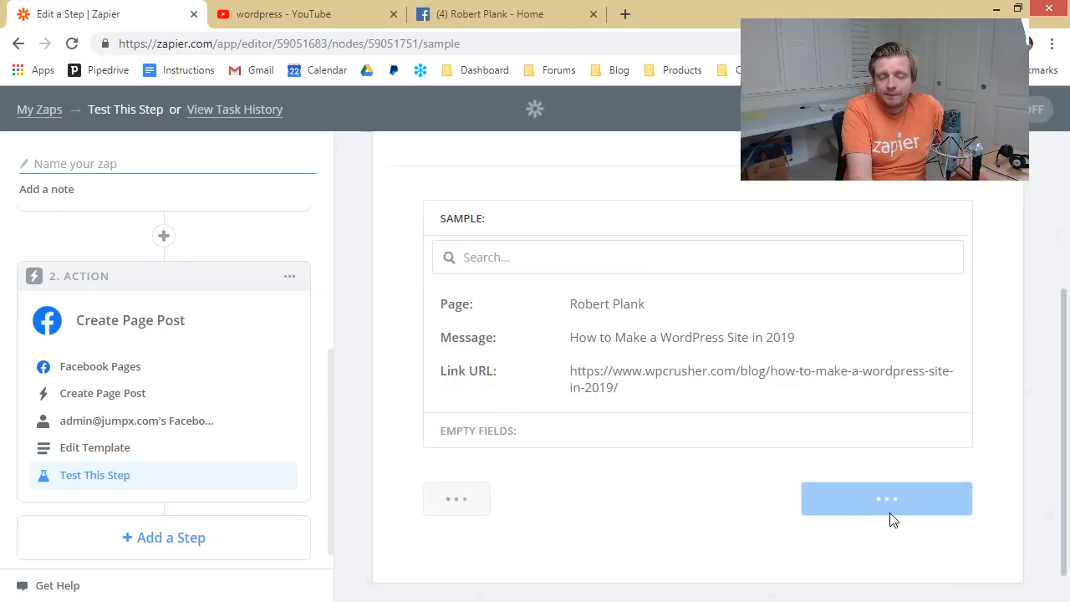
mouse_move(889, 547)
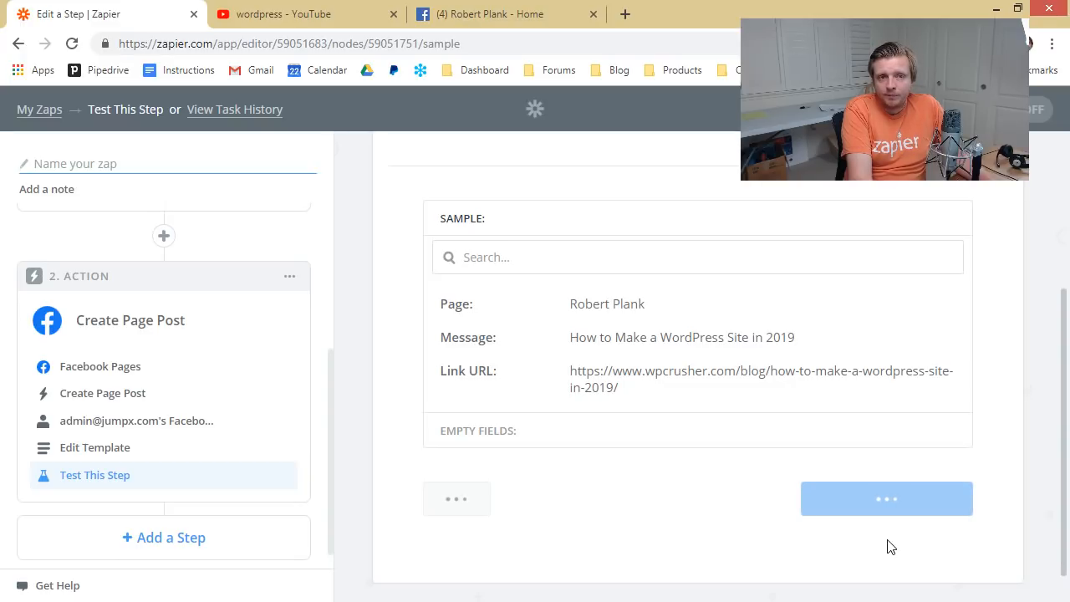
mouse_move(907, 537)
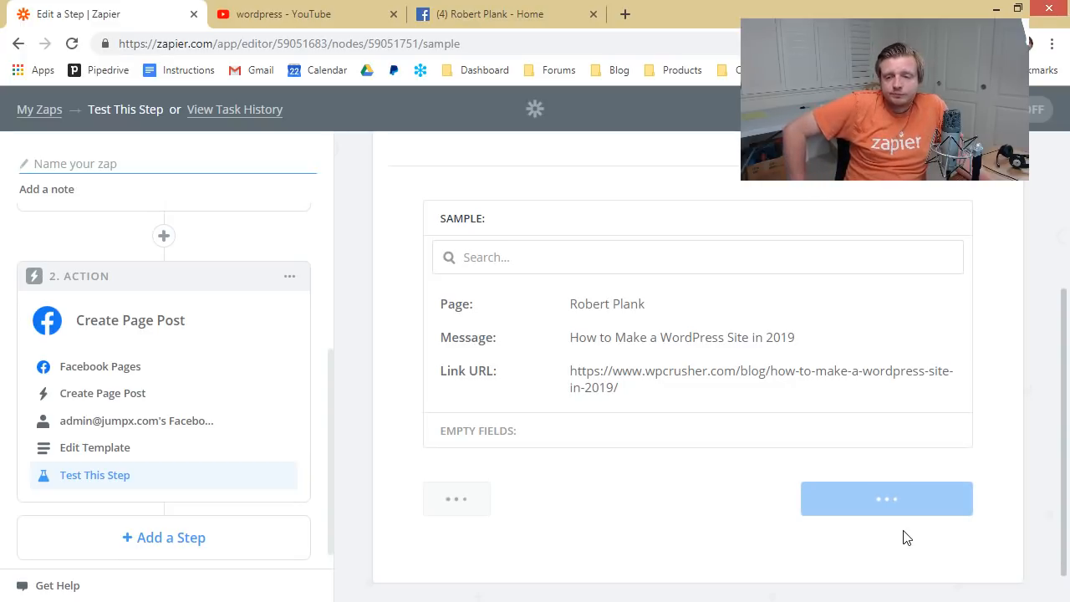
click(887, 499)
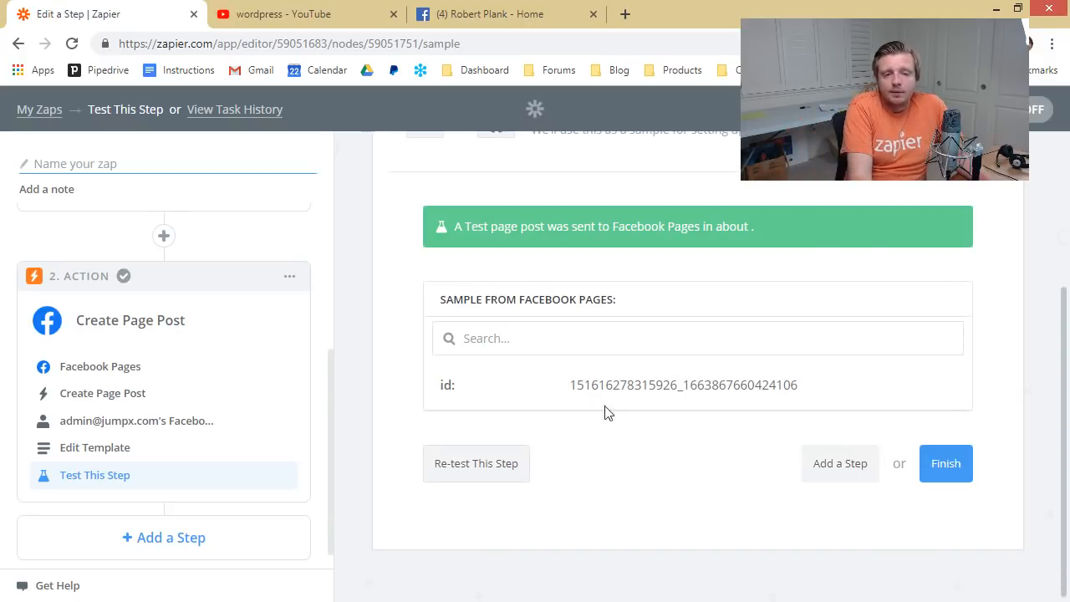
mouse_move(410, 87)
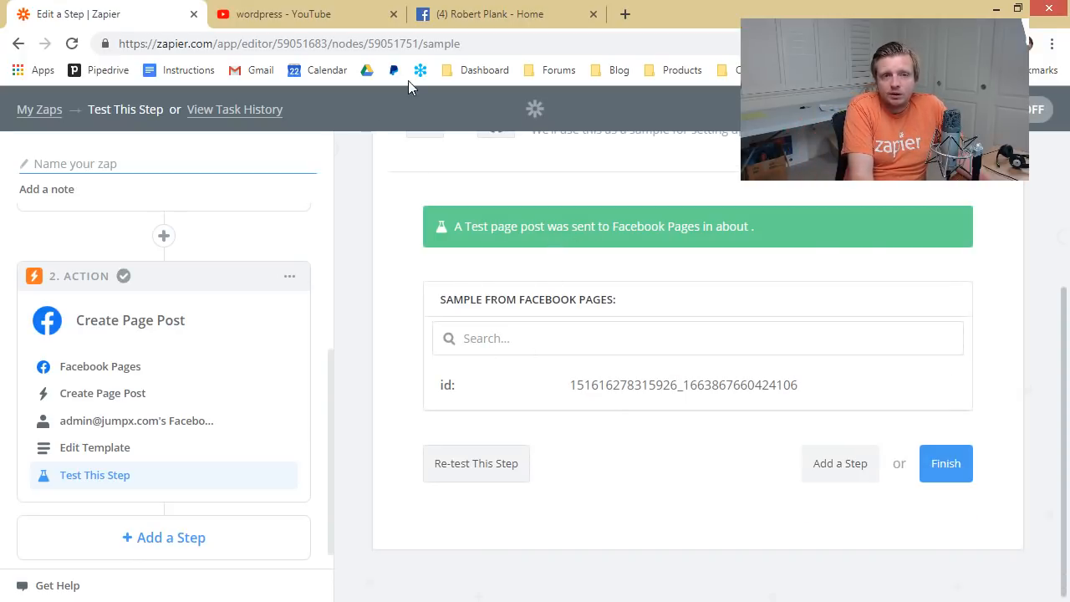
click(502, 13)
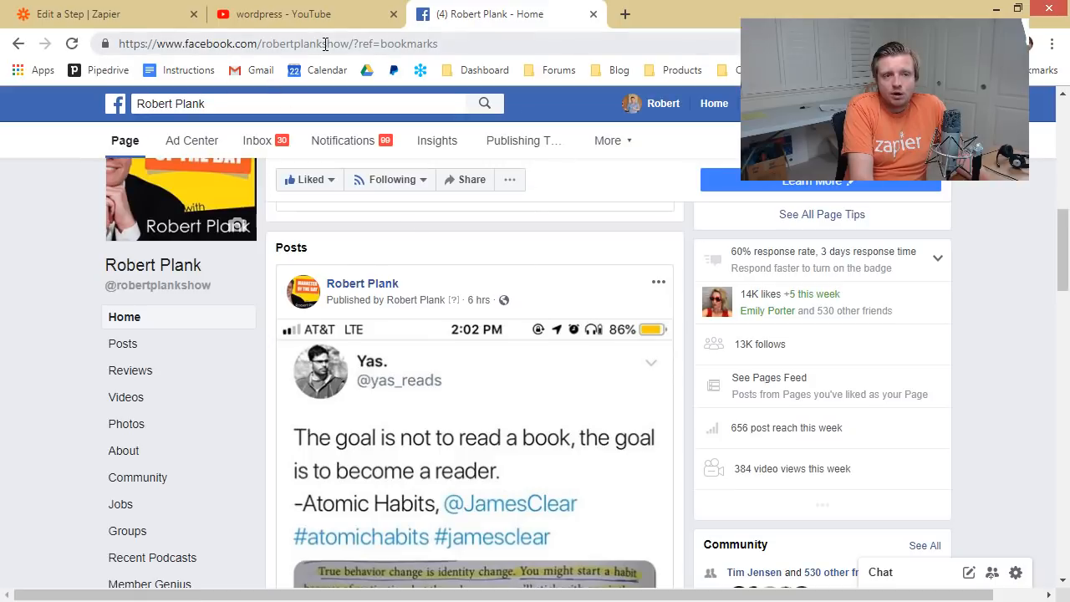
Step: Reload the Facebook Page to confirm the Zapier test post, then return to Zapier
click(73, 44)
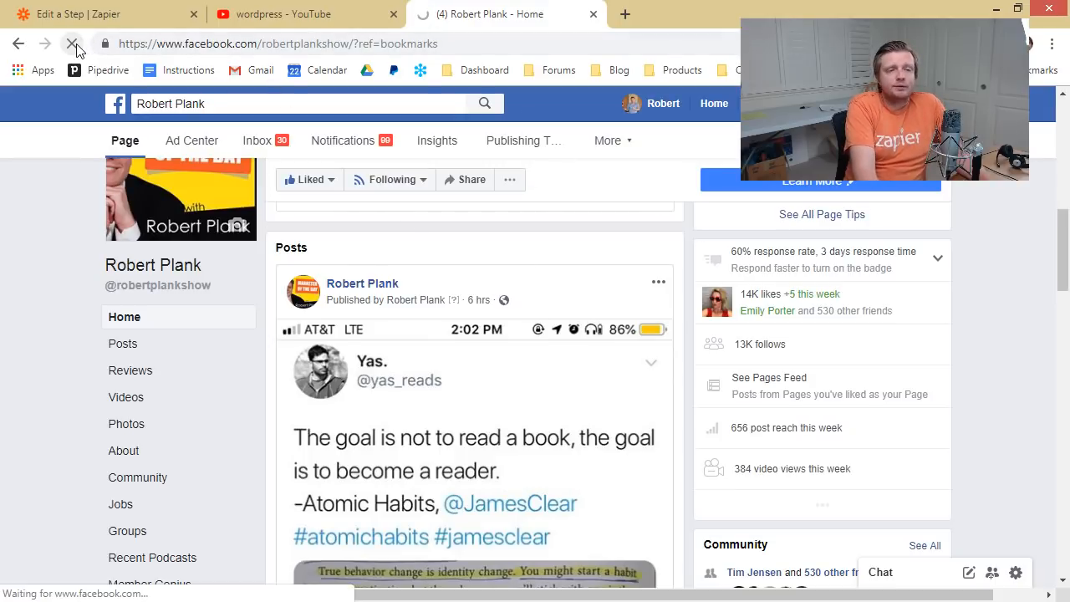
click(73, 44)
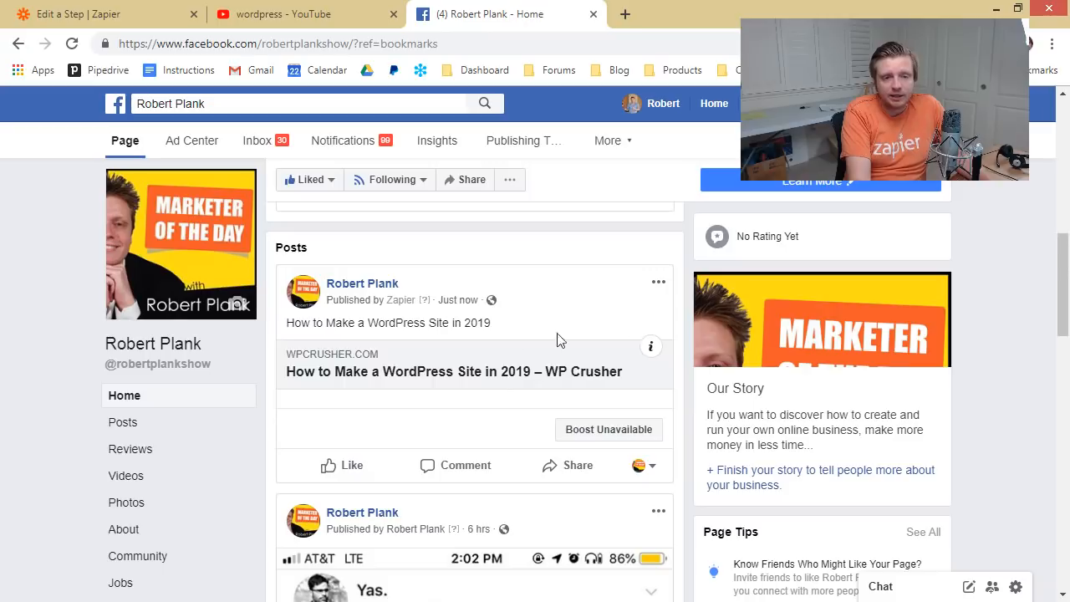
mouse_move(575, 383)
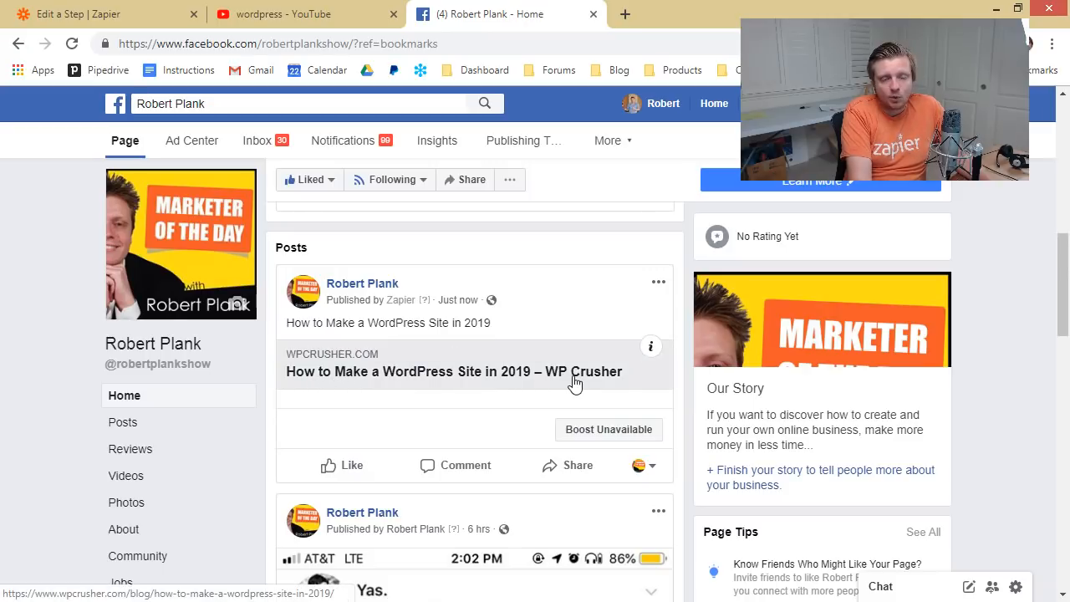
mouse_move(309, 351)
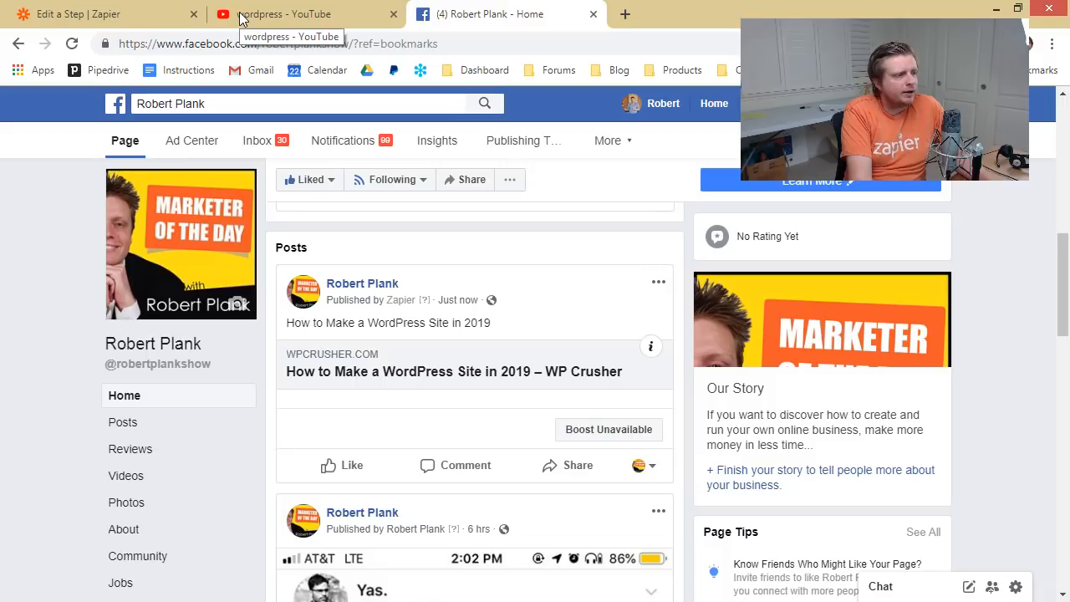
click(83, 14)
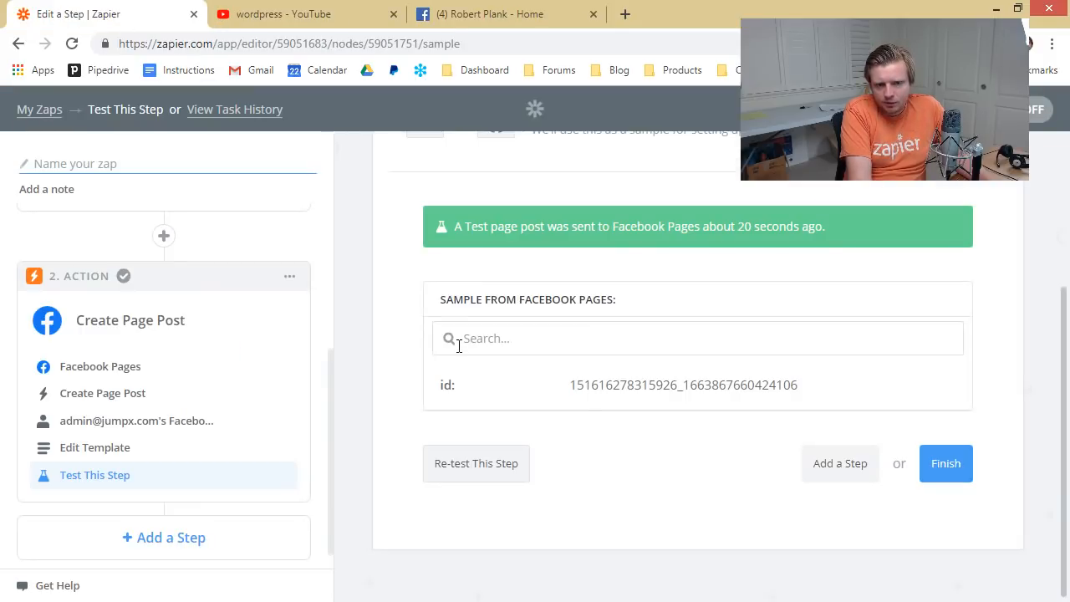
click(508, 13)
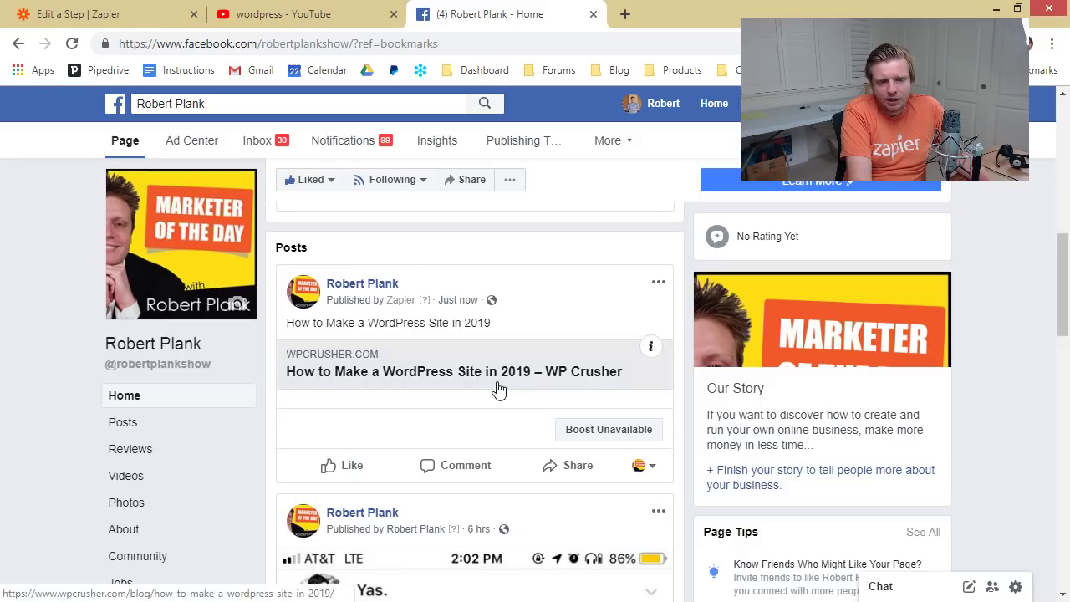
mouse_move(684, 372)
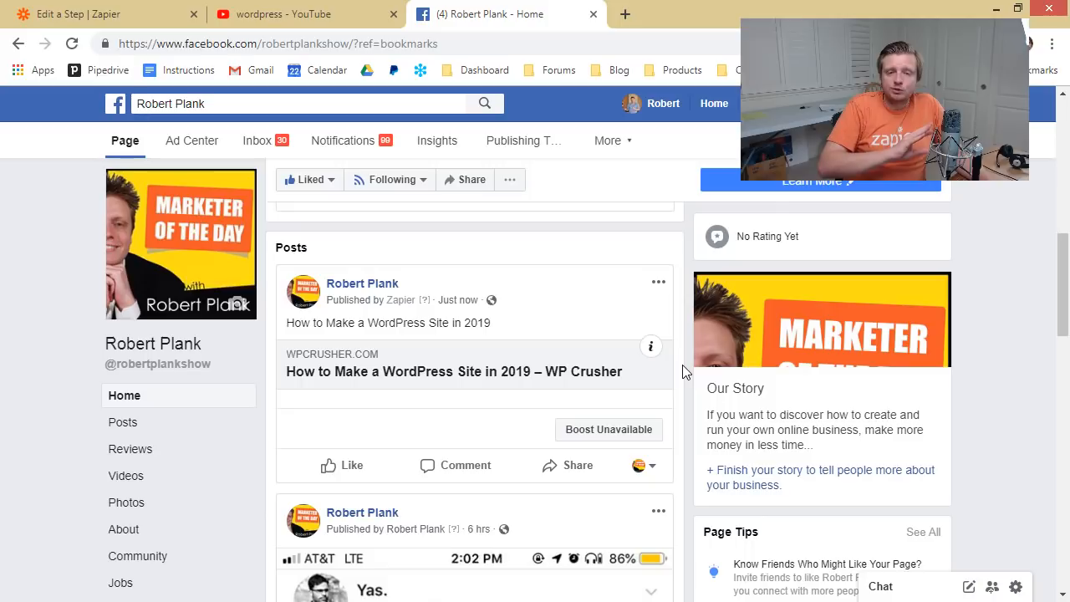
mouse_move(405, 351)
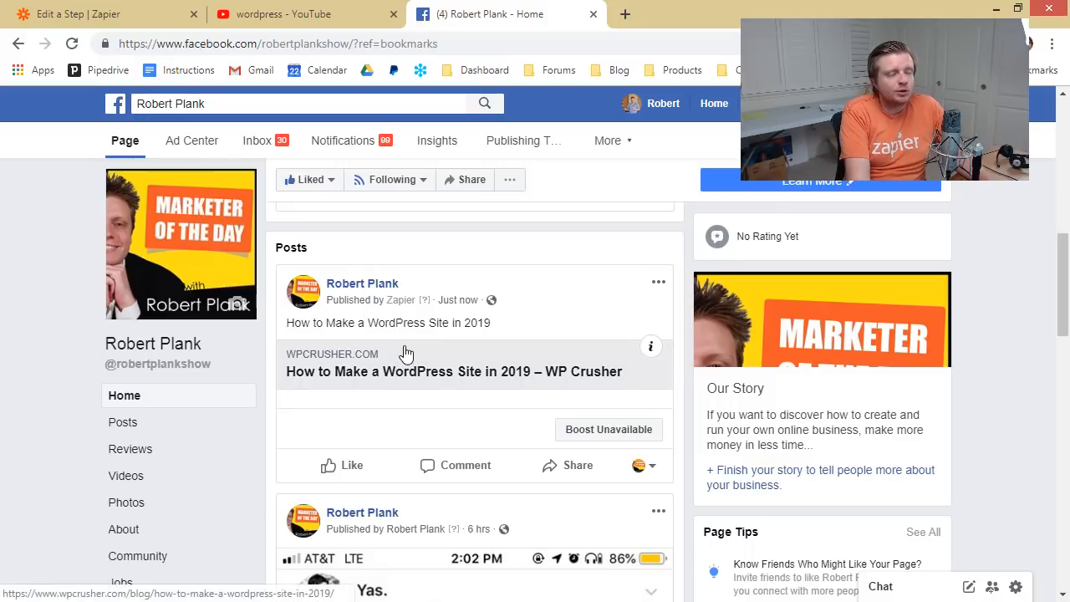
click(100, 14)
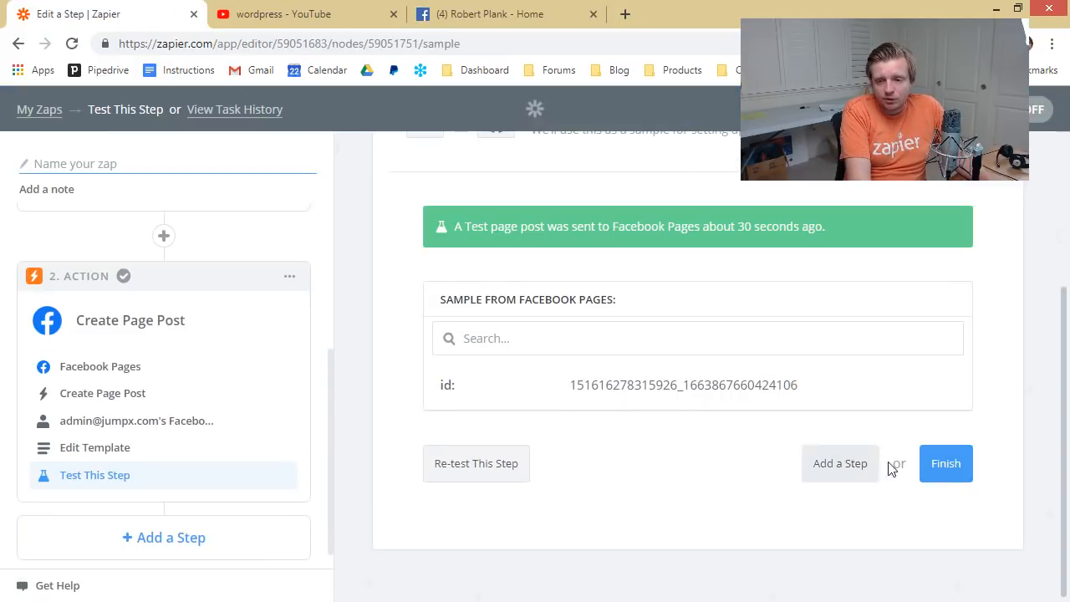
Step: Finish the zap, name it 'WP Crusher Blog' and switch it on
click(947, 464)
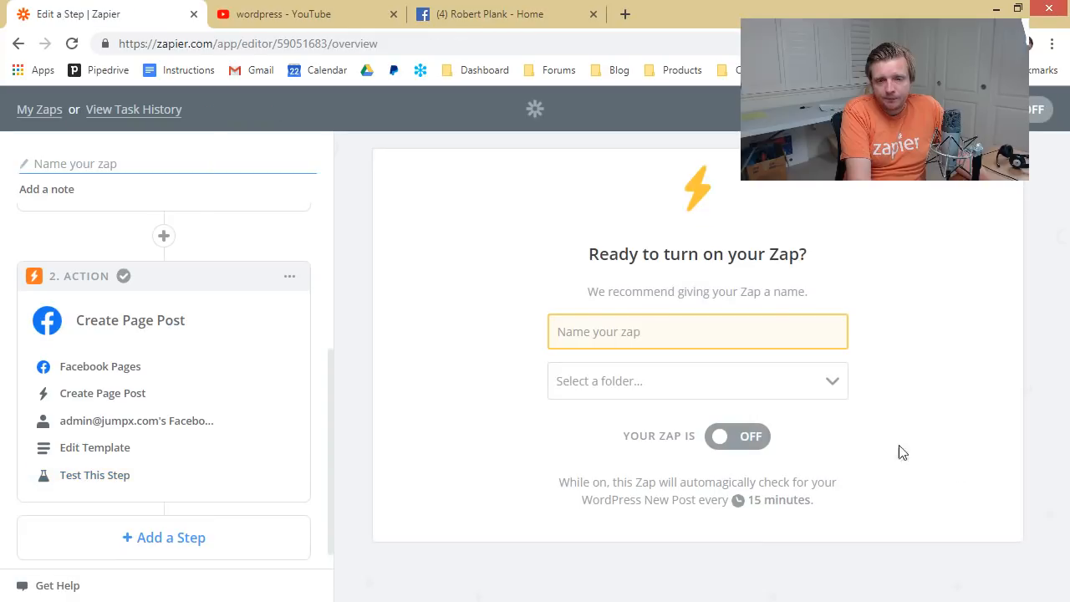
text(WP Crusher Blog)
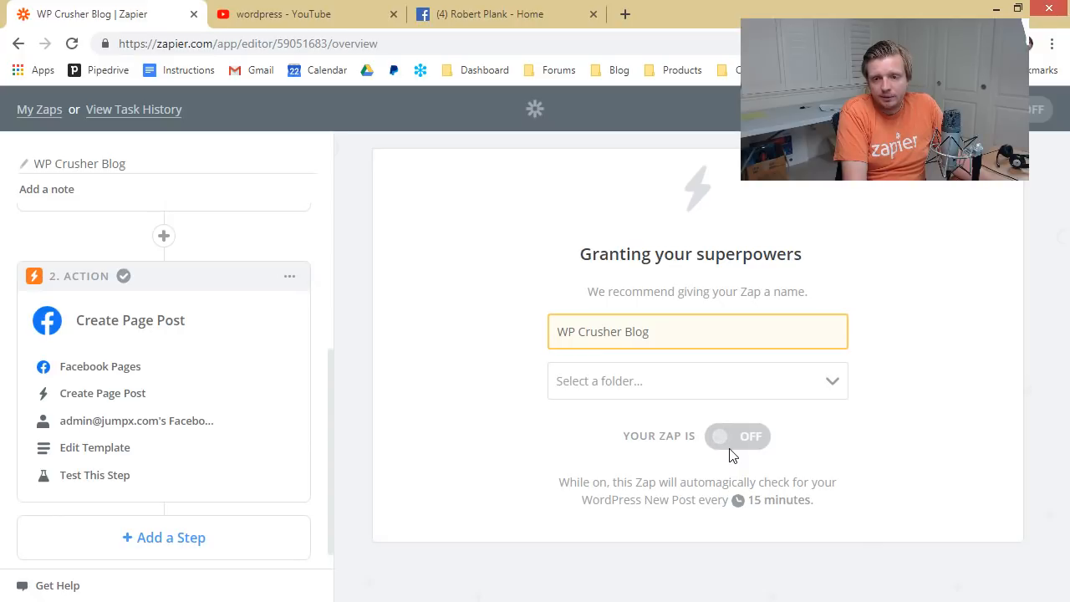
click(736, 434)
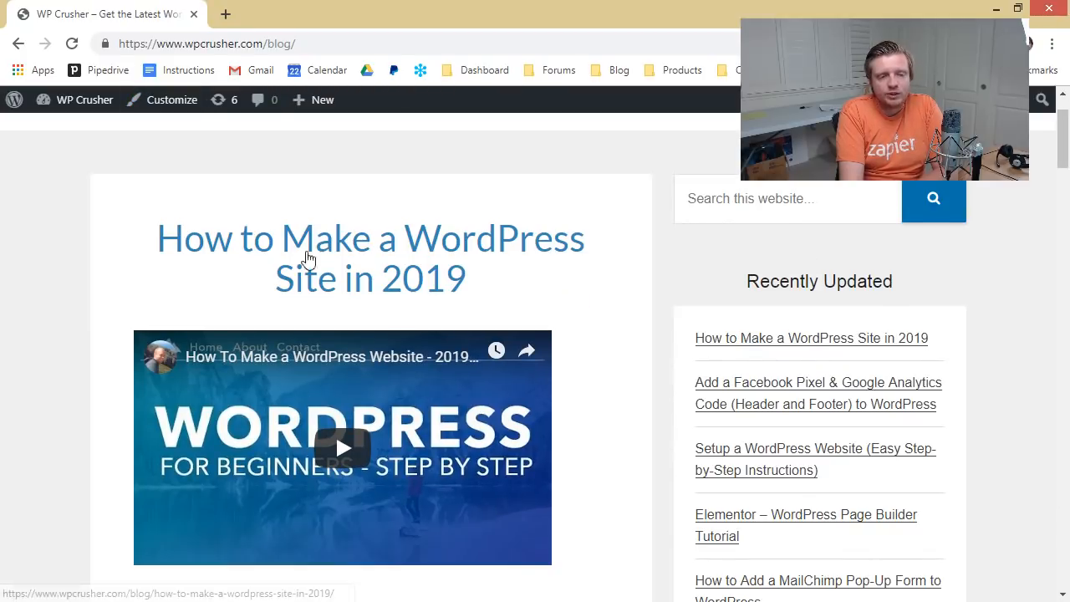
mouse_move(445, 244)
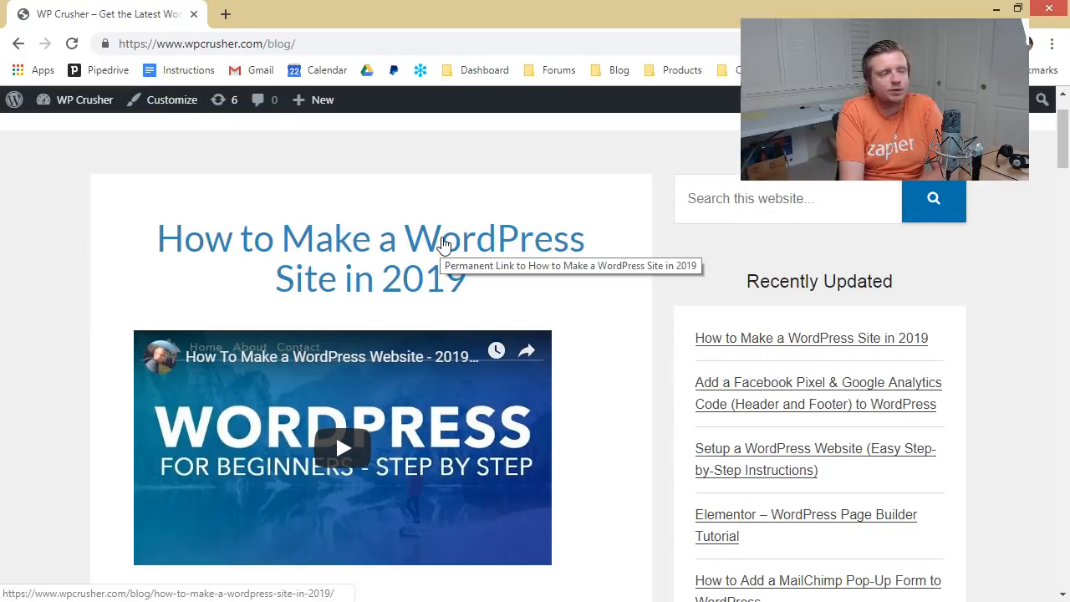
Step: Show All Posts in WordPress and start quick-editing 'Make Money Blogging with WordPress'
click(84, 100)
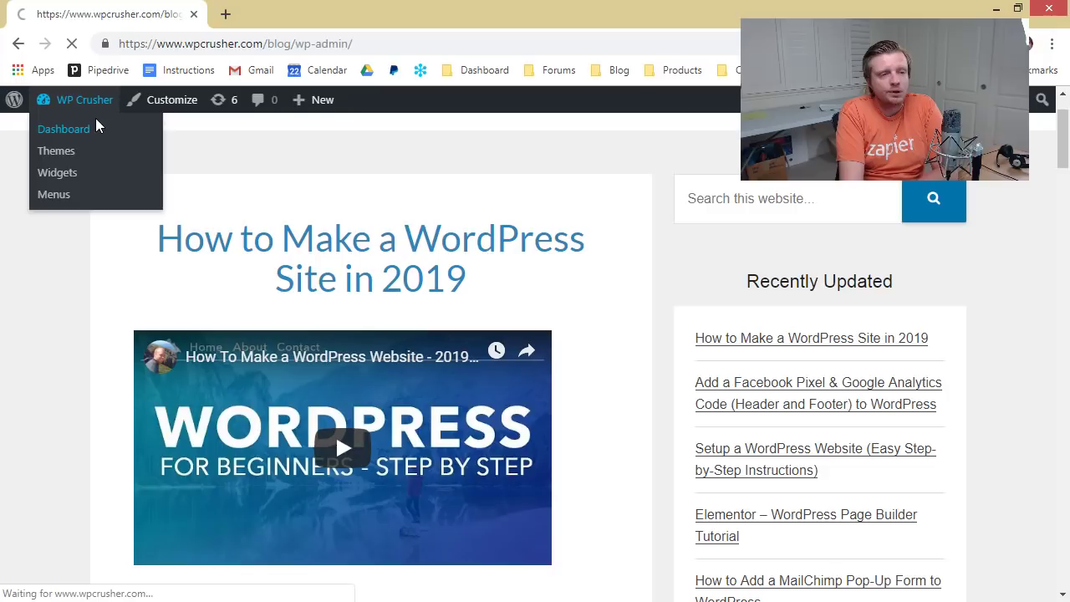
click(64, 129)
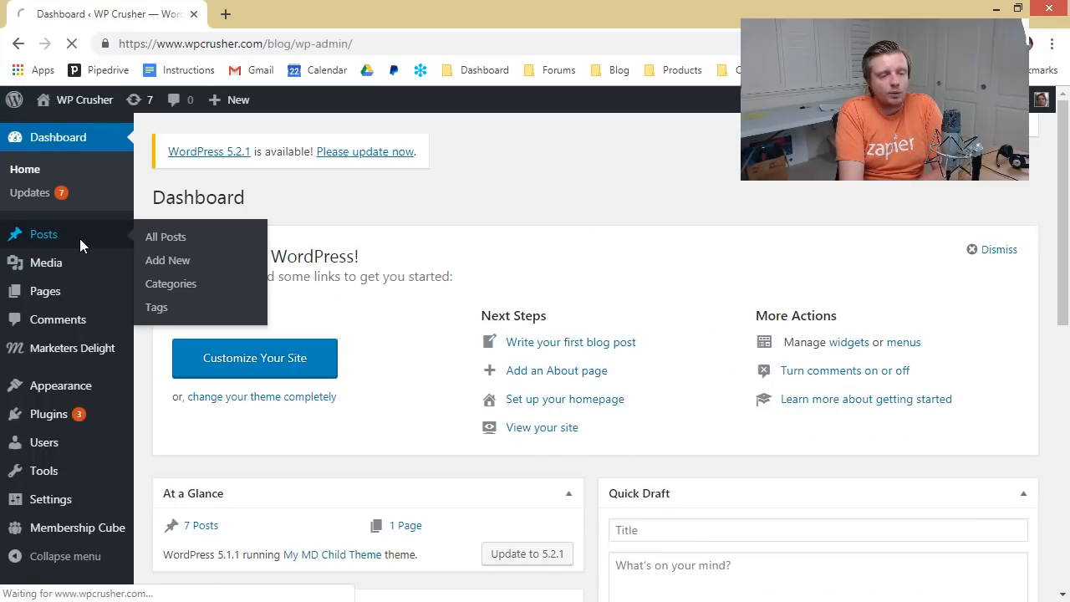
click(165, 237)
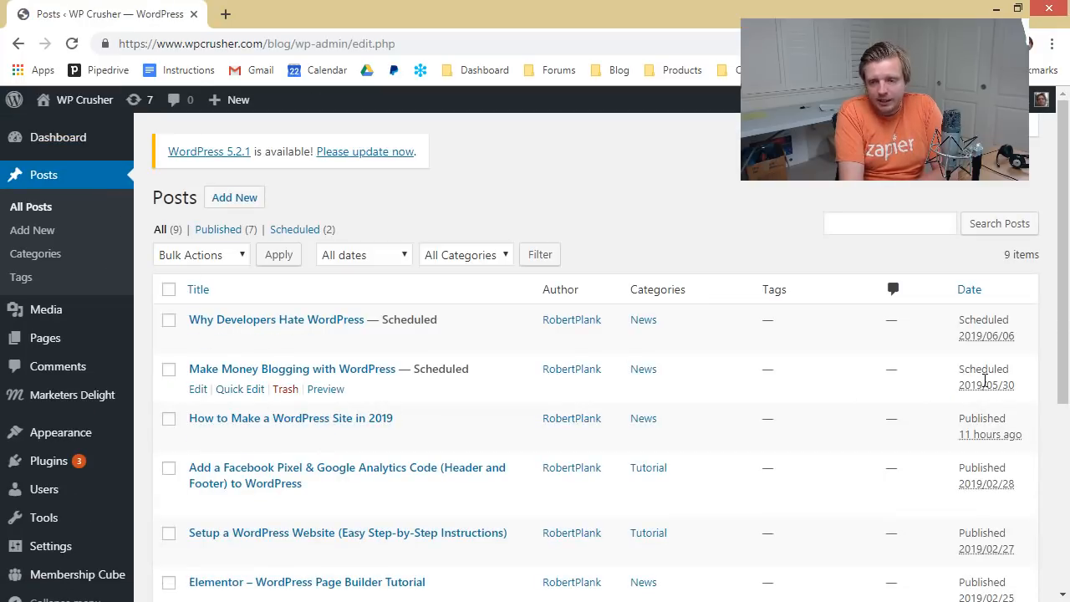
mouse_move(986, 383)
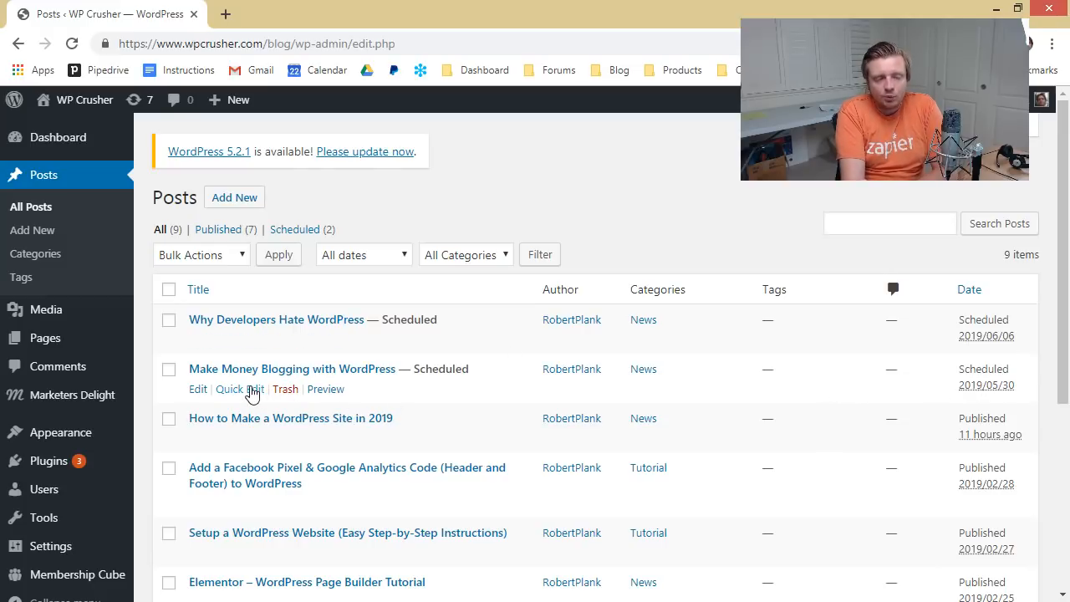
click(231, 388)
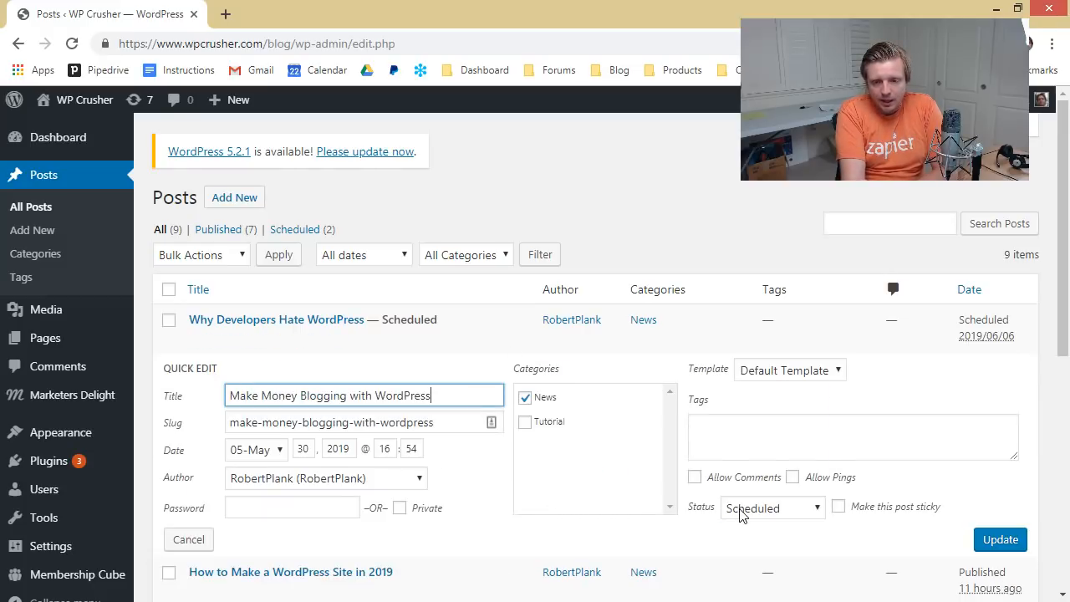
click(769, 509)
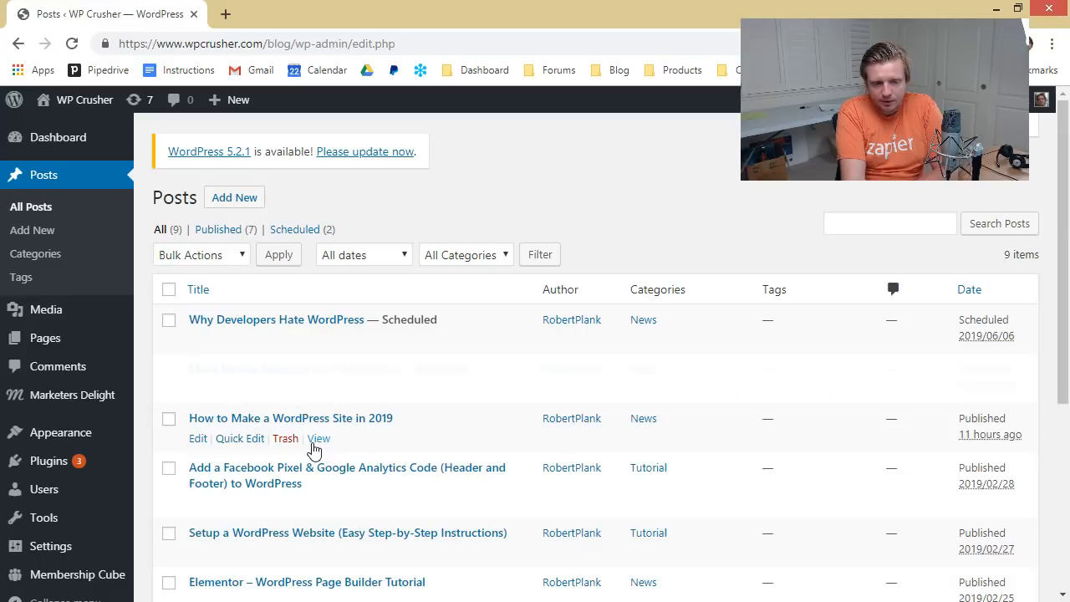
Step: Move the post's date to the 23rd at an earlier hour and update it so it publishes
click(241, 438)
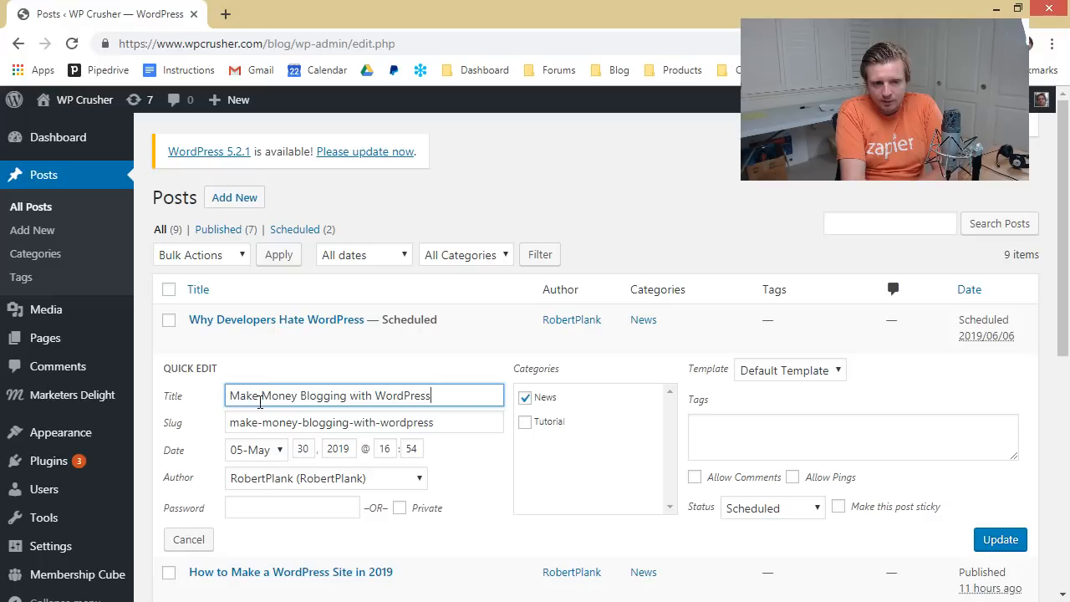
click(303, 448)
text(23)
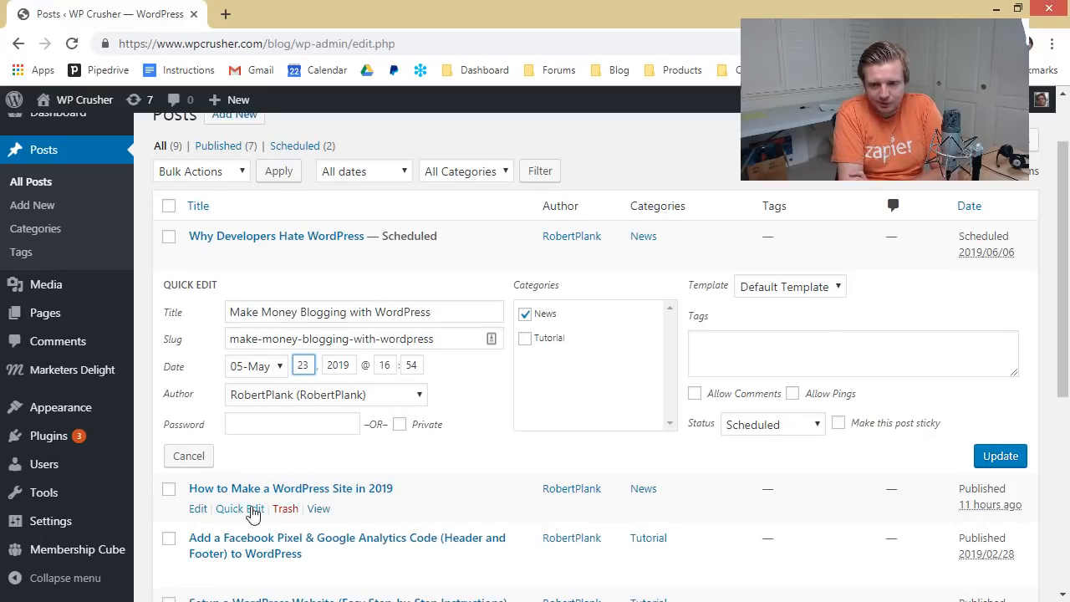
click(241, 508)
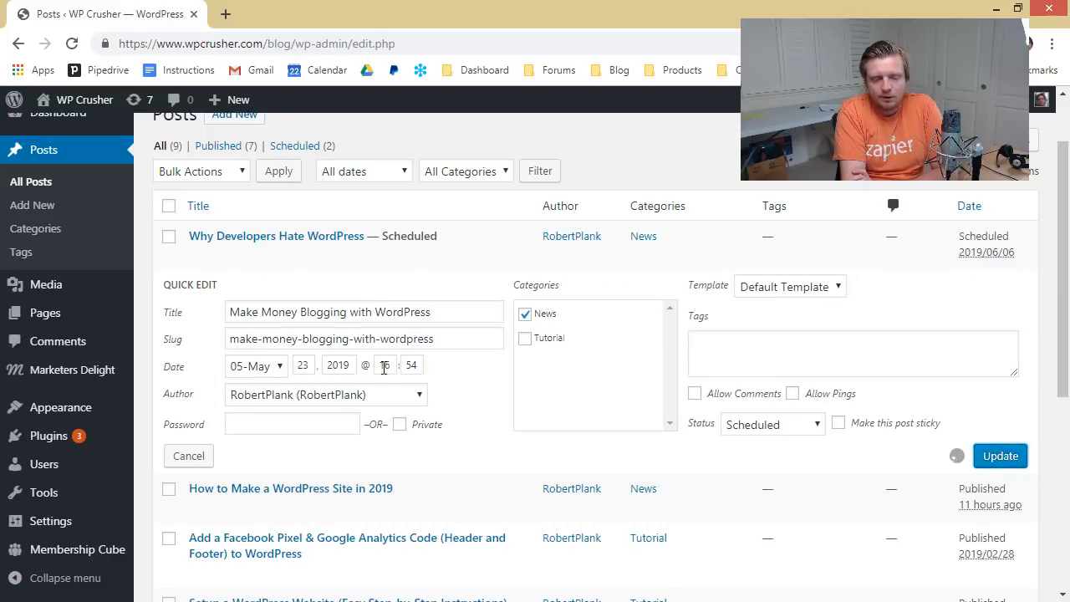
click(1000, 455)
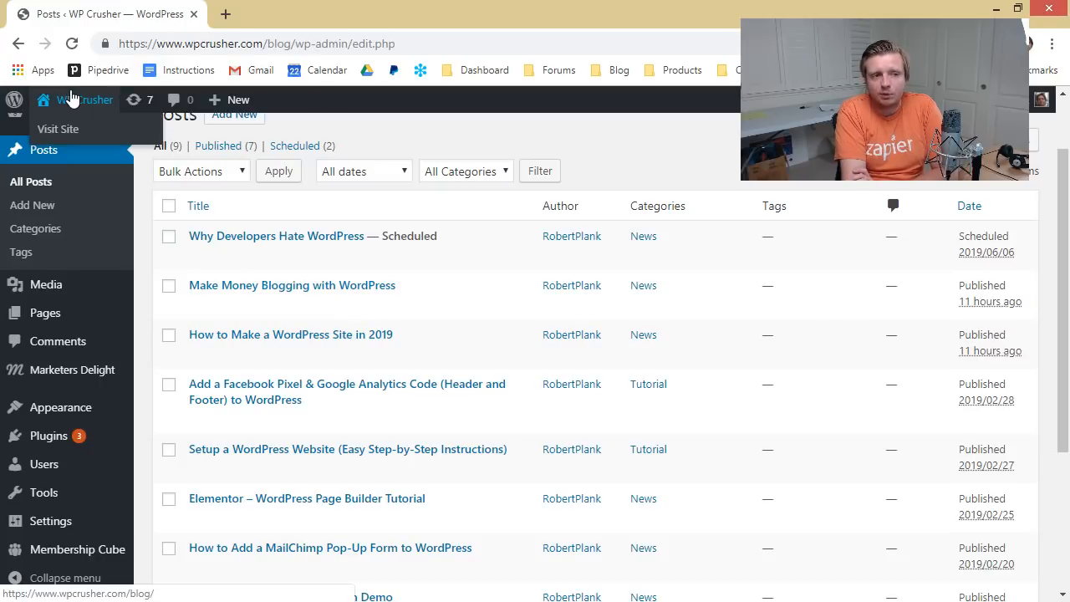
click(57, 129)
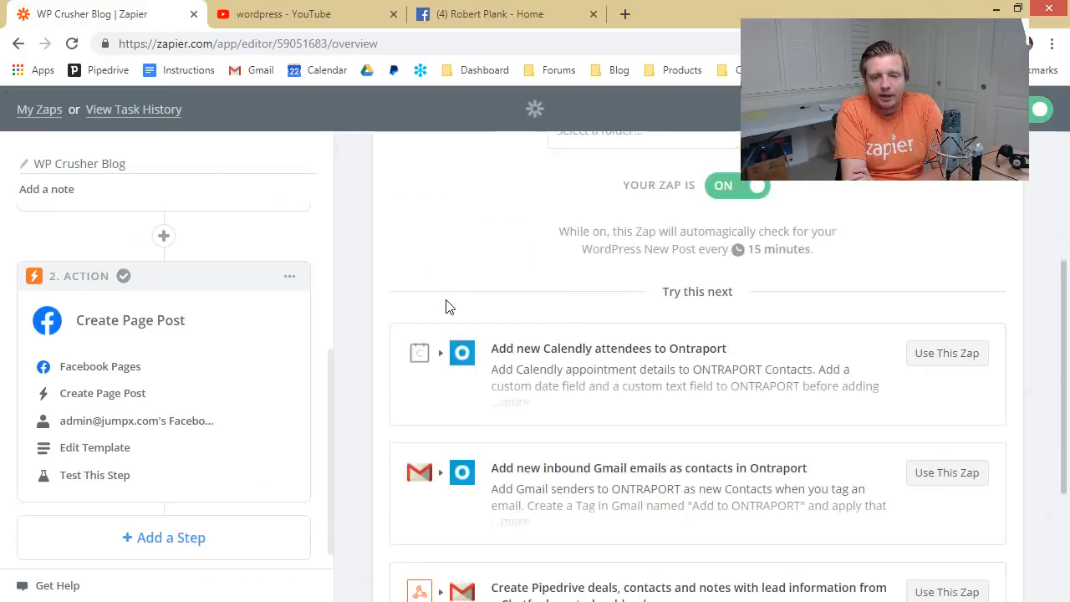
Step: Run the WP Crusher Blog zap manually from My Zaps and dismiss the run status
click(40, 110)
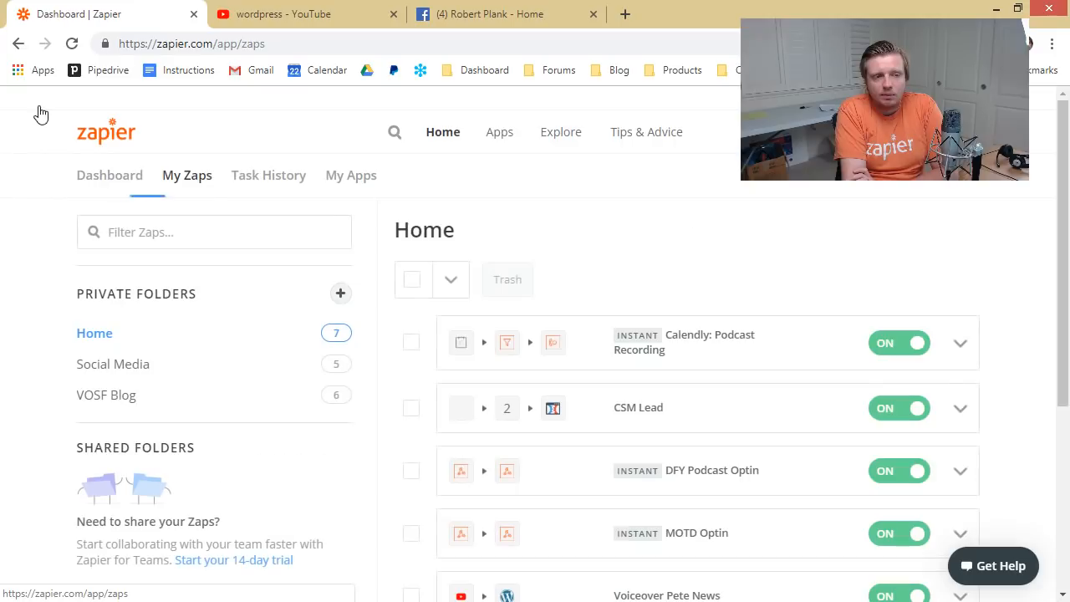
scroll(down, 3)
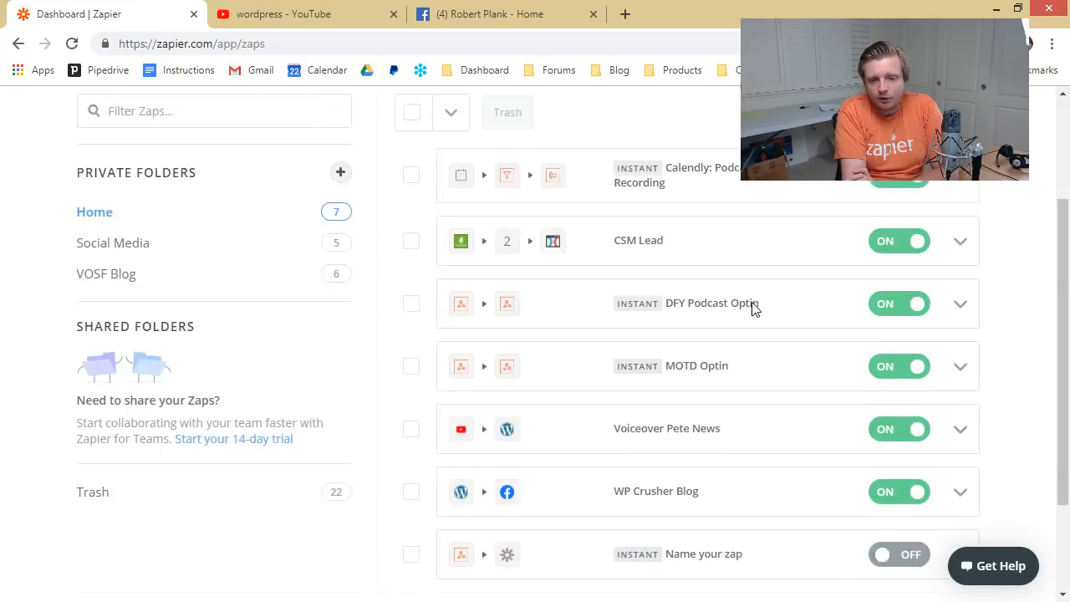
scroll(down, 3)
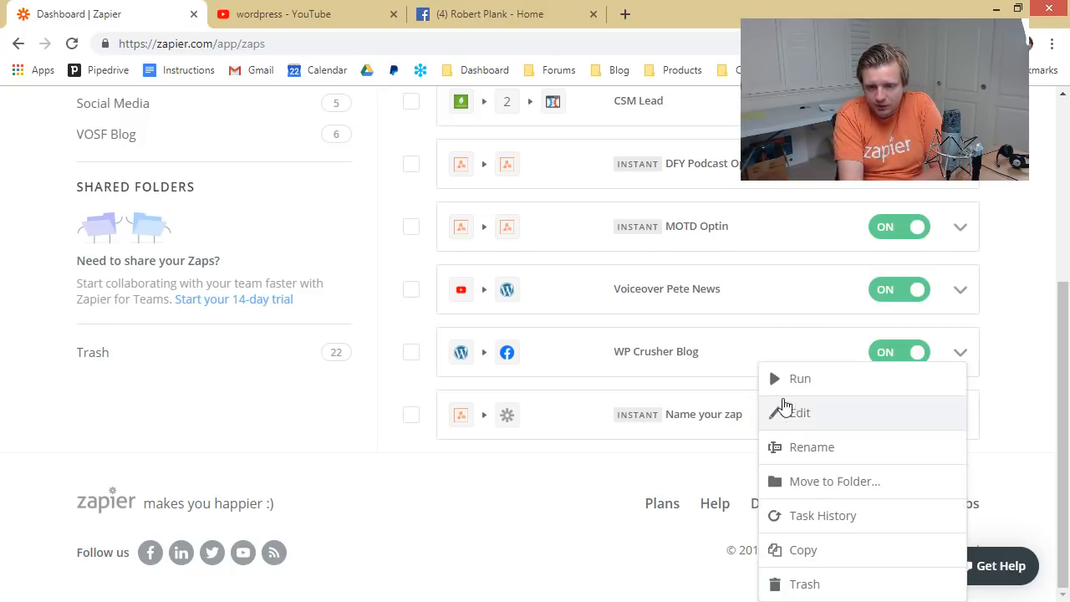
mouse_move(812, 388)
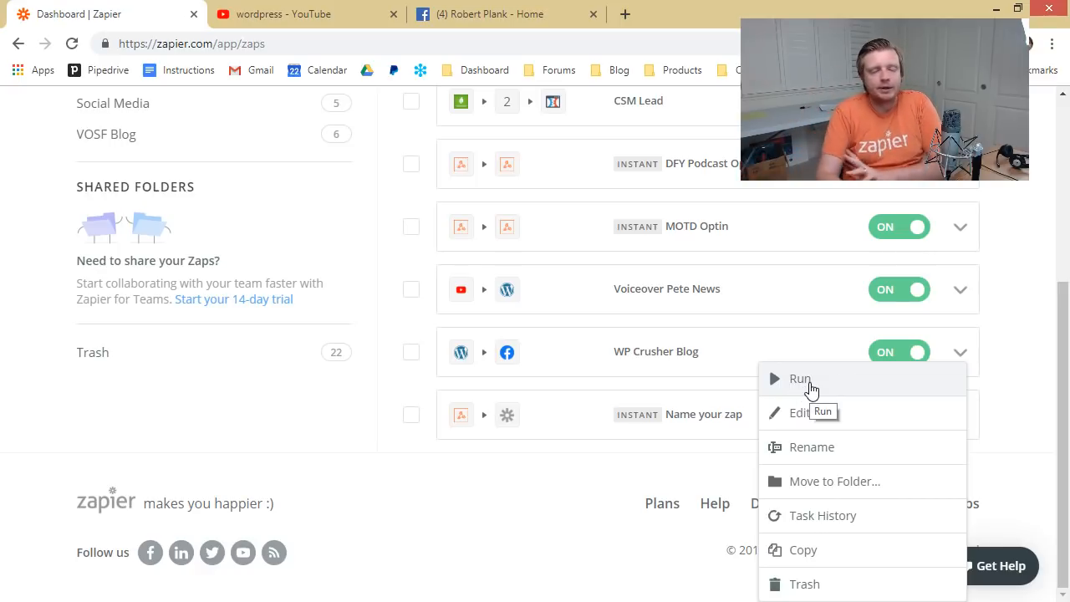
click(800, 378)
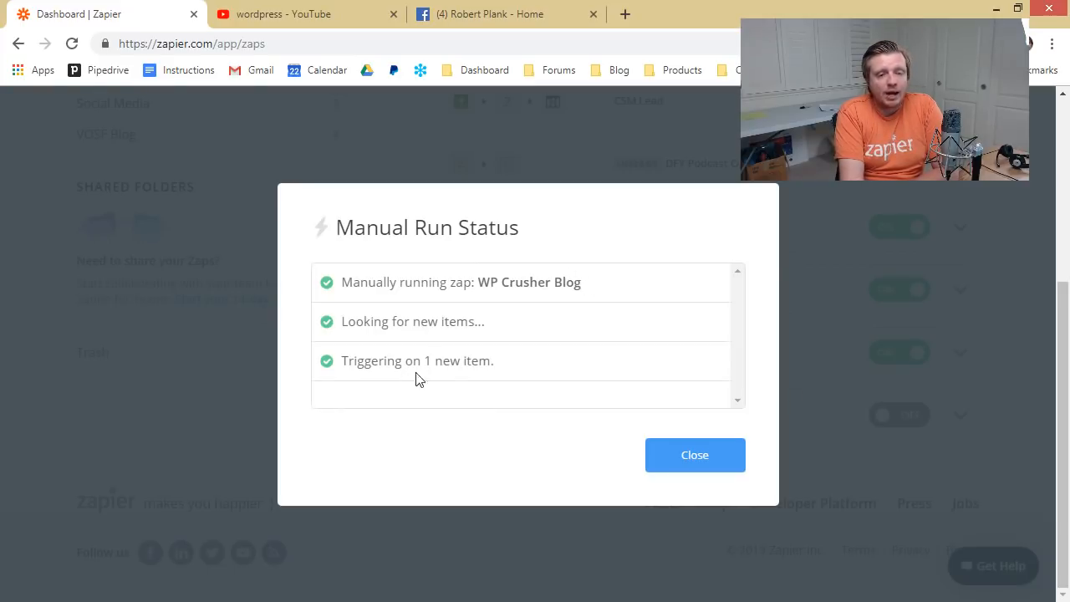
click(694, 455)
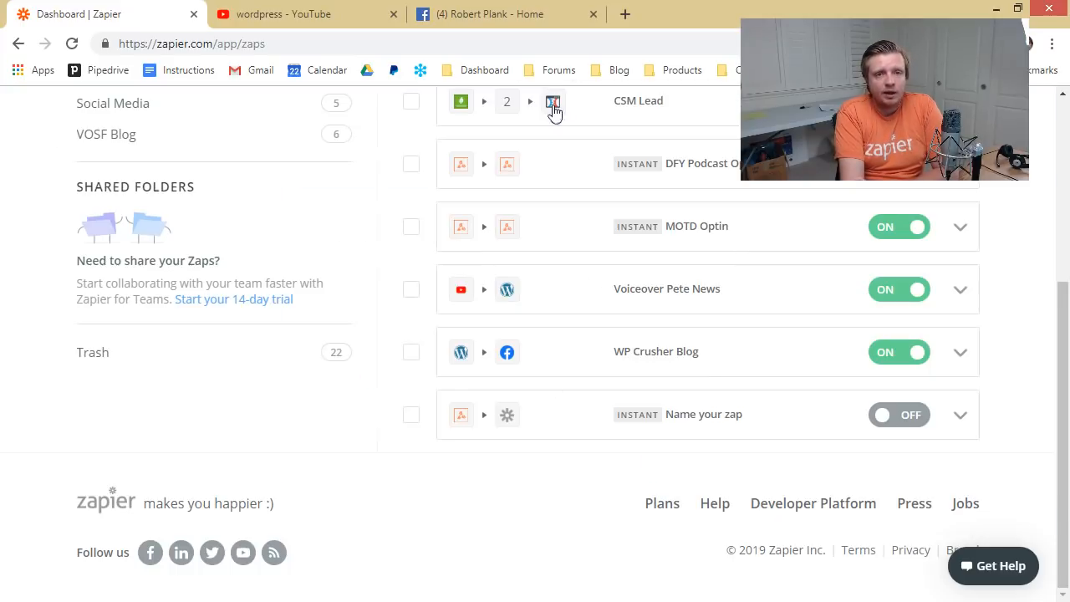
click(502, 13)
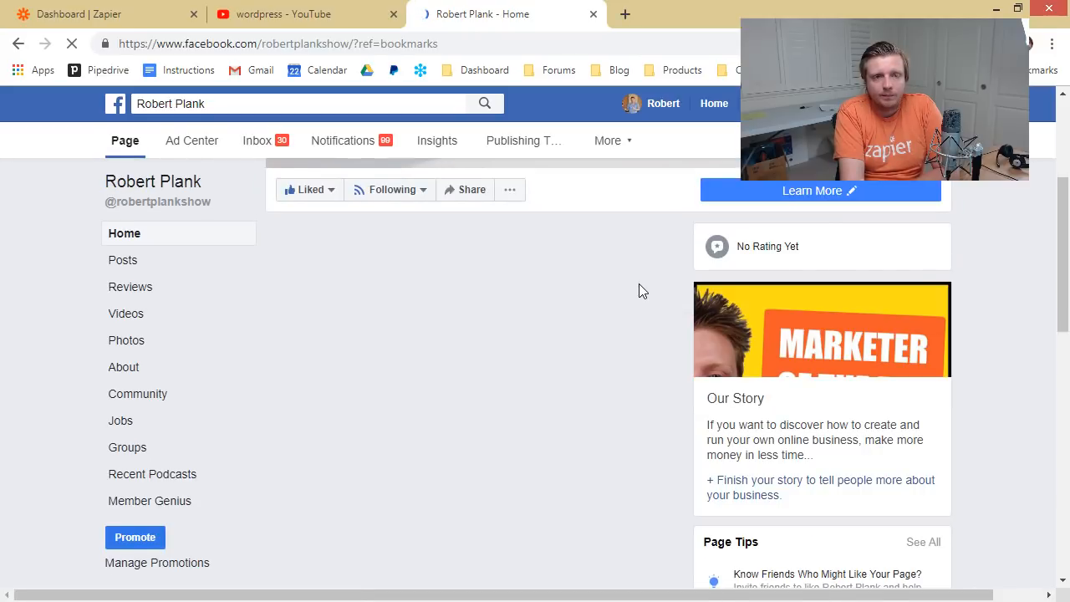
Step: Scroll the Facebook page to find the new 'Make Money Blogging with WordPress' post
scroll(down, 3)
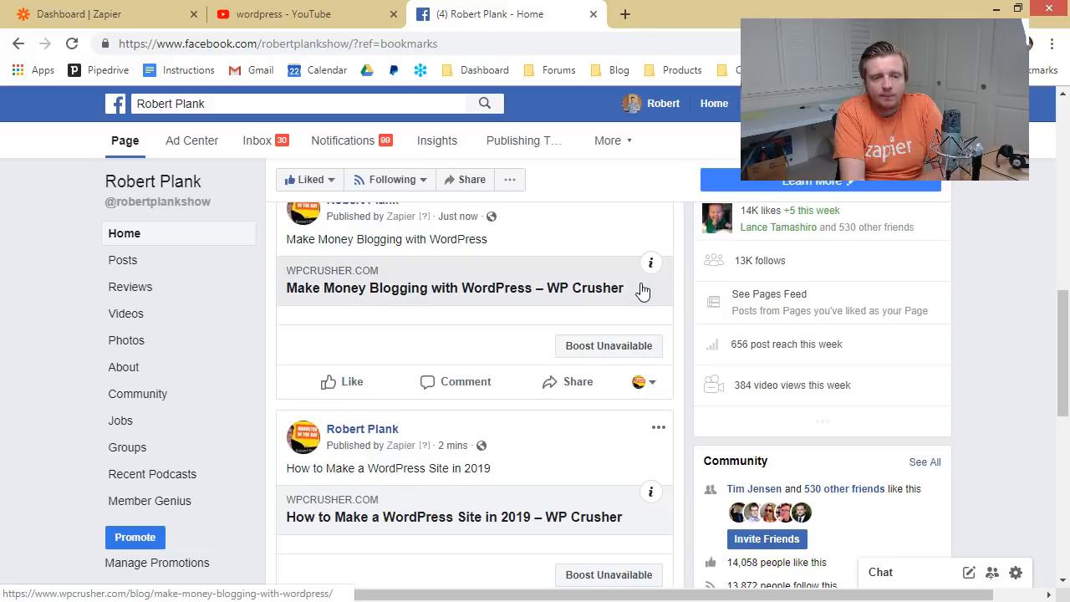
scroll(up, 3)
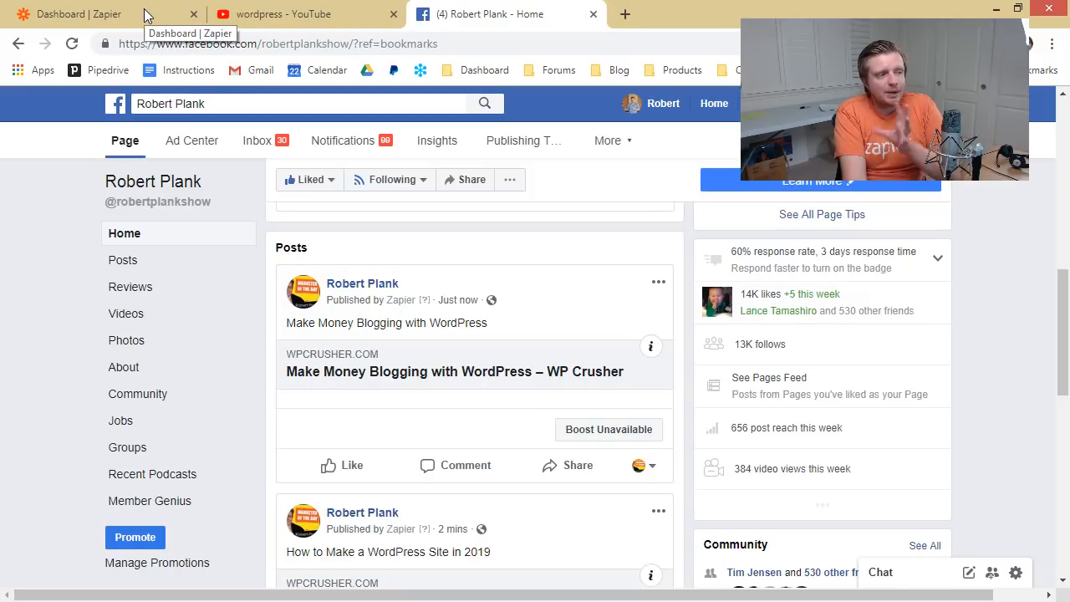
Step: Reopen the WP Crusher Blog zap and insert a new step between trigger and action
click(84, 14)
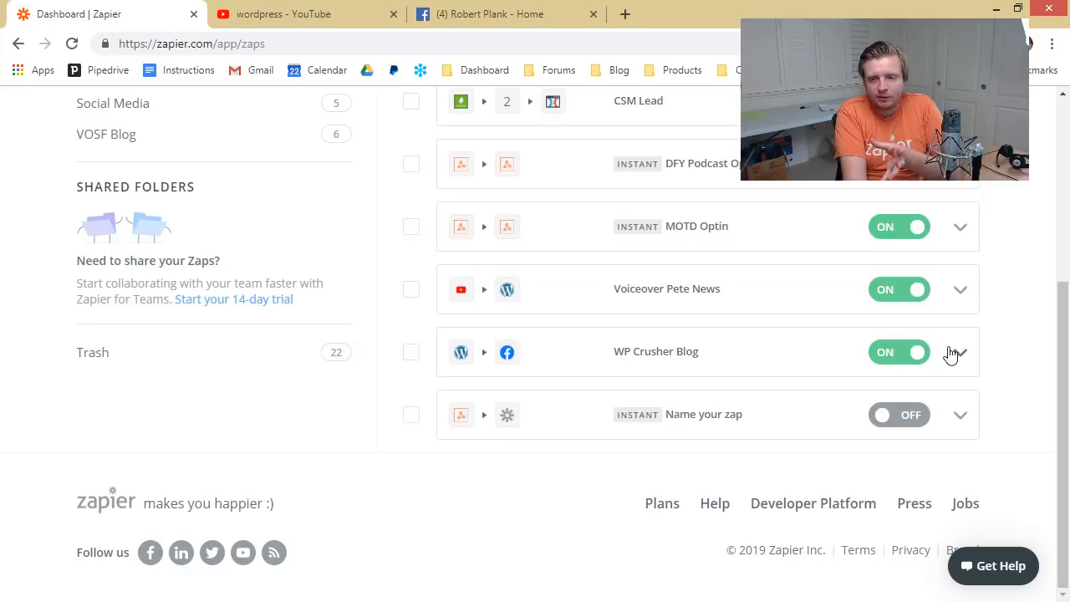
click(656, 351)
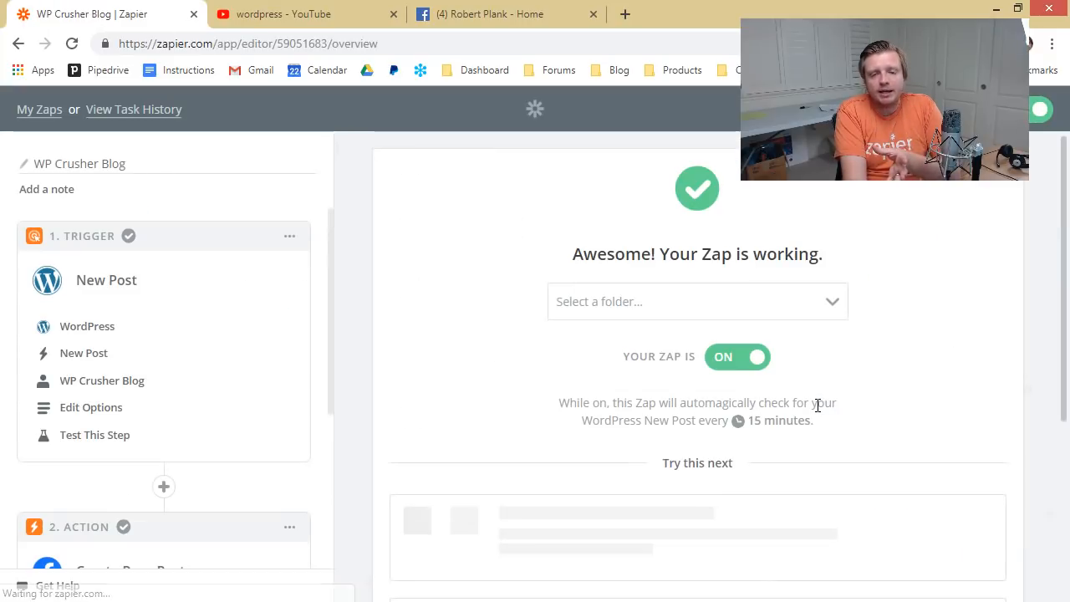
scroll(down, 3)
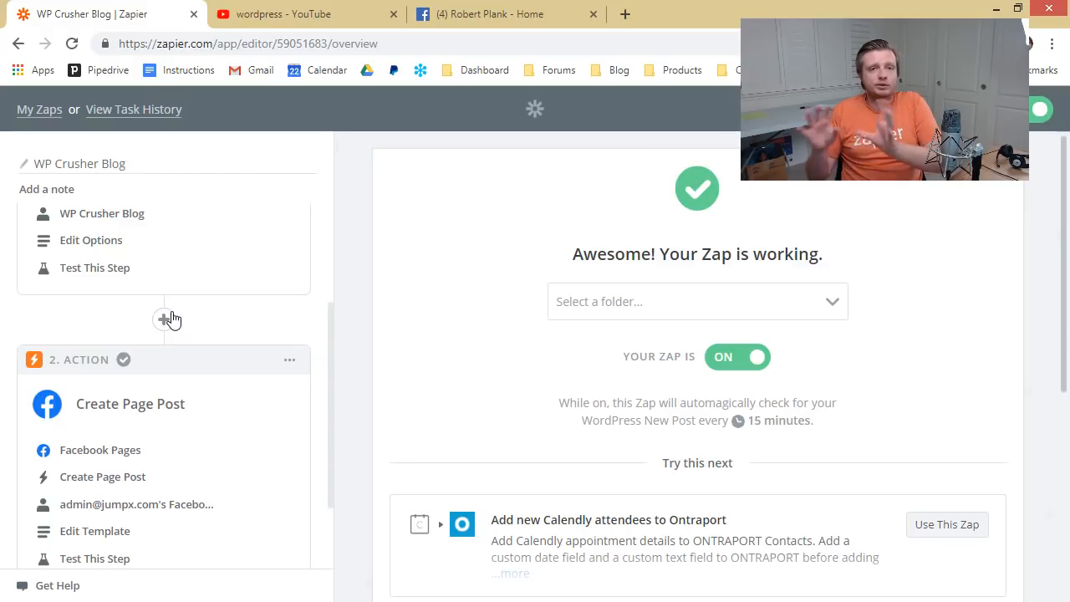
mouse_move(182, 322)
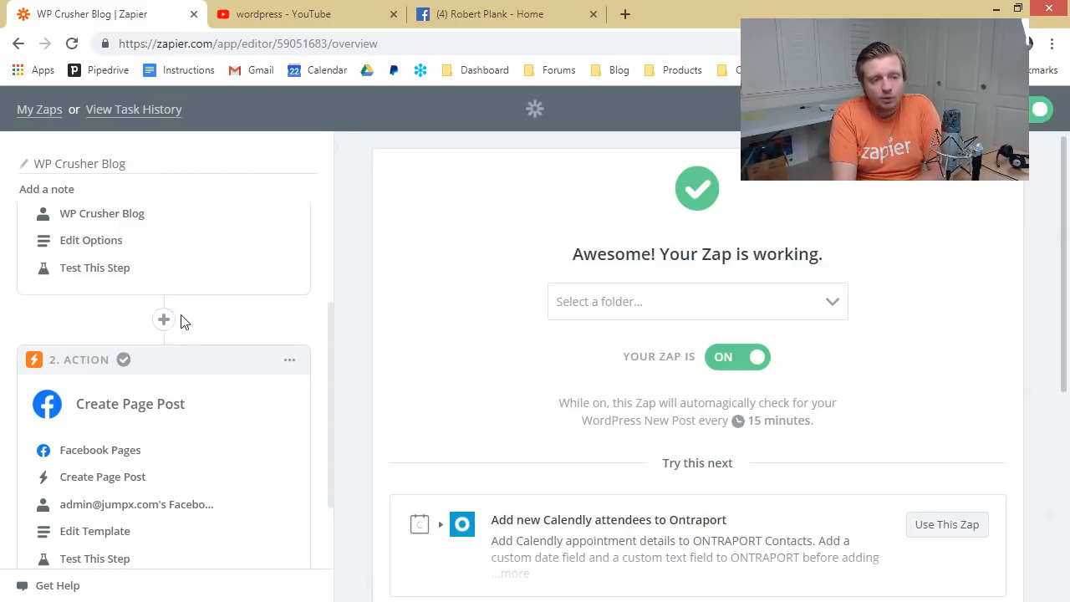
click(164, 320)
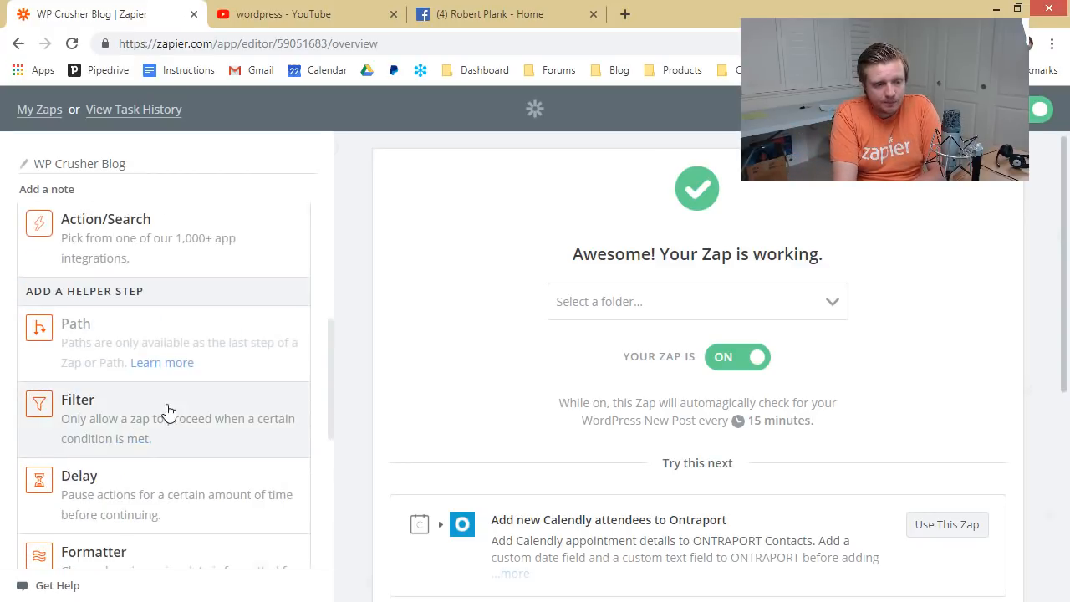
scroll(down, 3)
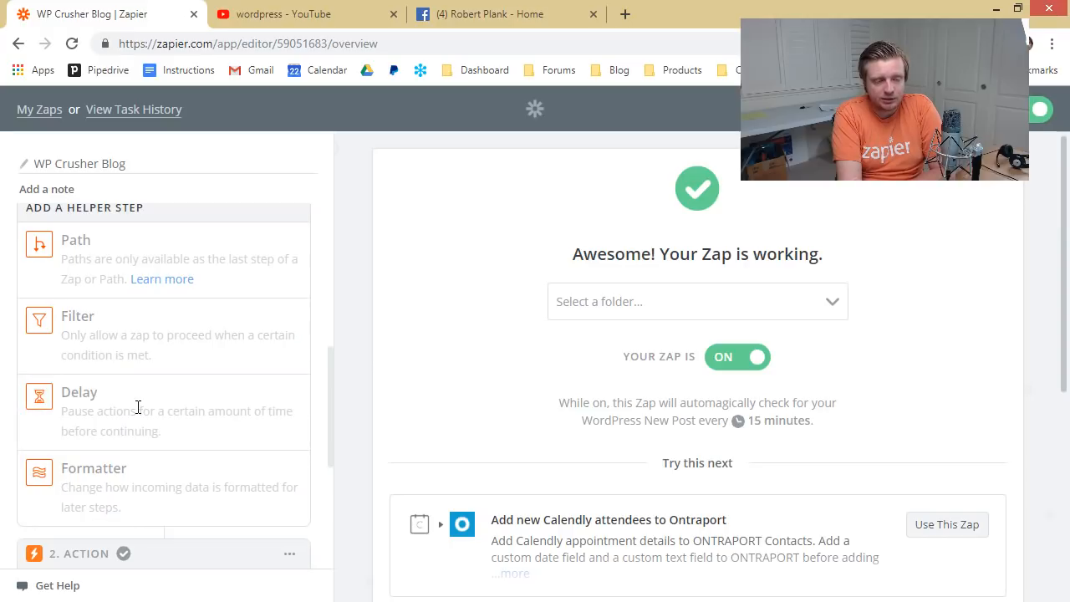
Step: Add a Delay by Zapier 'Delay For' step set to 6 Hours
click(78, 392)
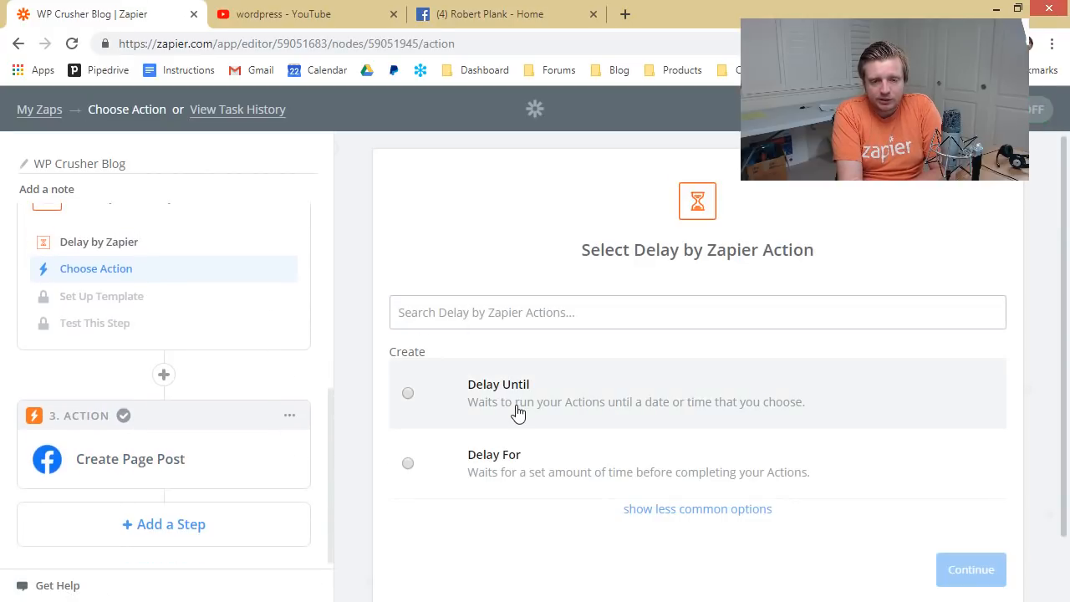
click(408, 464)
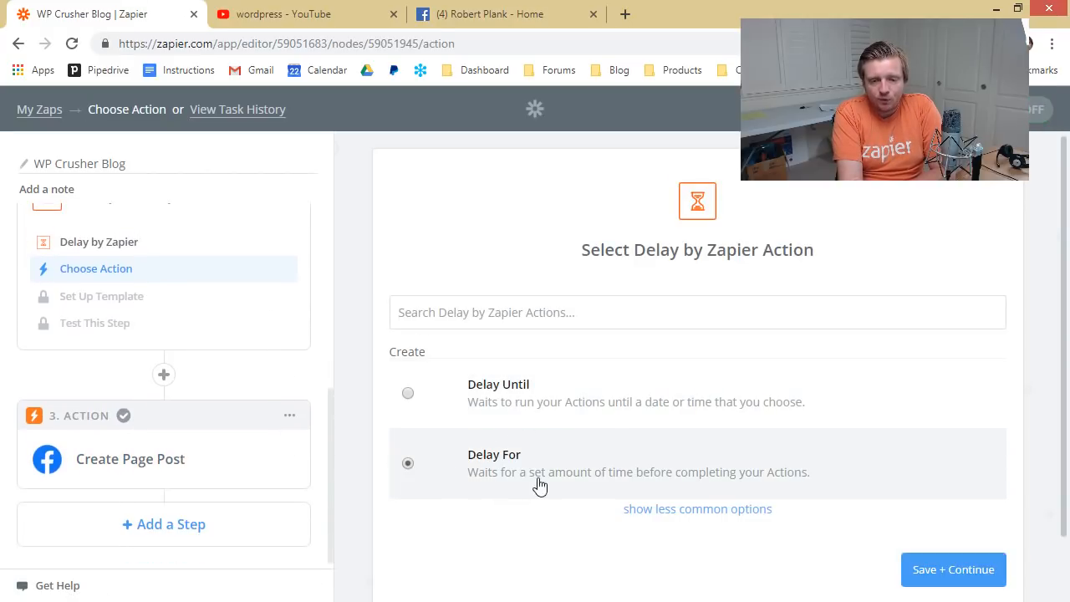
click(954, 568)
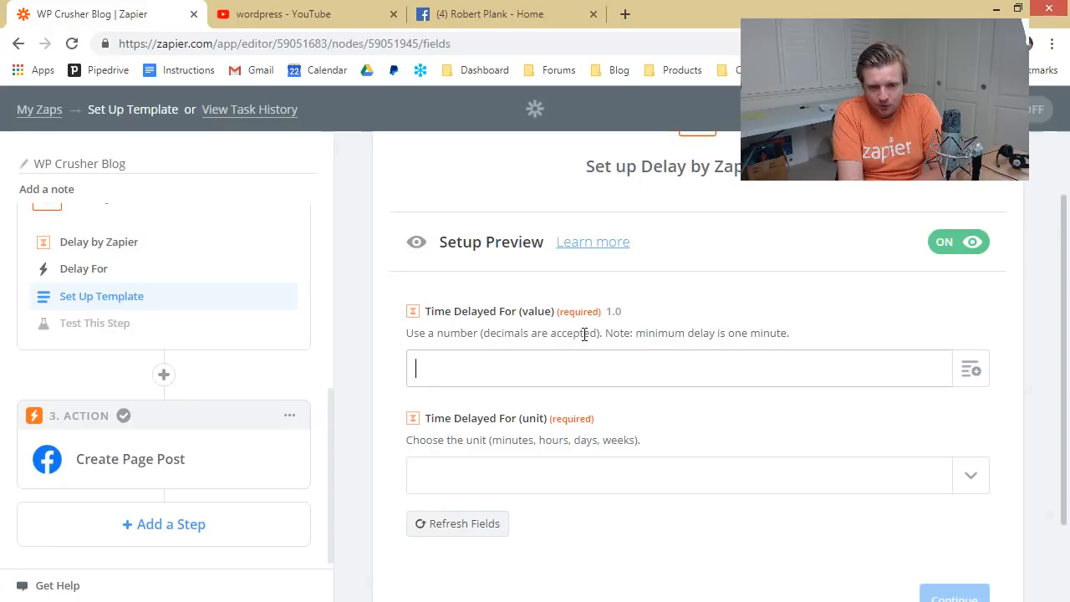
mouse_move(970, 368)
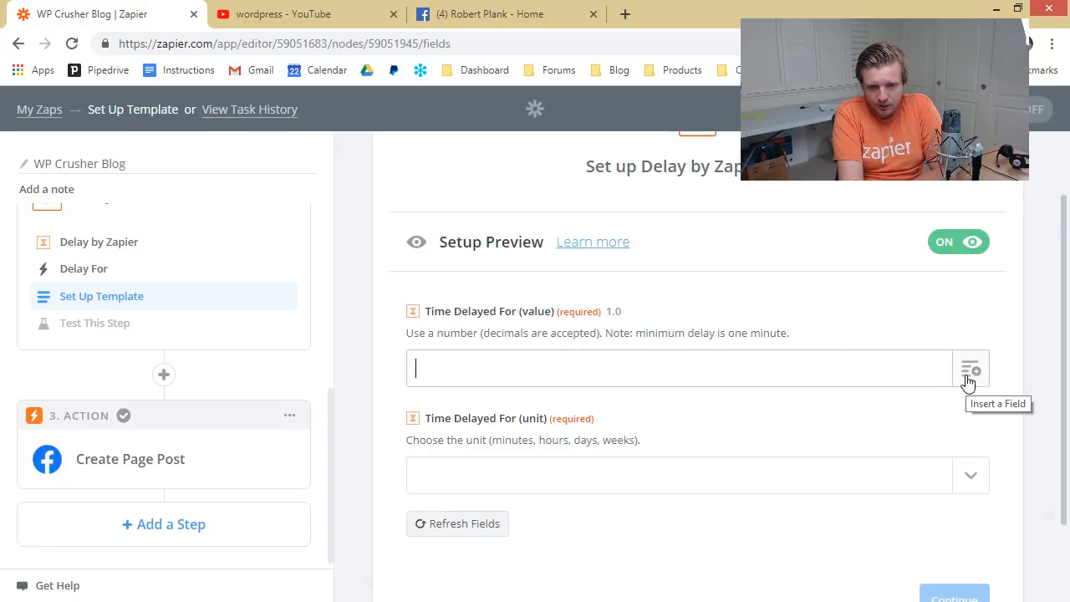
mouse_move(789, 394)
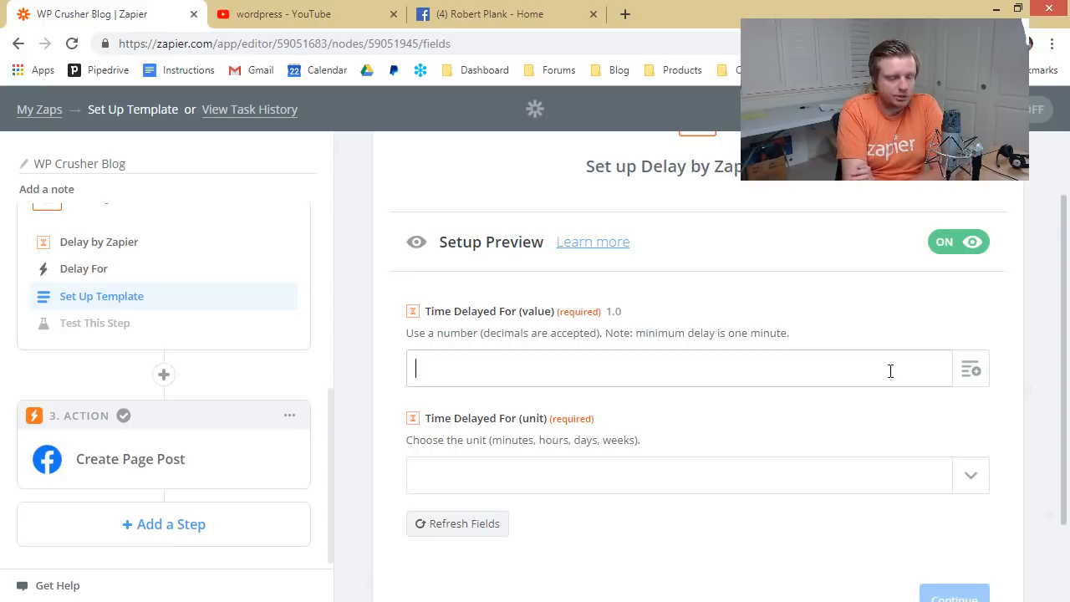
text(6)
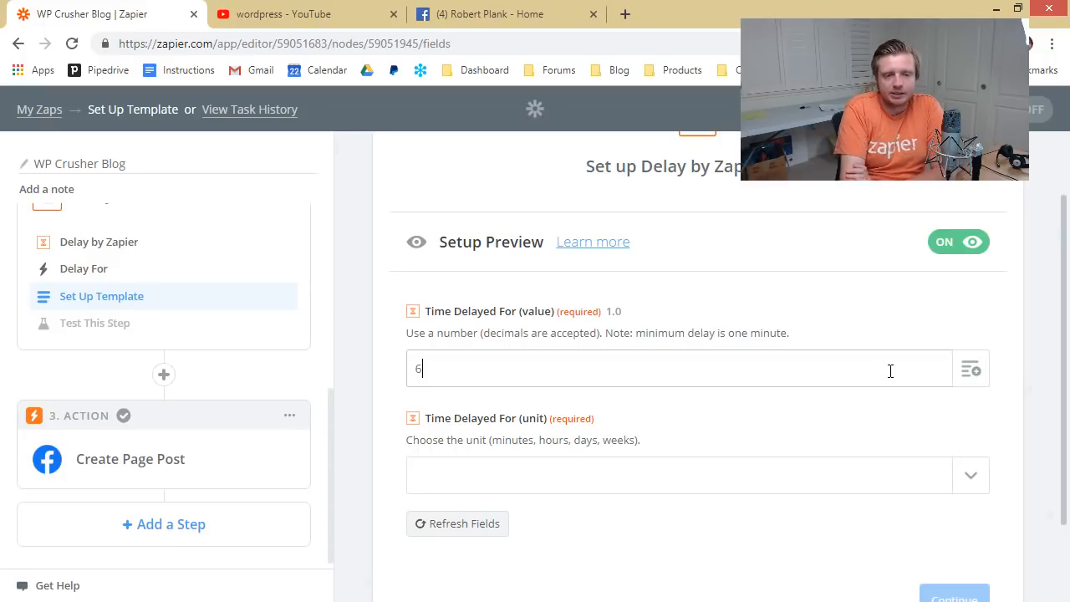
click(697, 475)
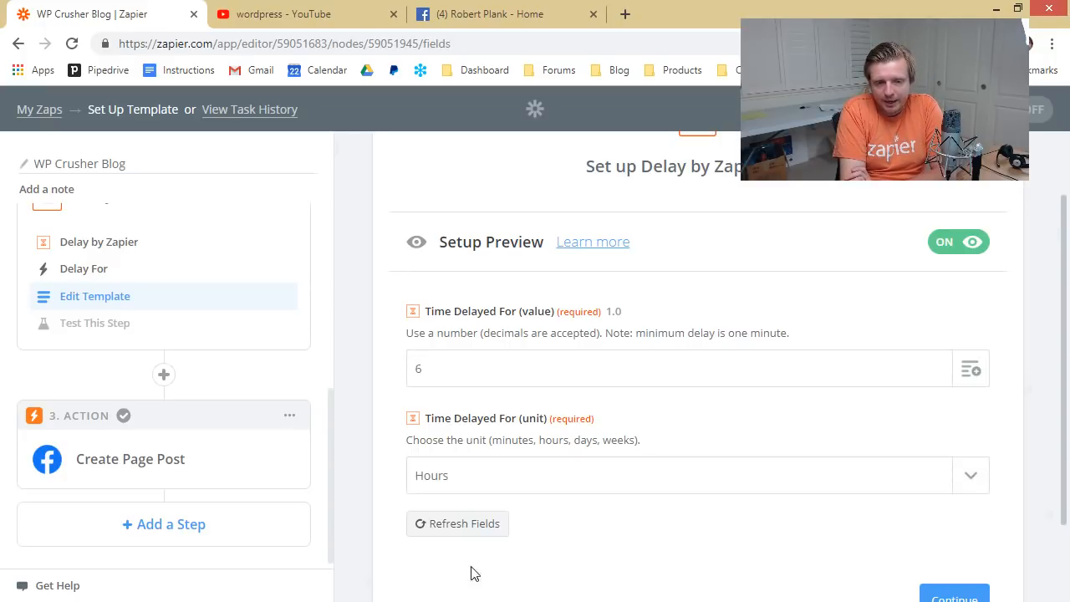
scroll(down, 3)
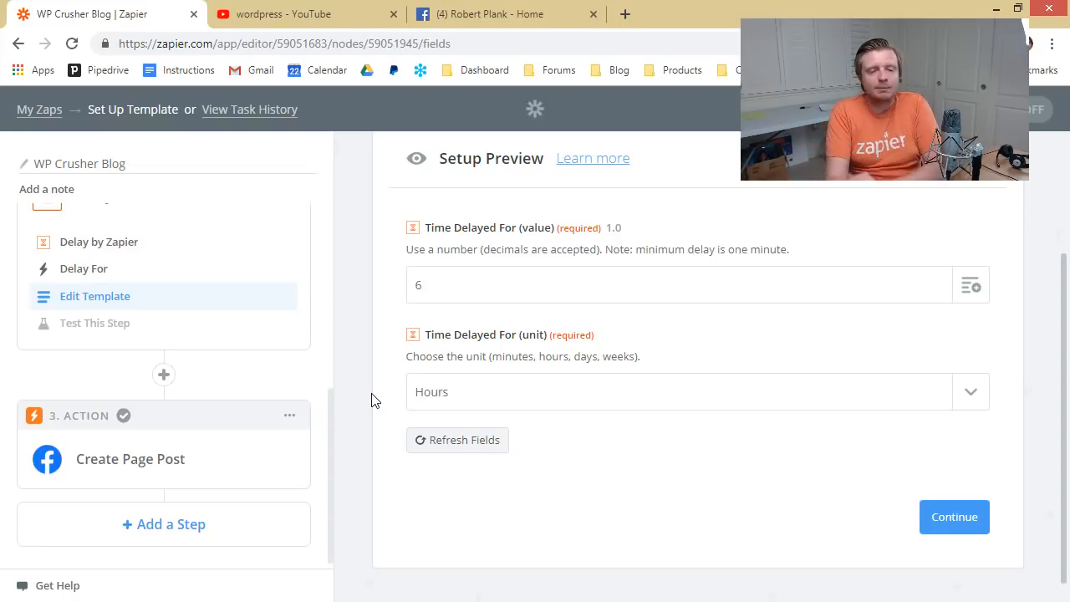
Step: Send a test to the Delay step and turn the zap back on
click(954, 517)
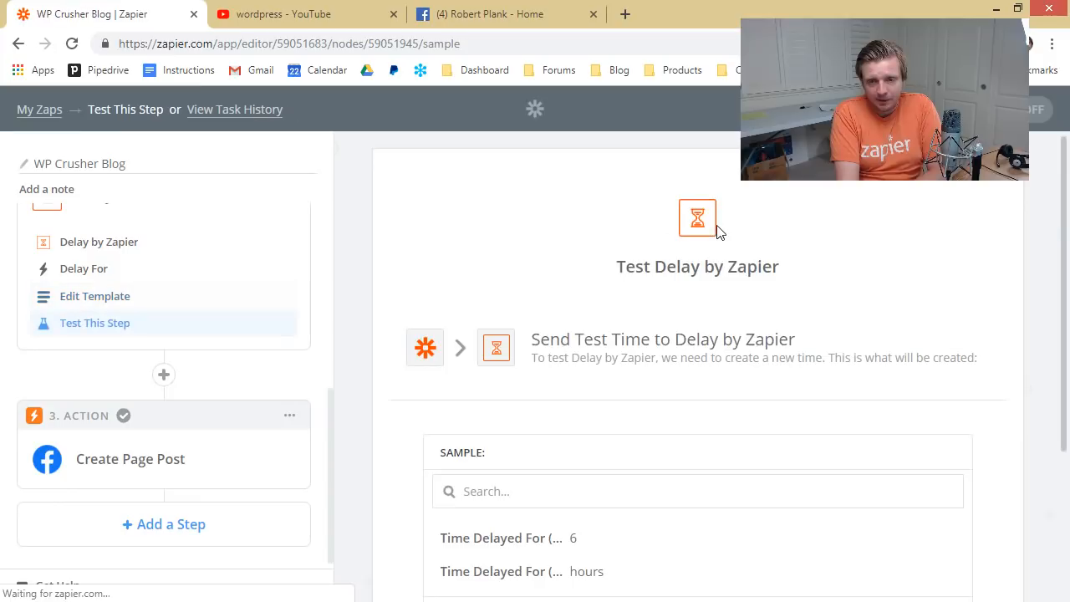
mouse_move(599, 517)
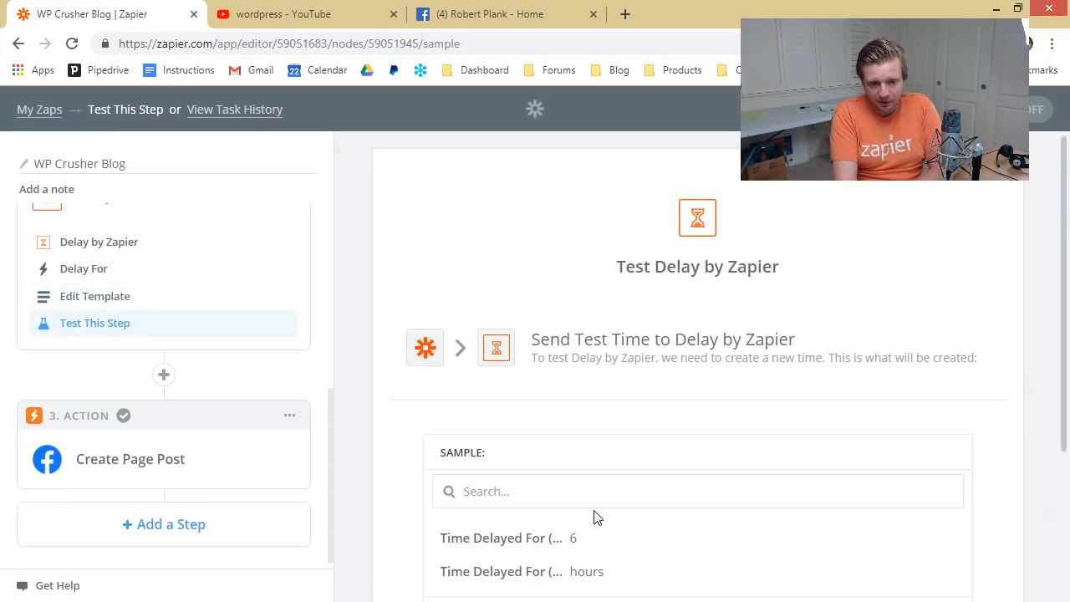
scroll(down, 3)
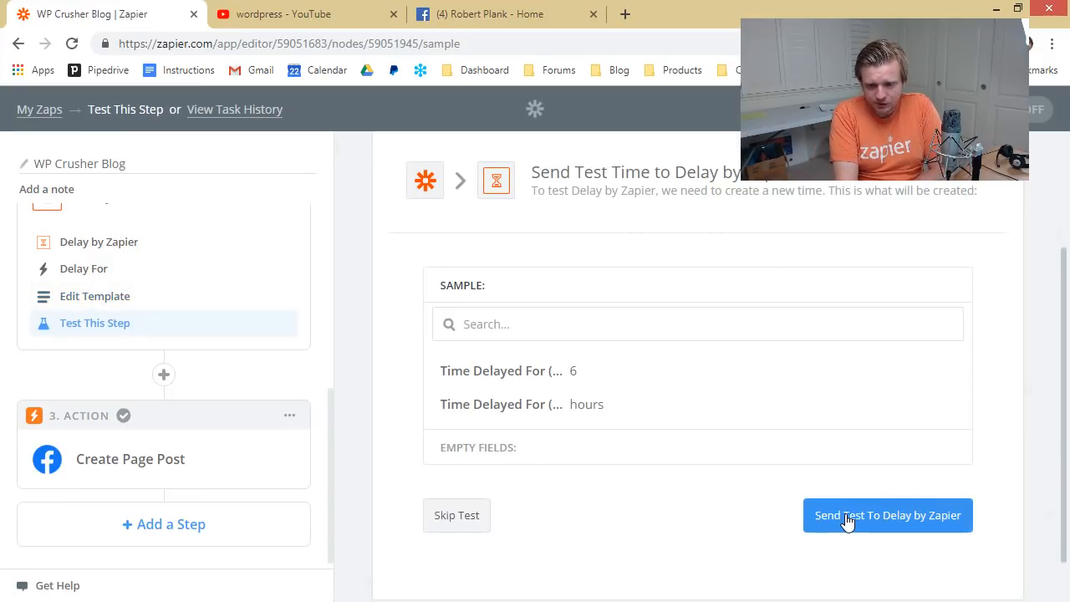
click(886, 515)
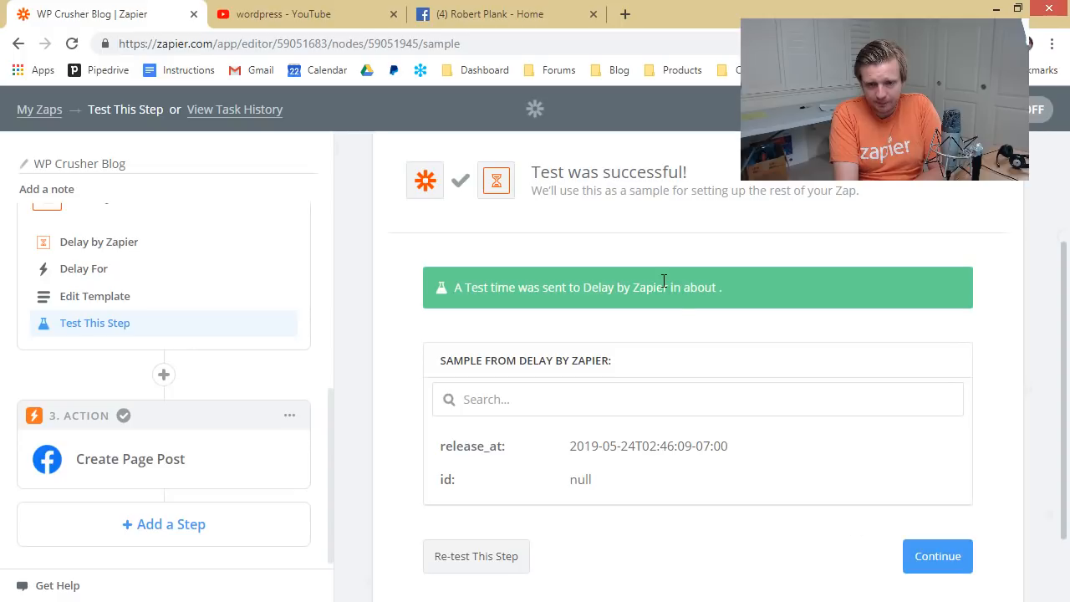
click(936, 556)
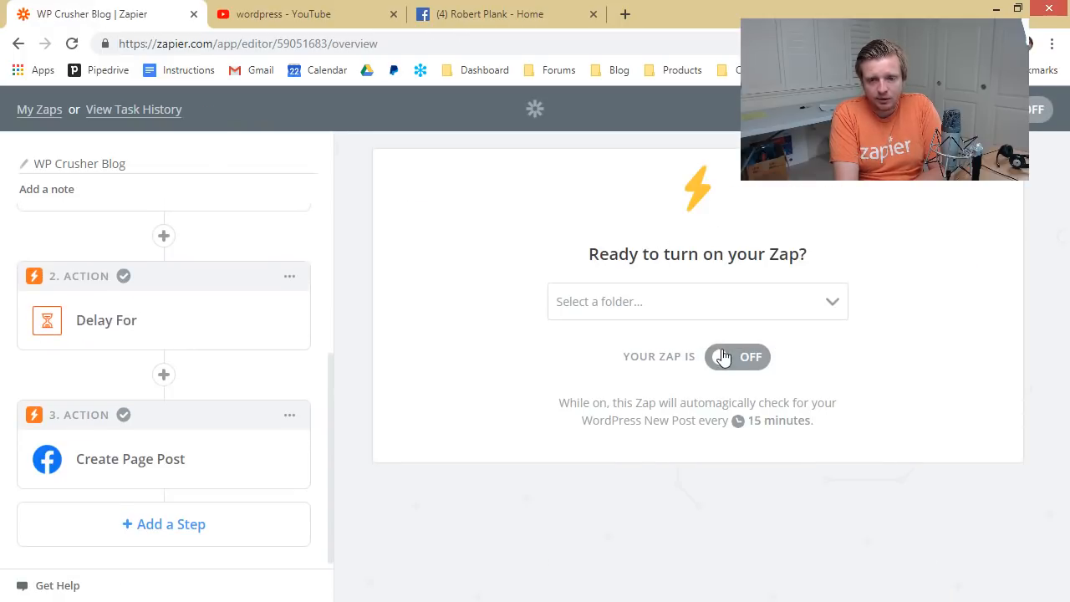
click(736, 356)
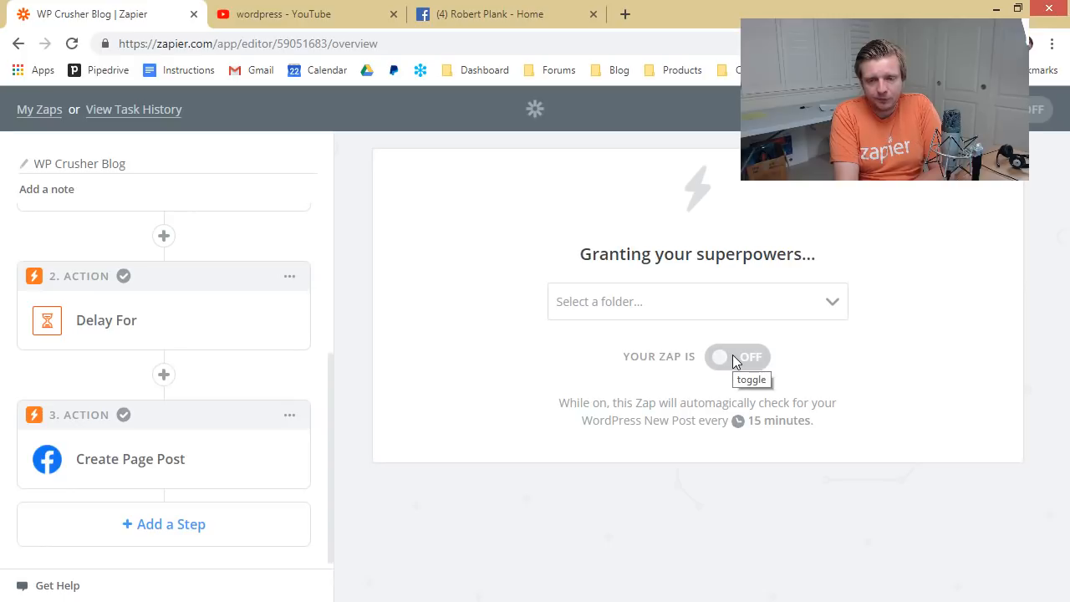
click(738, 358)
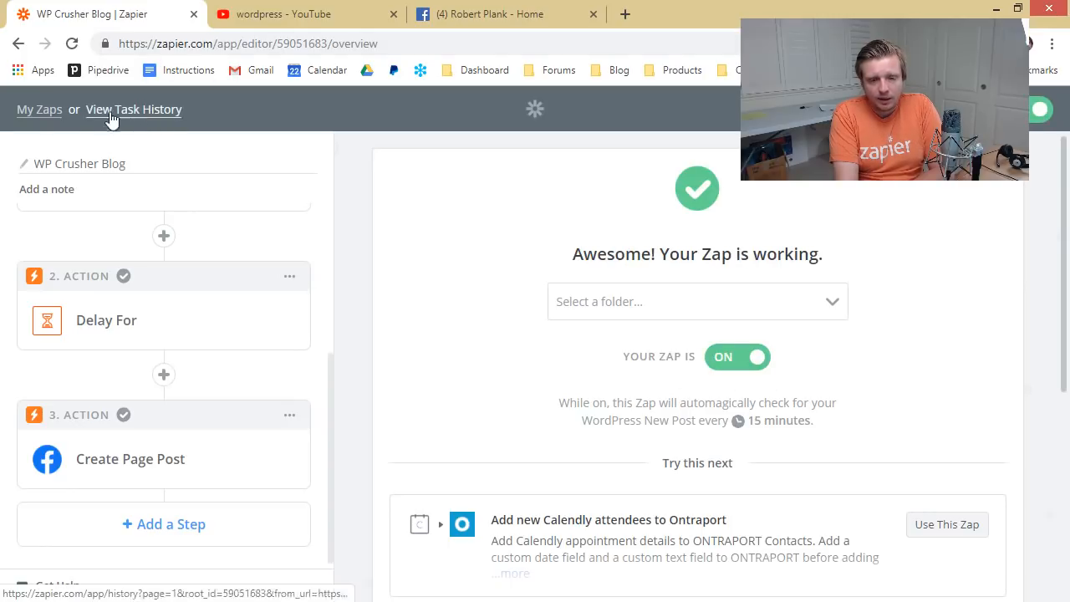
Step: Quick-edit 'Why Developers Hate WordPress' to month 05-May and update it
click(40, 110)
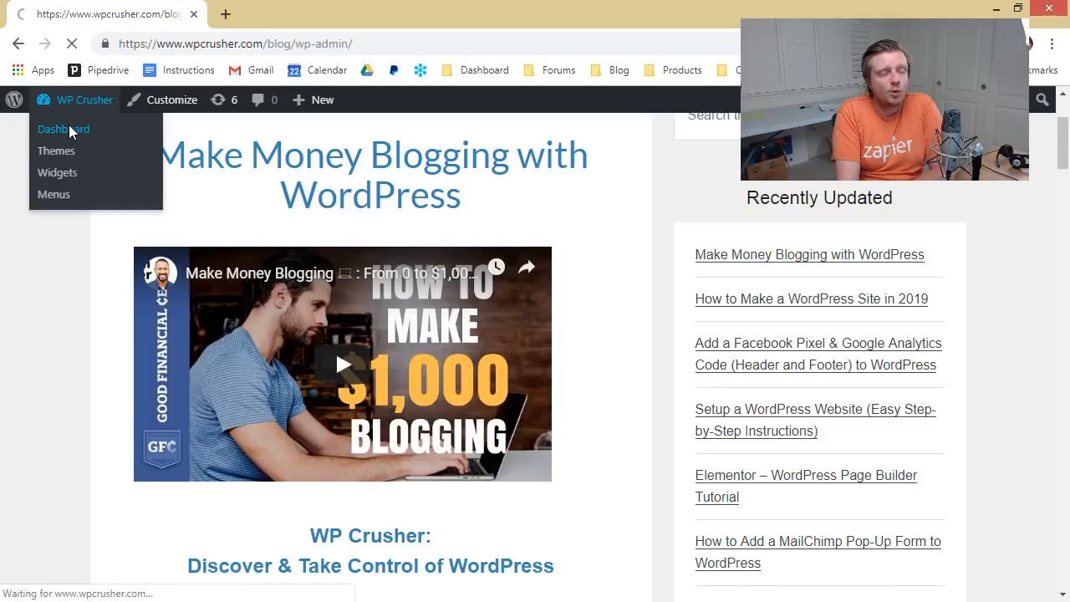
click(63, 129)
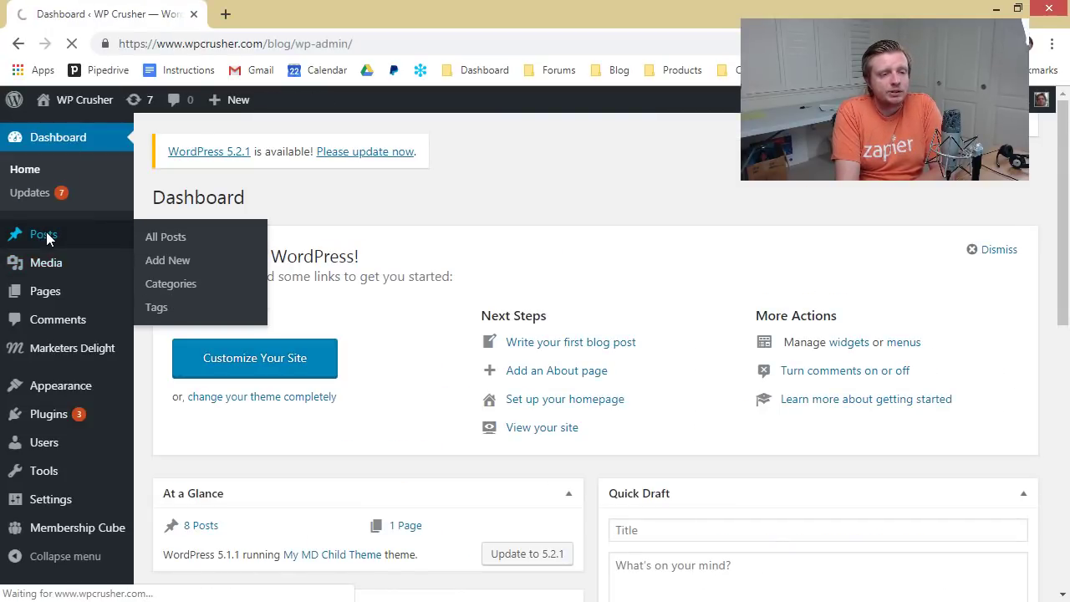
click(166, 238)
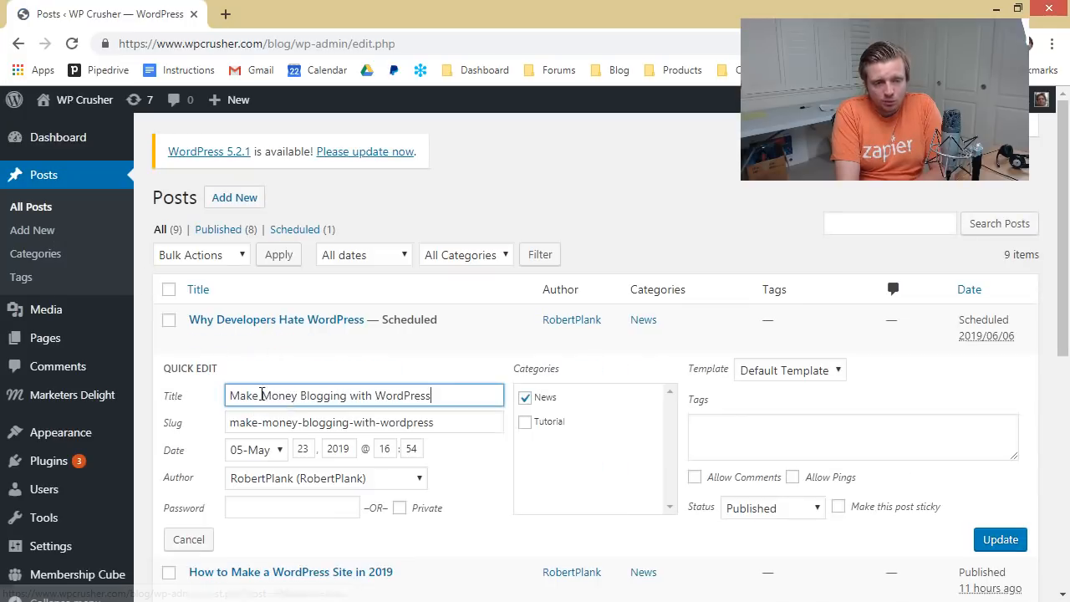
click(188, 539)
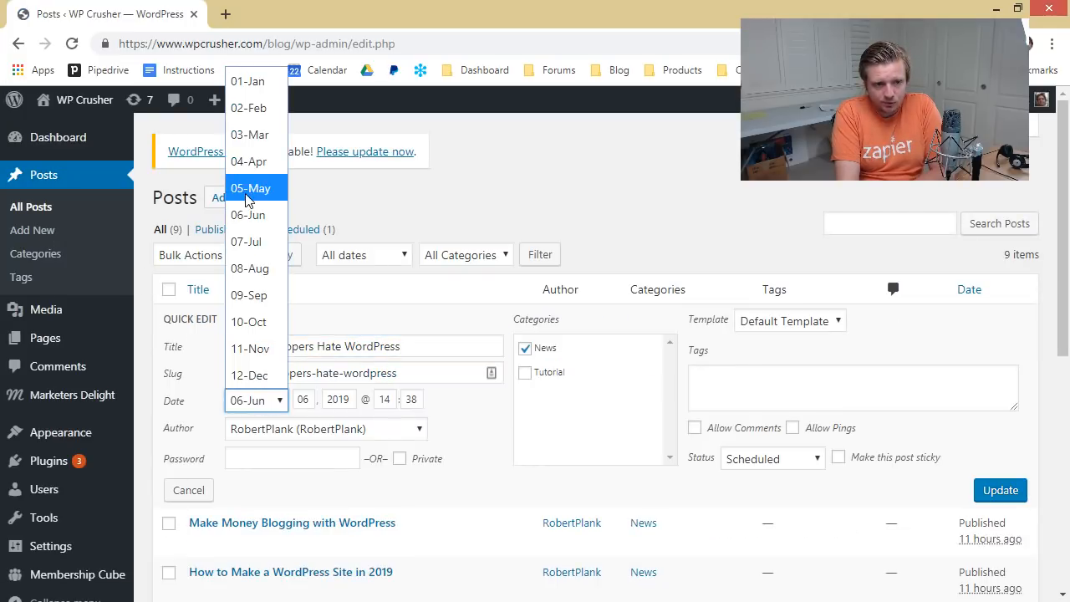
click(251, 187)
text(23)
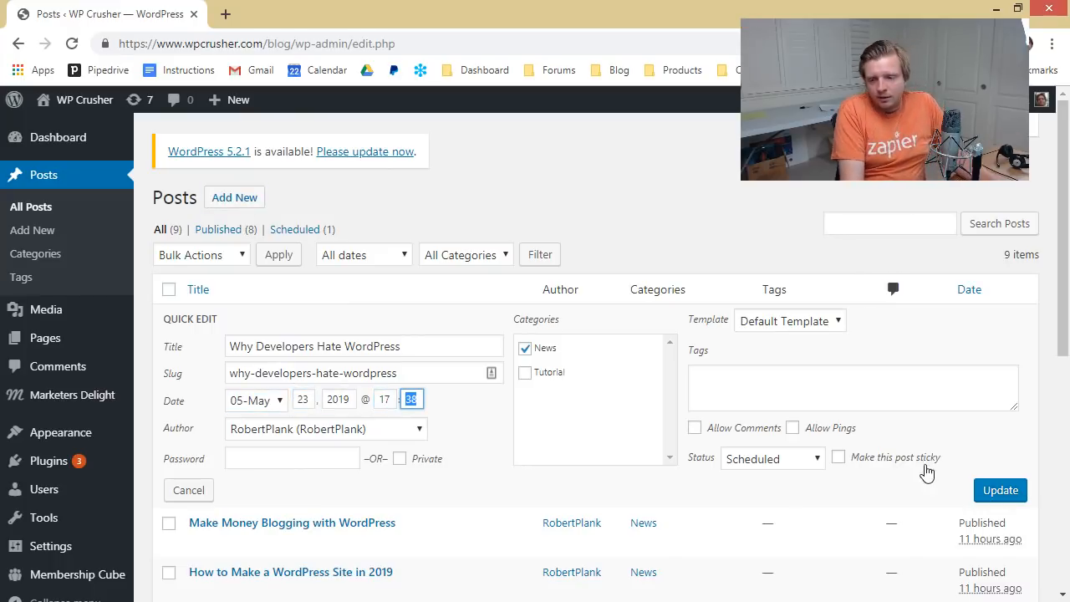
click(1000, 490)
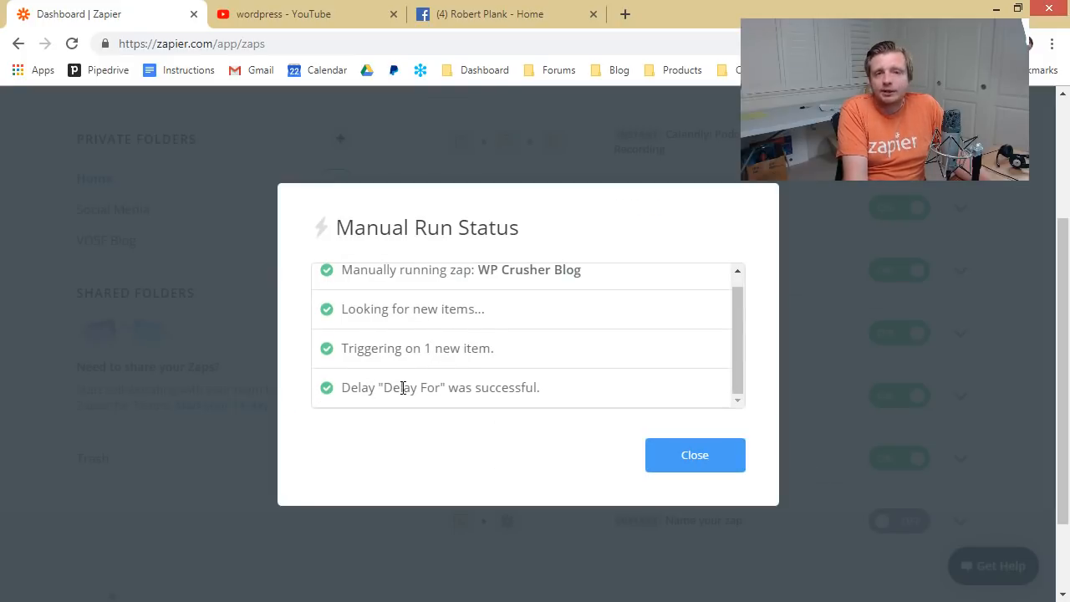
Step: View the Waiting WP Crusher Blog run in Task History with its 6-hour delay
click(696, 455)
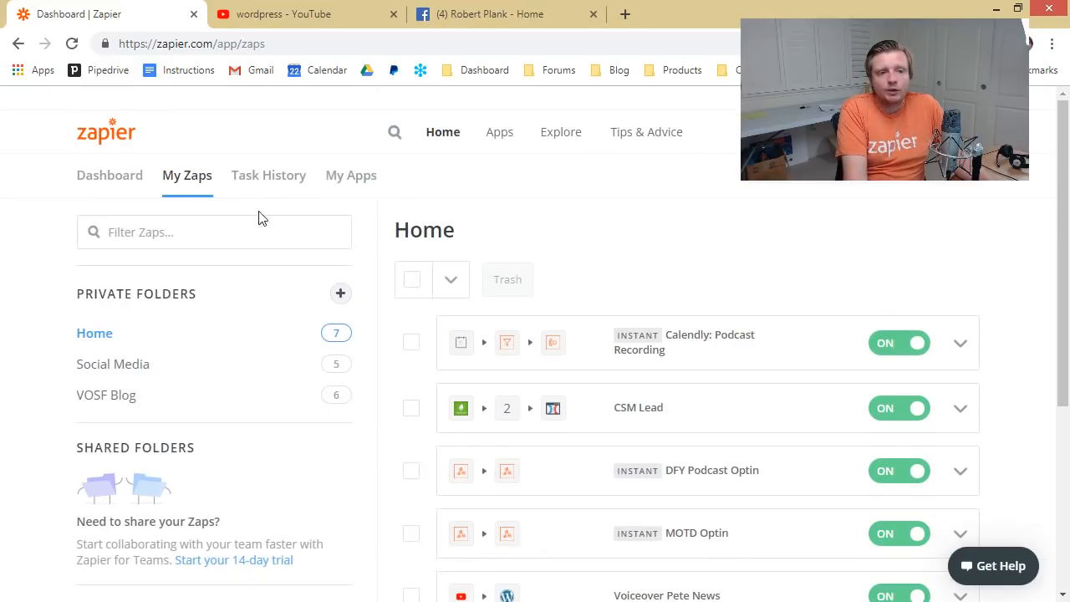
click(267, 175)
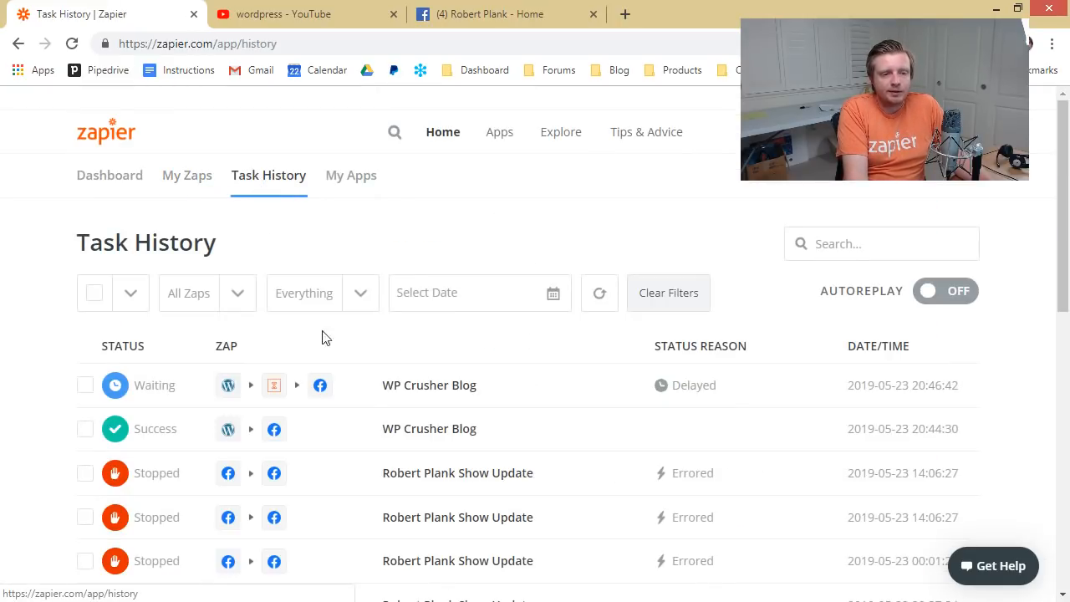
scroll(down, 3)
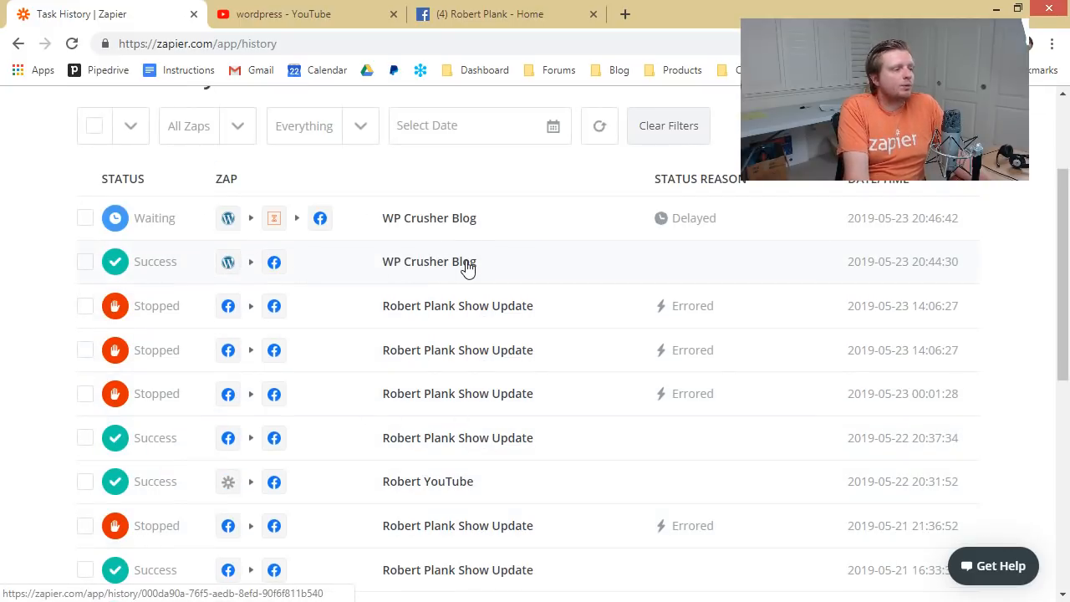
mouse_move(421, 271)
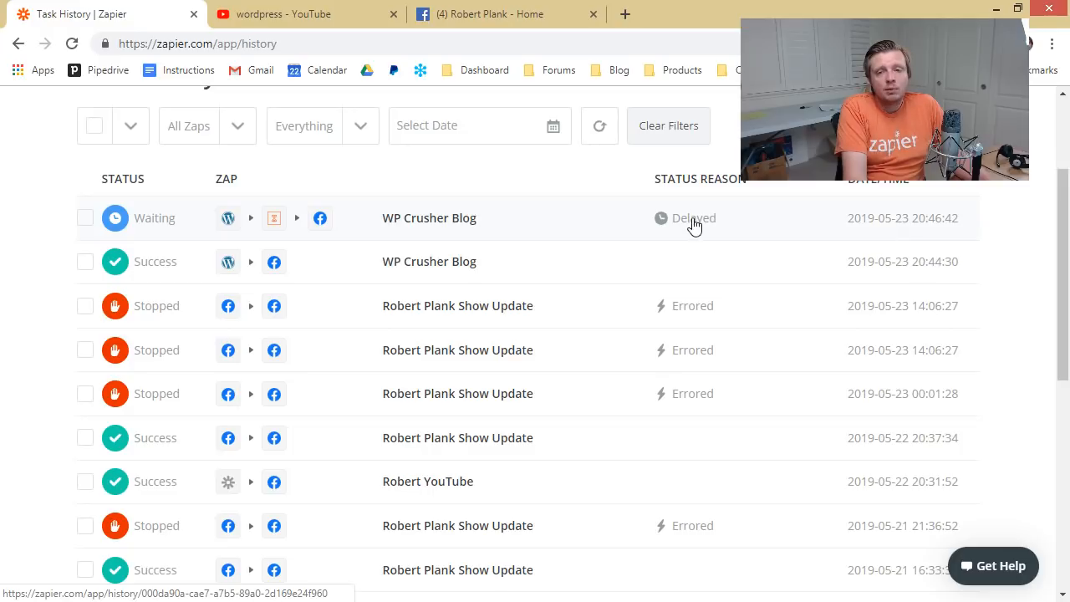
click(428, 217)
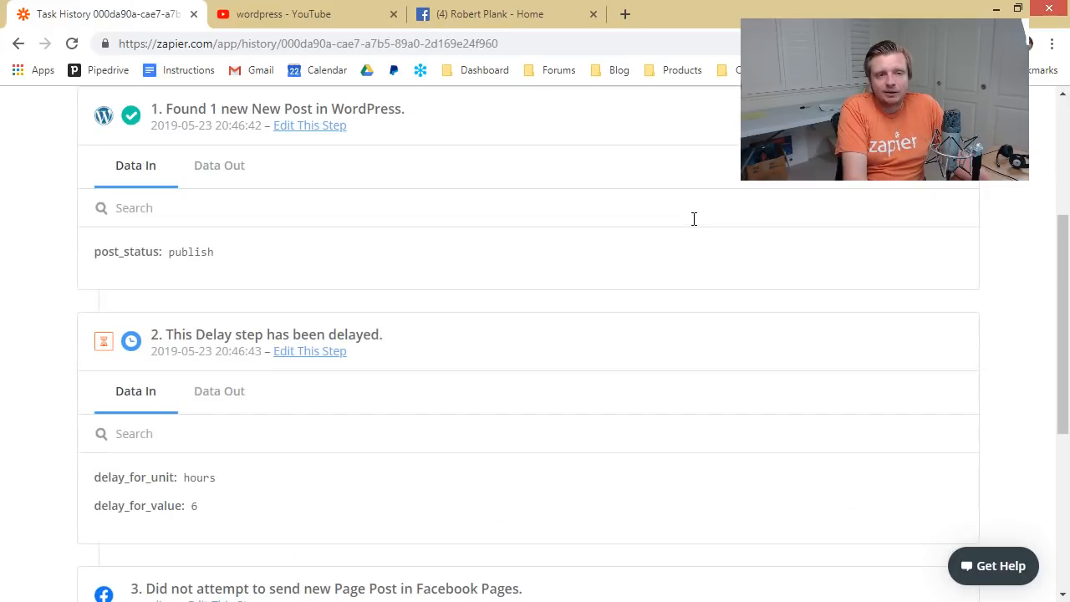
scroll(down, 3)
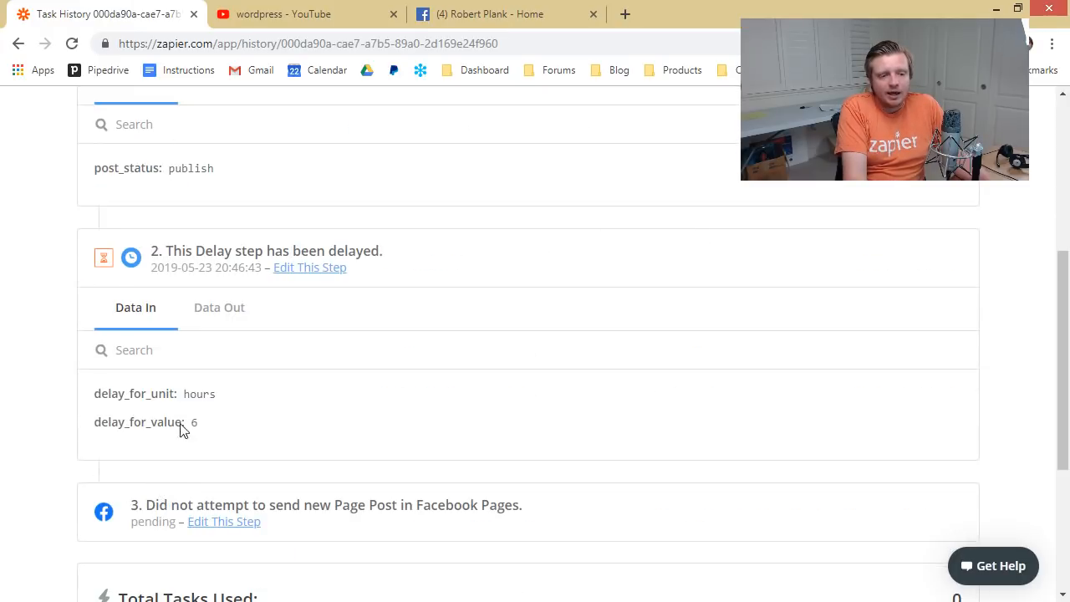
scroll(down, 3)
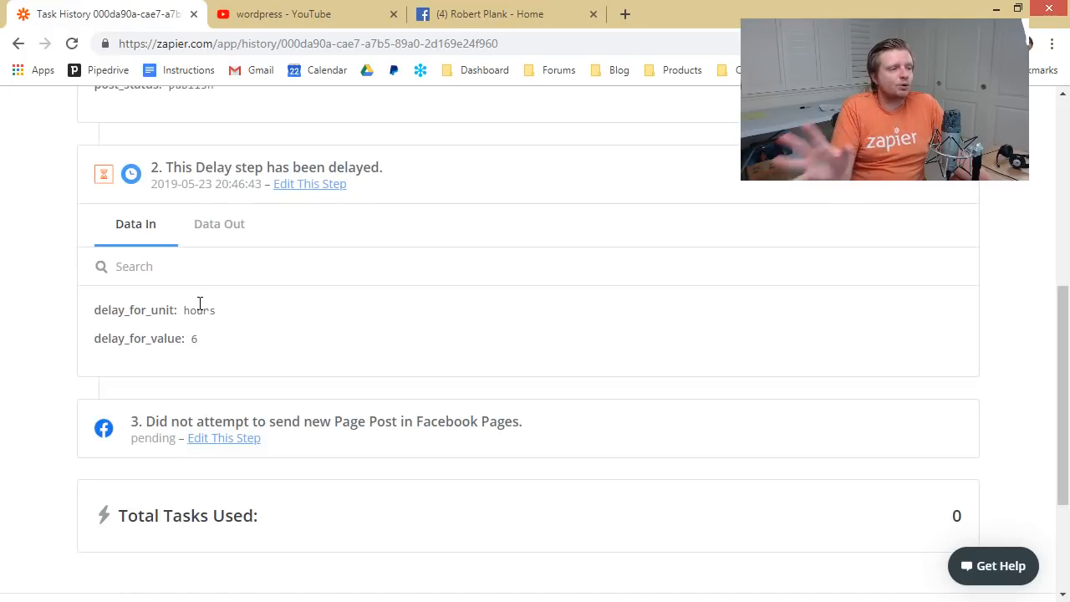
scroll(up, 3)
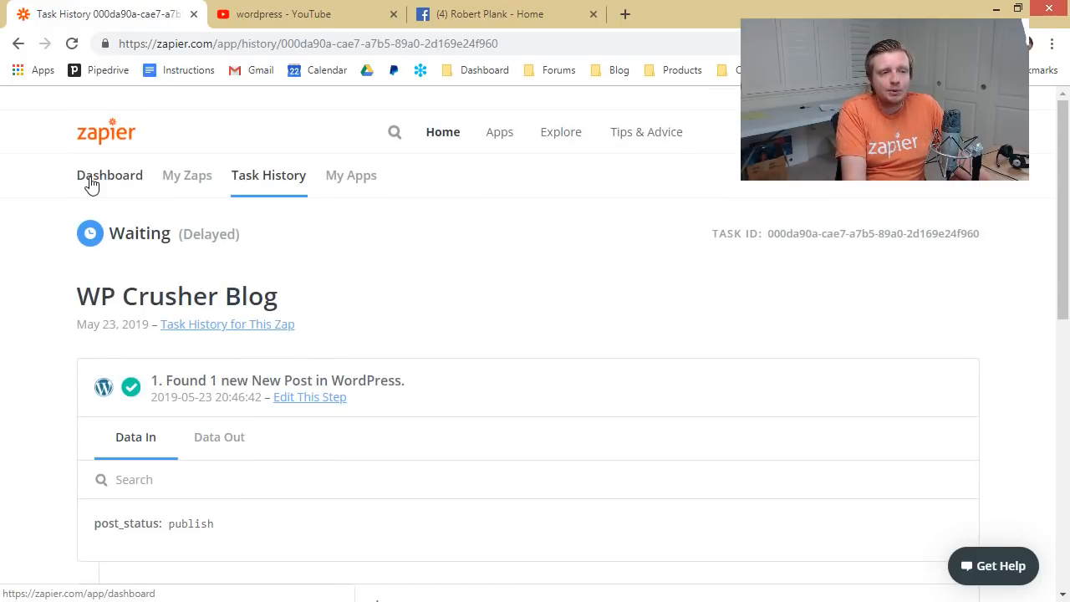
Step: Return to WordPress and open WP Import under Membership Cube
click(110, 176)
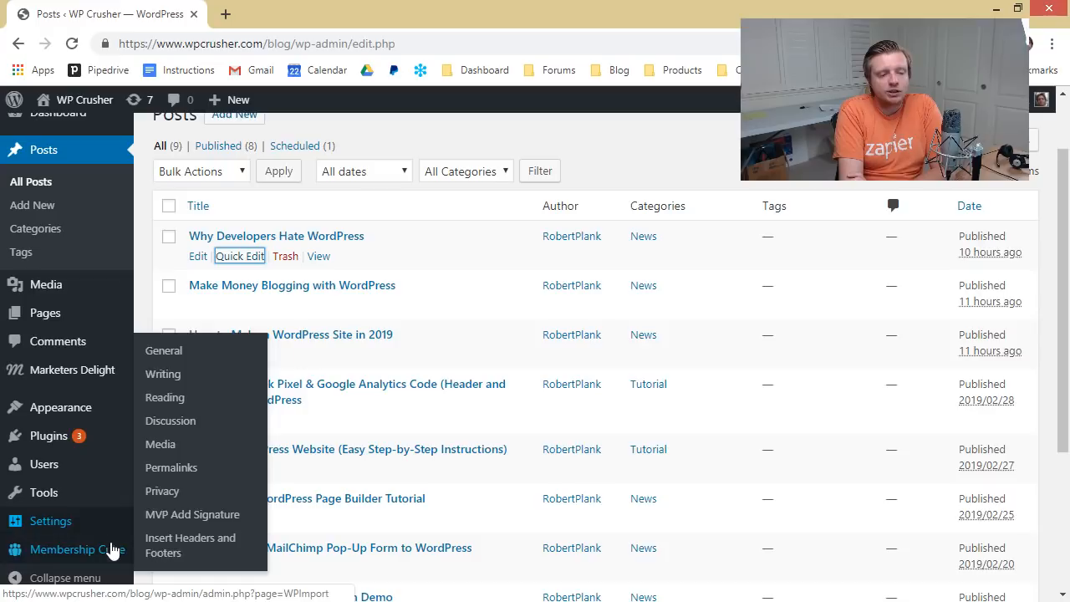
click(171, 552)
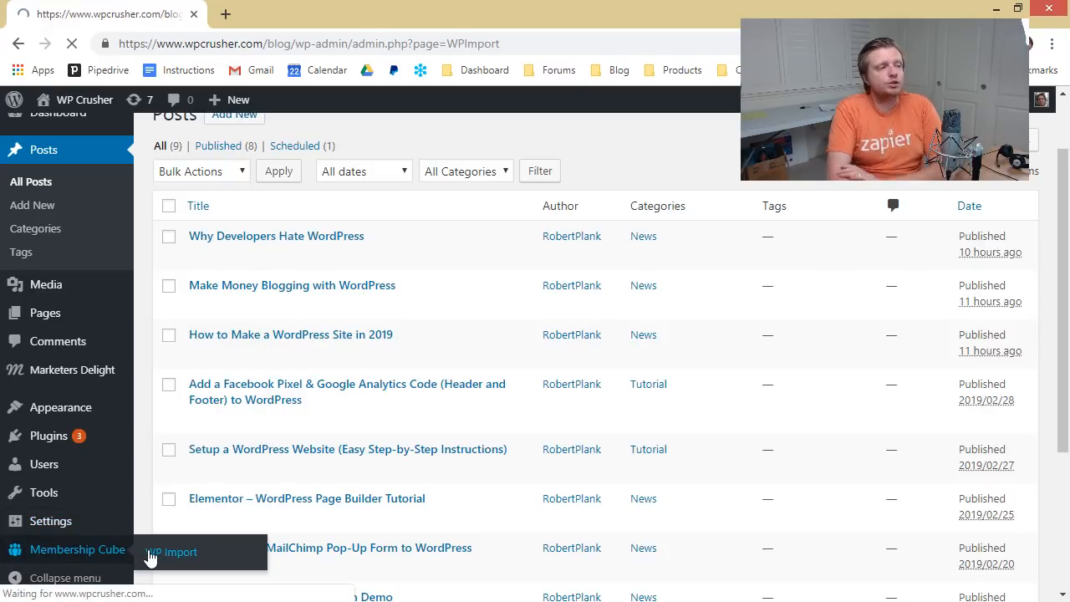